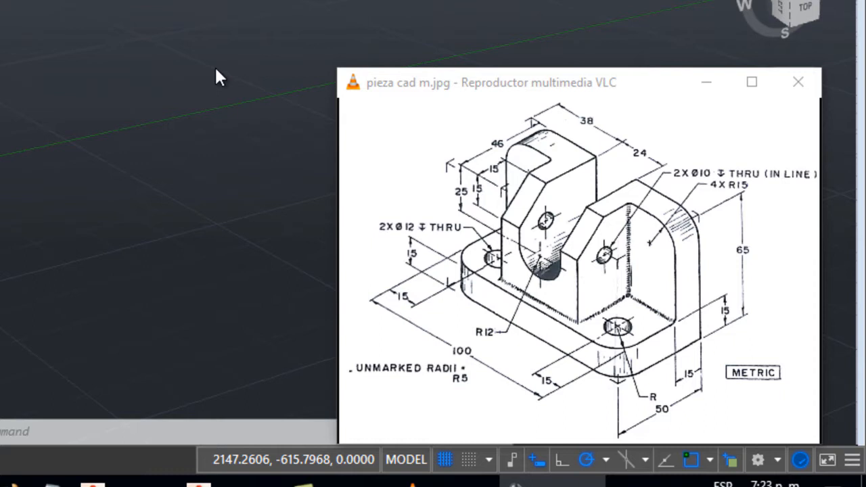
pyautogui.moveTo(476, 92)
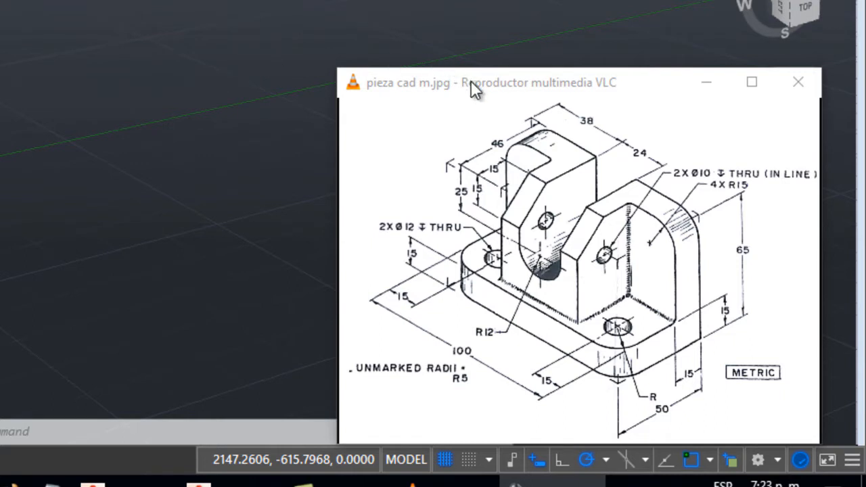
pyautogui.moveTo(512, 303)
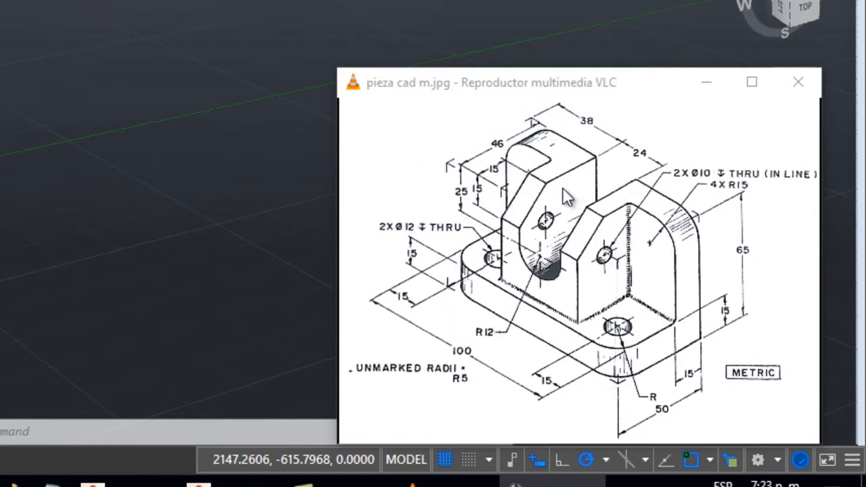
pyautogui.moveTo(284, 262)
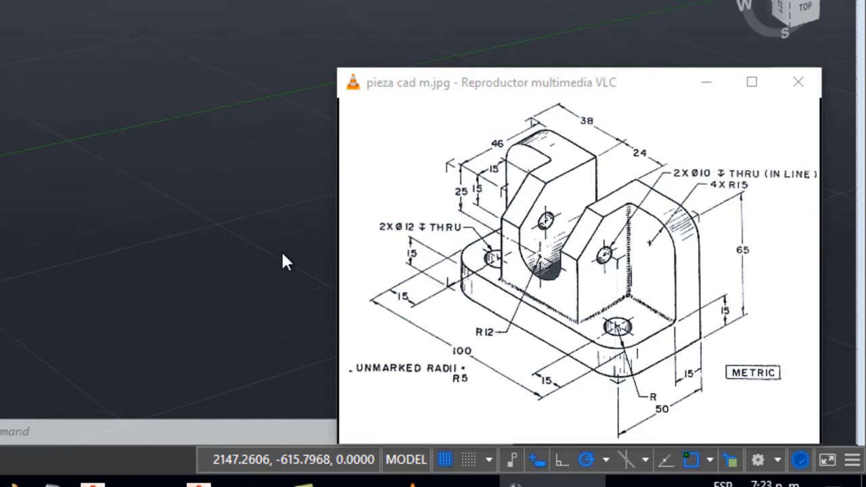
pyautogui.moveTo(521, 301)
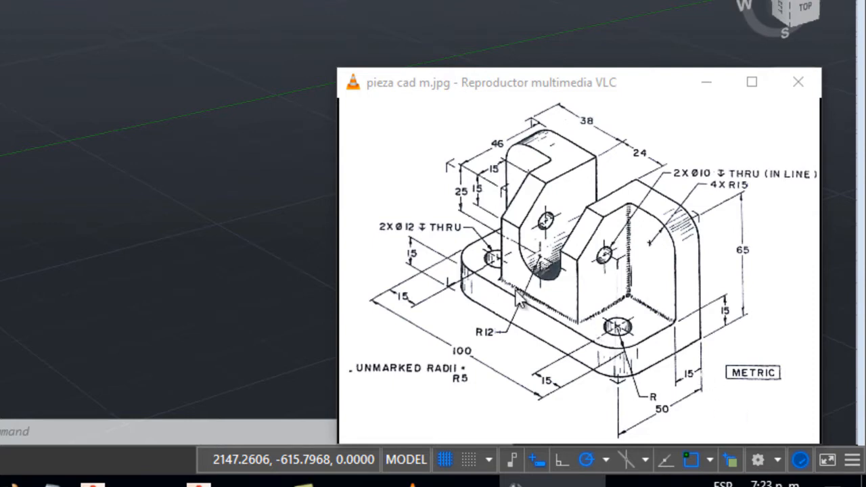
pyautogui.moveTo(393, 309)
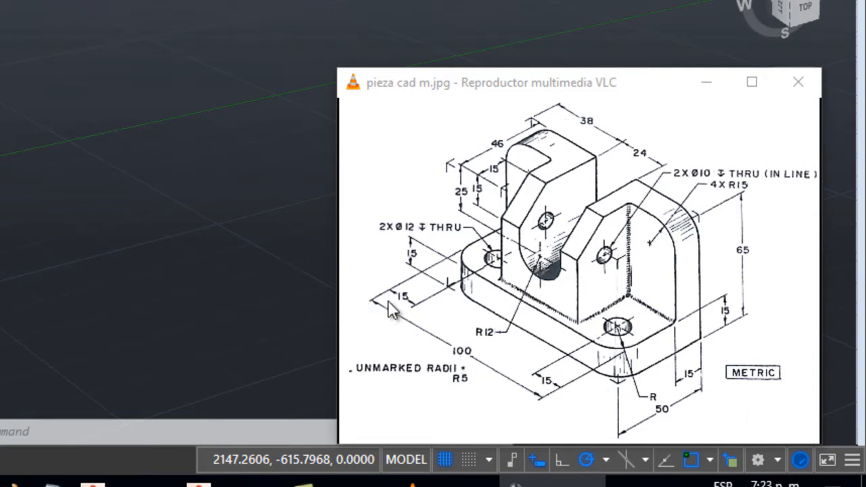
pyautogui.moveTo(612, 447)
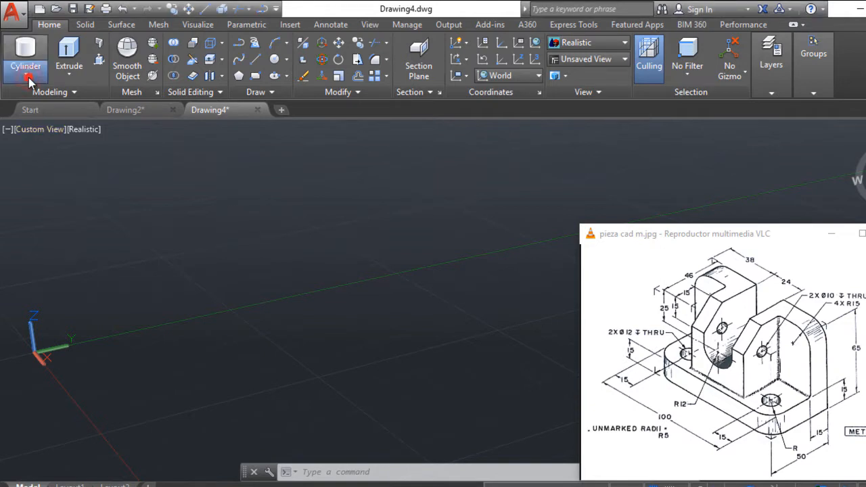
# Step: Place a box solid from the primitives list as the starting block for the bracket base
pyautogui.click(29, 81)
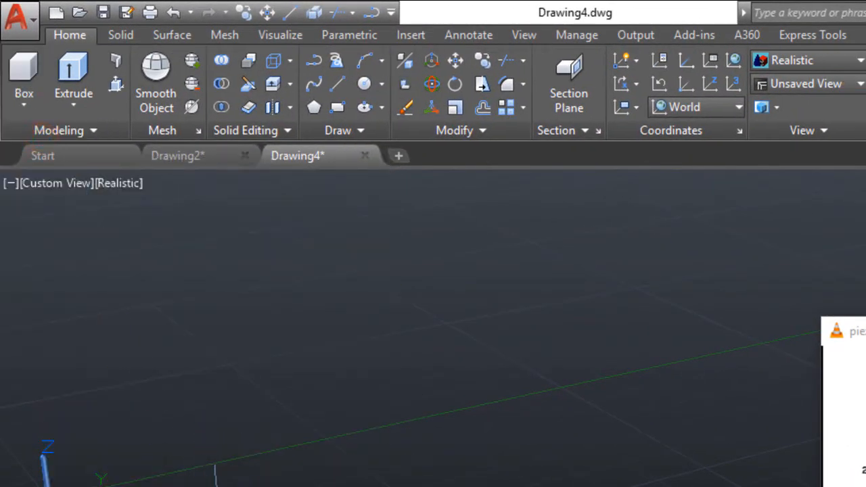
pyautogui.click(24, 67)
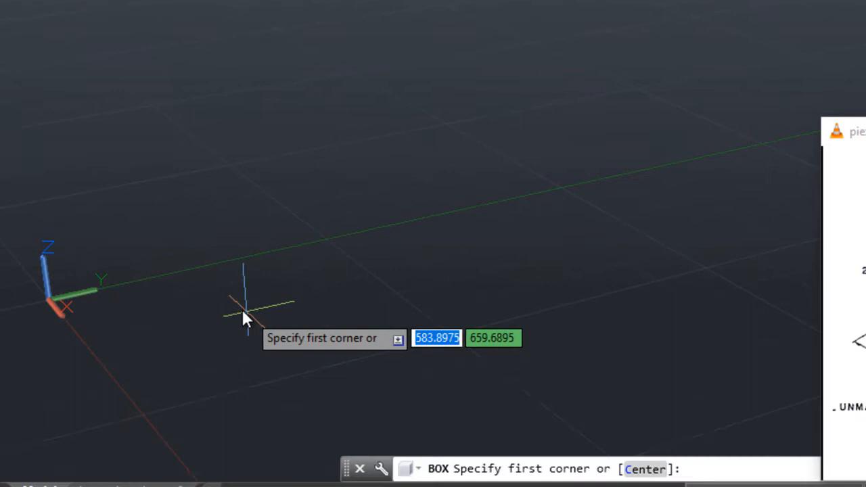
pyautogui.click(245, 318)
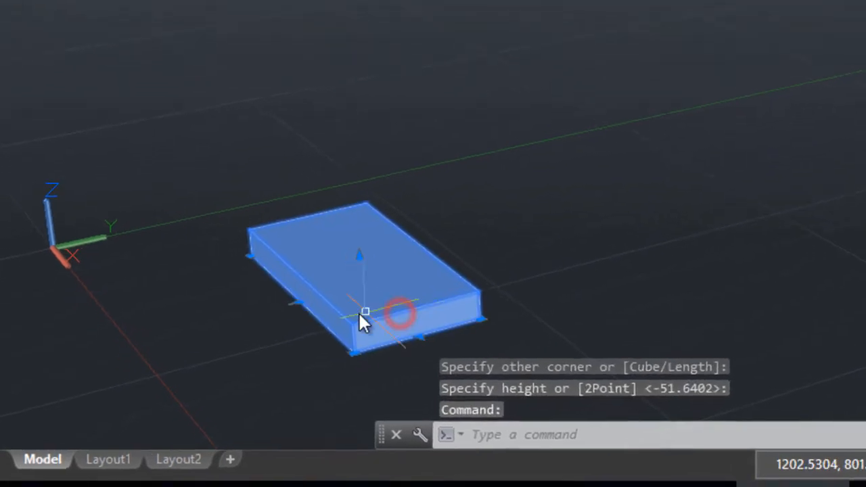
pyautogui.rightClick(363, 322)
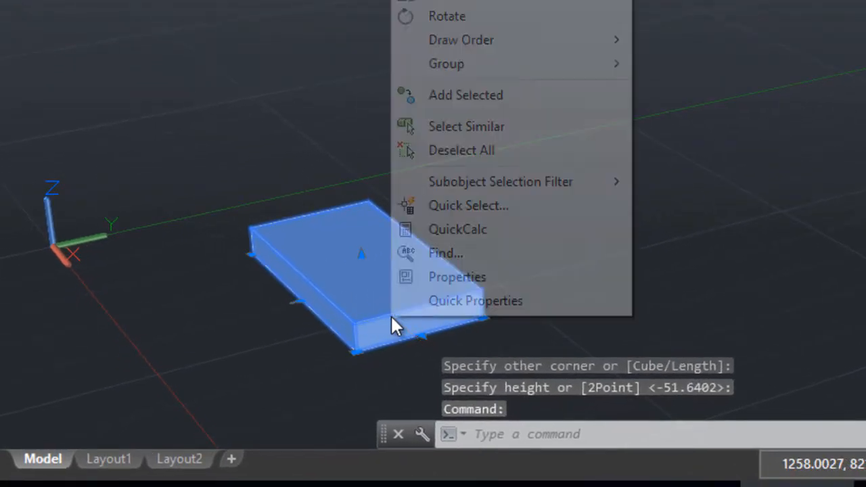
# Step: In Properties, set the box to length 100, width 50 and height 15
pyautogui.click(457, 276)
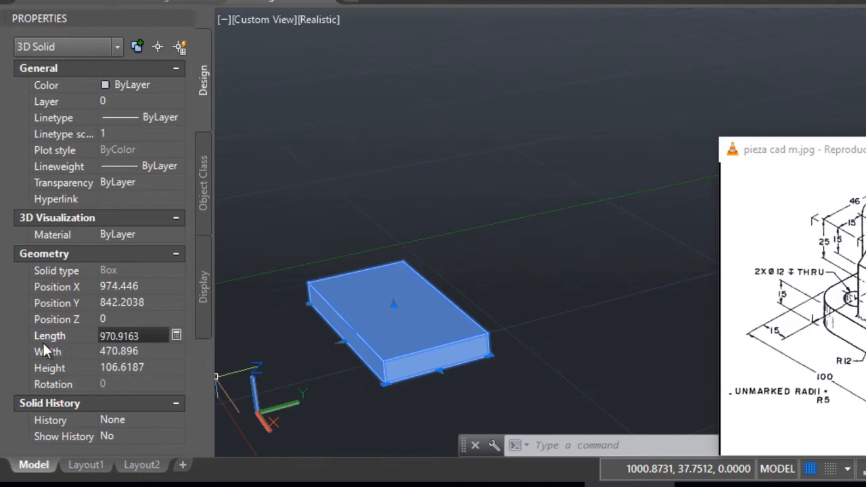
pyautogui.moveTo(54, 355)
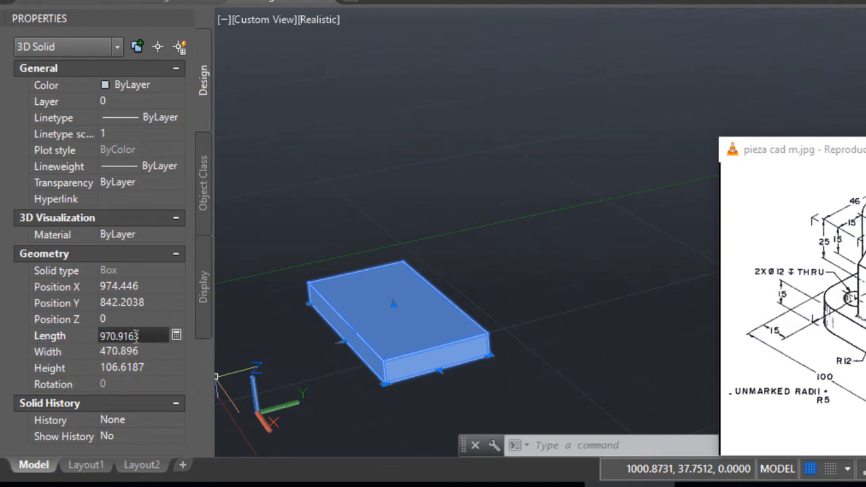
pyautogui.tripleClick(128, 336)
pyautogui.write('100')
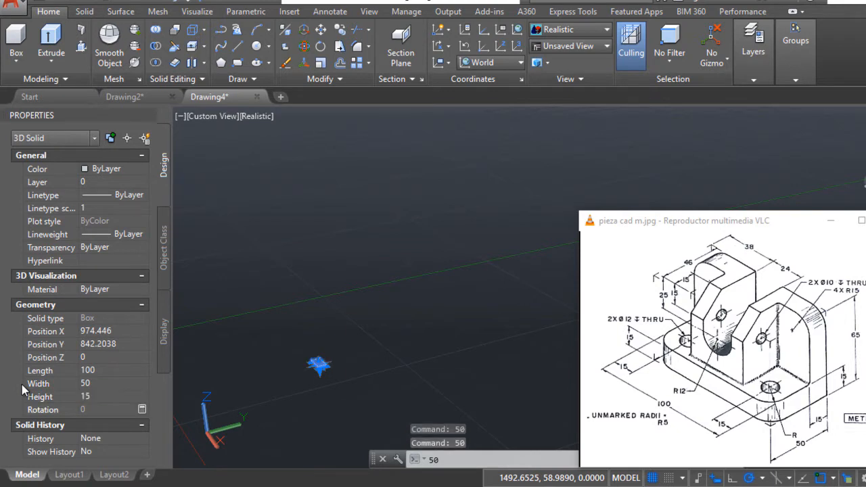
pyautogui.moveTo(328, 352)
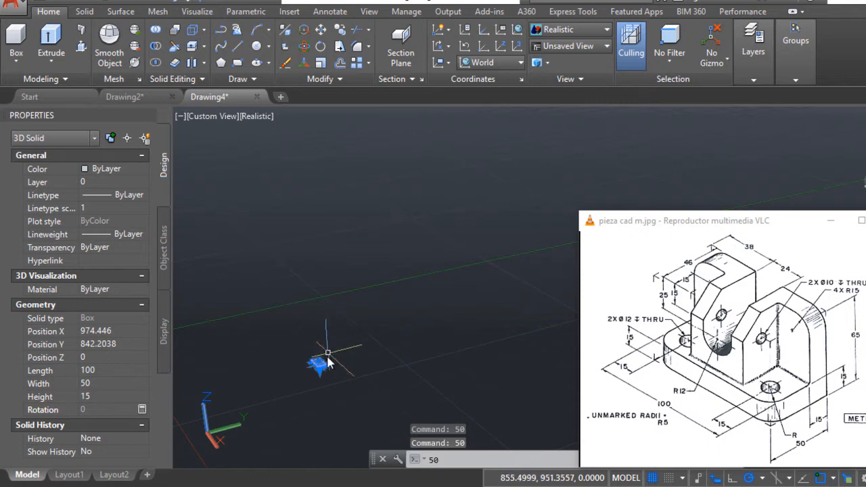
pyautogui.moveTo(338, 363)
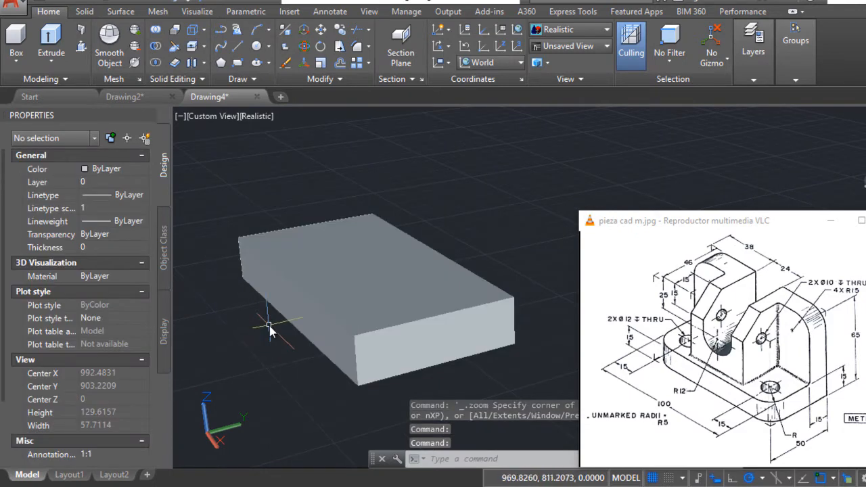
# Step: Zoom out and bring up the Visual Styles choices on the Home tab
pyautogui.click(363, 287)
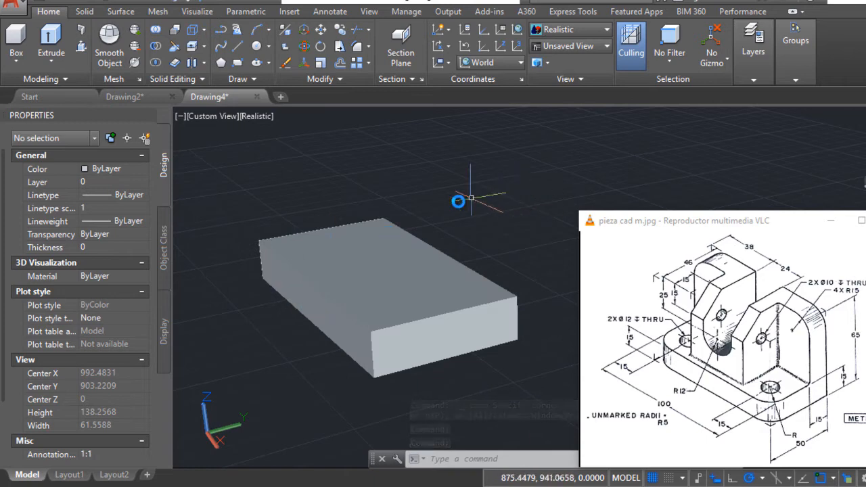
pyautogui.moveTo(787, 115)
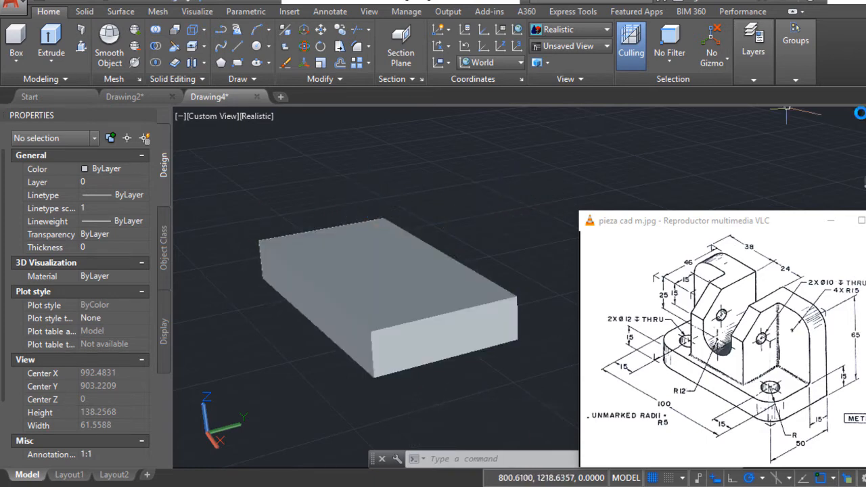
pyautogui.moveTo(855, 142)
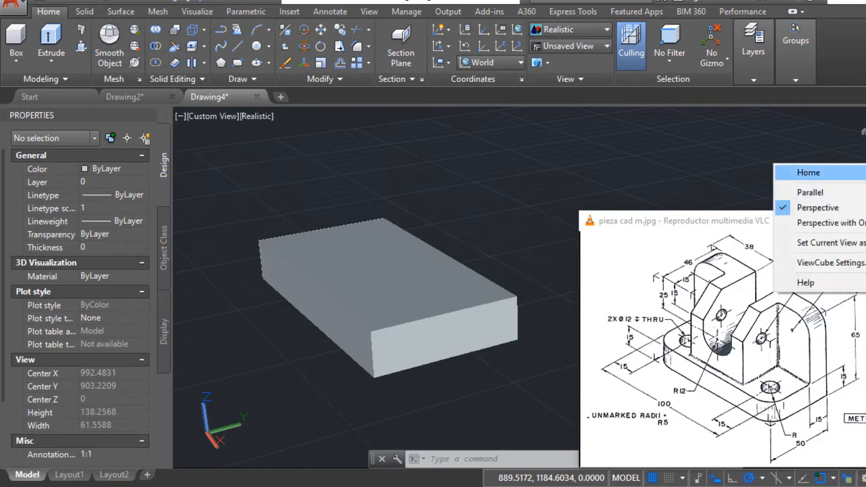
pyautogui.click(809, 193)
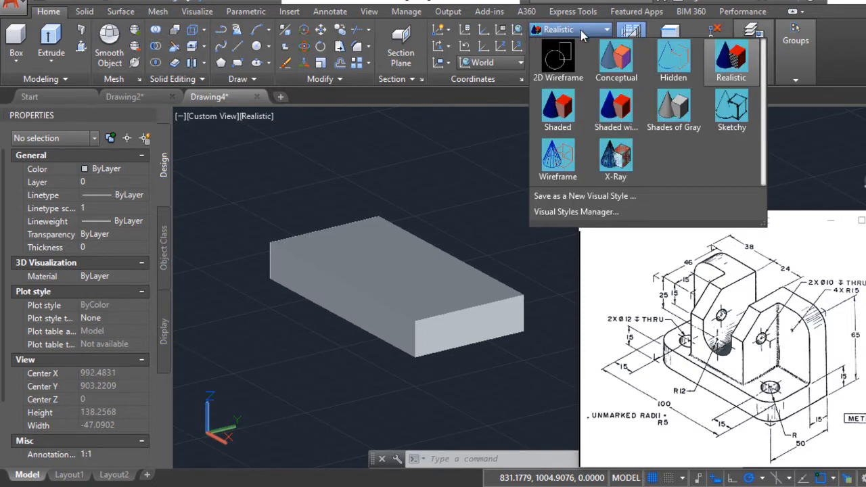
pyautogui.moveTo(615, 159)
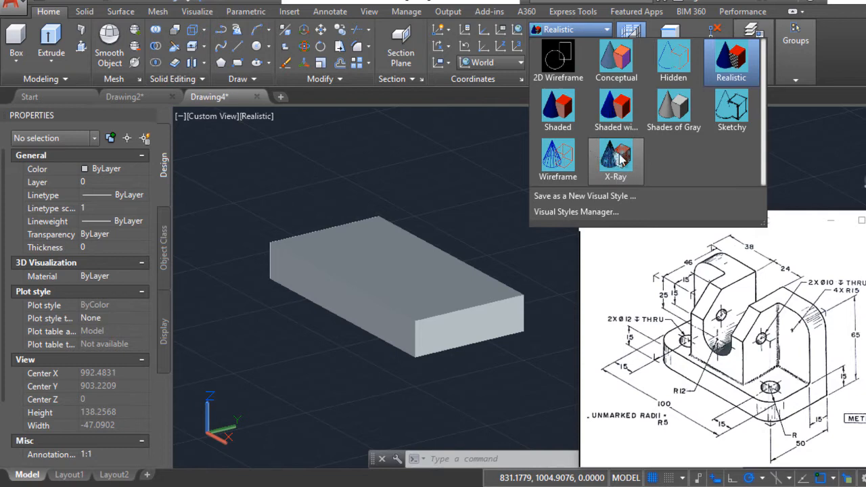
pyautogui.moveTo(616, 163)
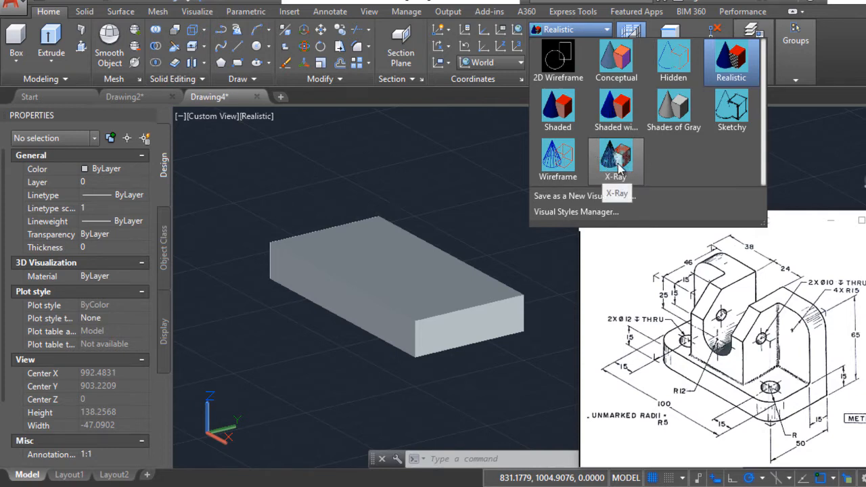
# Step: Show the base plate in the X-Ray visual style with hidden edges visible
pyautogui.click(616, 160)
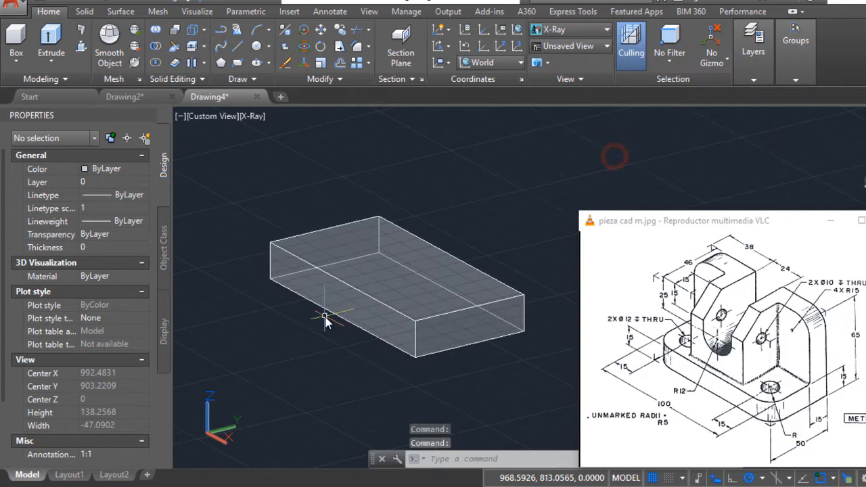
pyautogui.moveTo(564, 364)
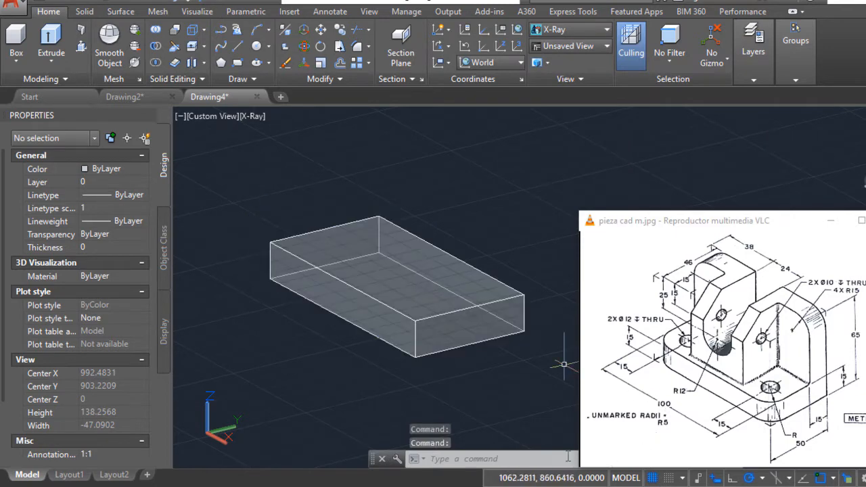
pyautogui.moveTo(323, 208)
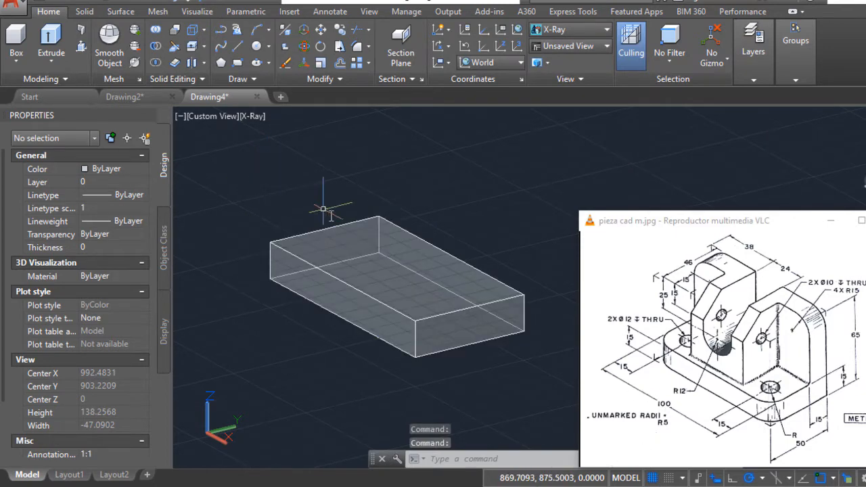
pyautogui.moveTo(555, 318)
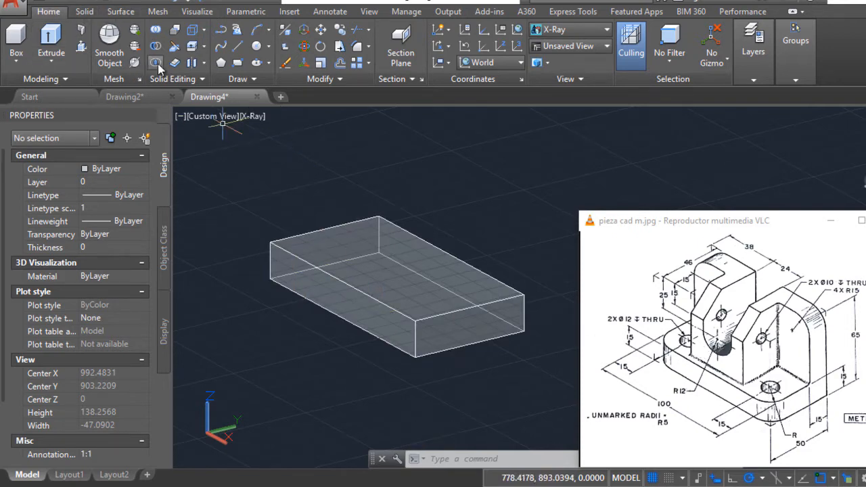
pyautogui.moveTo(242, 54)
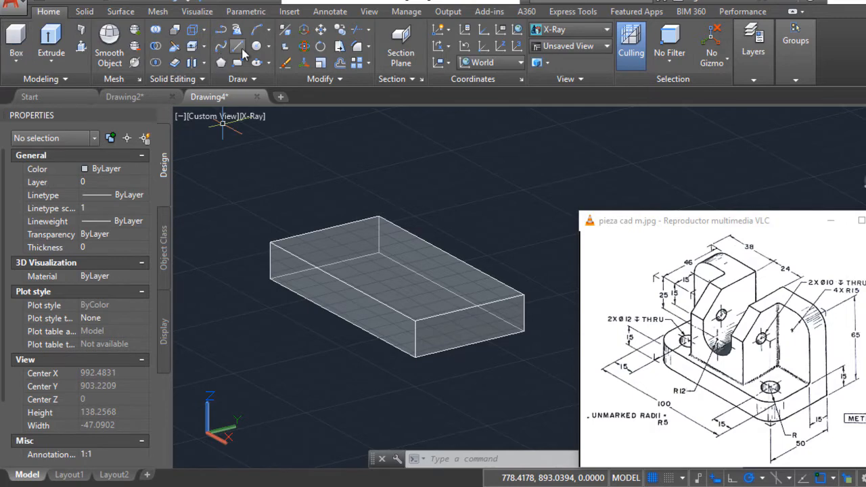
# Step: Draw two short construction lines on the top face marking the hole centre positions
pyautogui.click(238, 46)
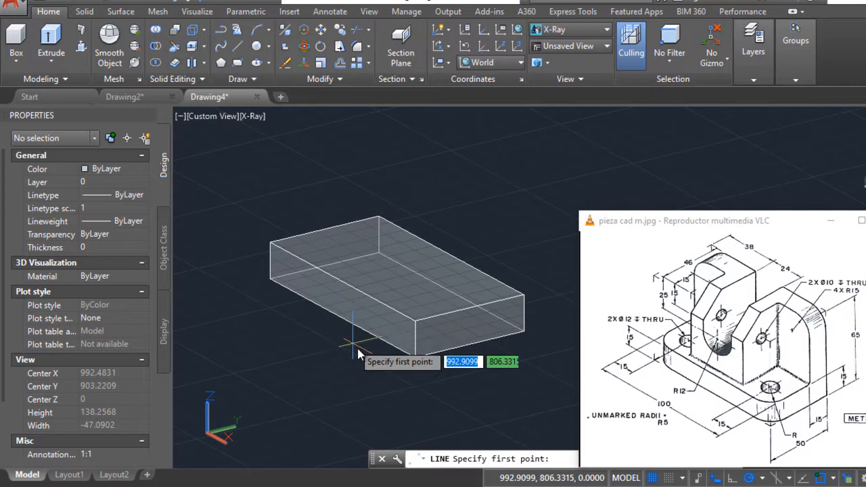
pyautogui.moveTo(403, 368)
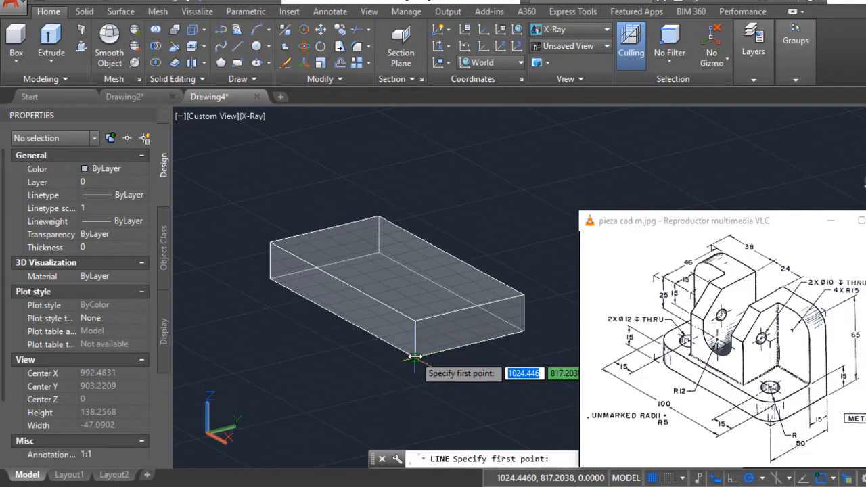
pyautogui.moveTo(416, 324)
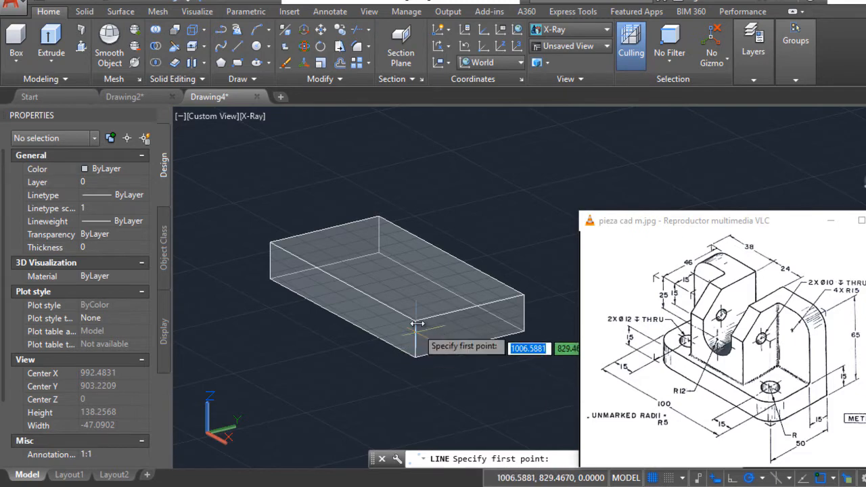
pyautogui.moveTo(417, 322)
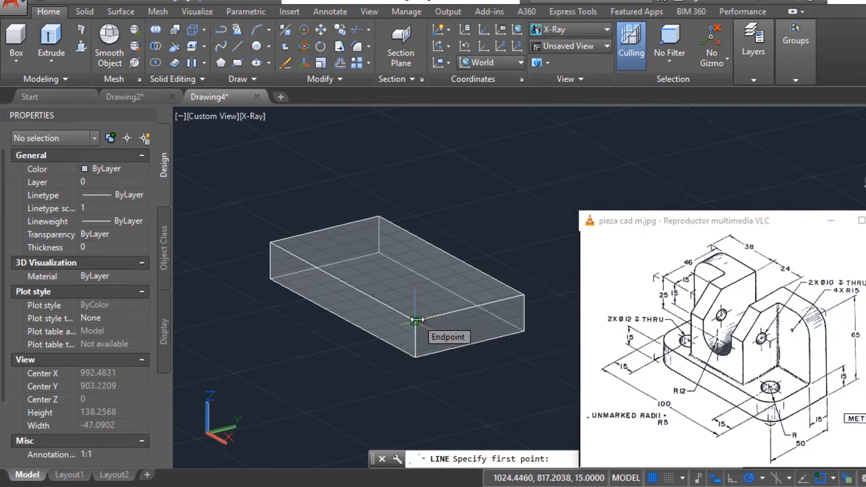
pyautogui.click(417, 320)
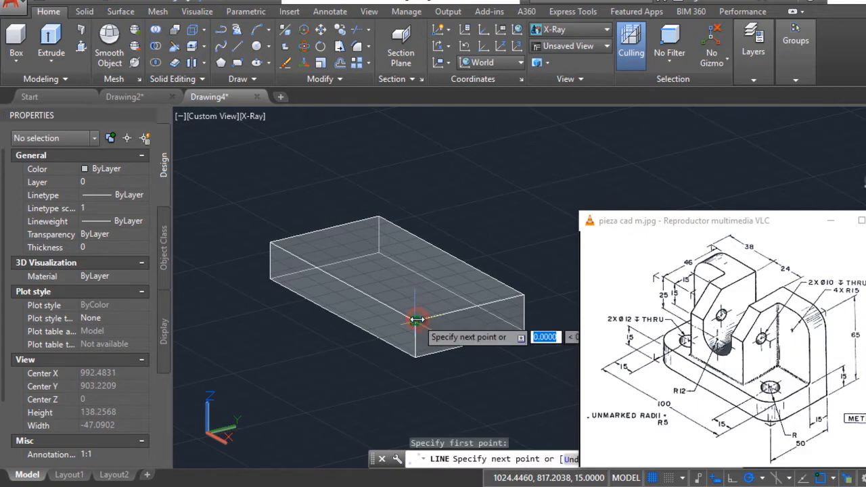
pyautogui.moveTo(376, 301)
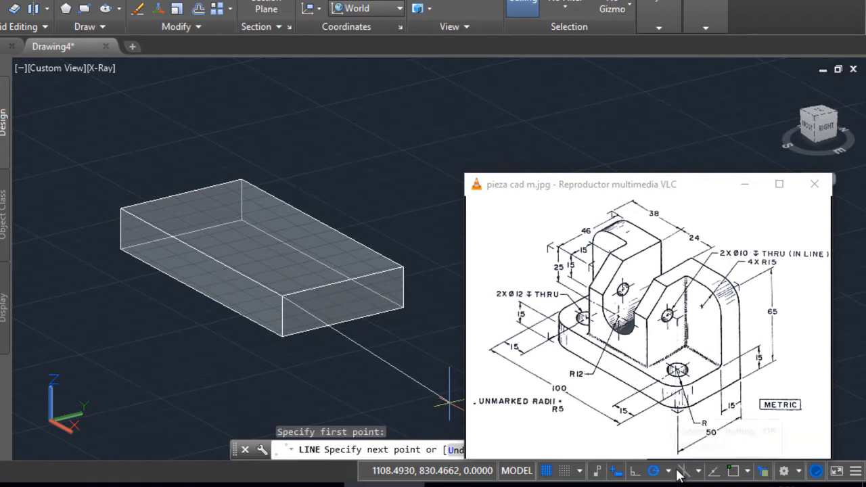
pyautogui.moveTo(653, 471)
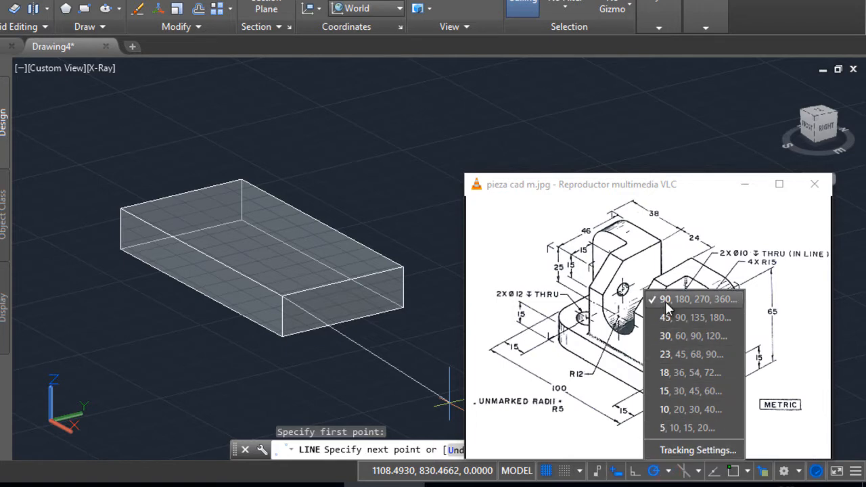
pyautogui.moveTo(639, 471)
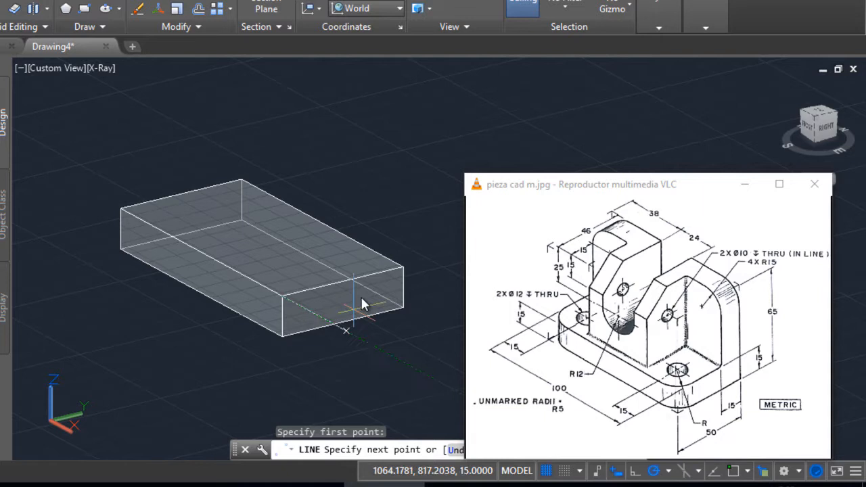
pyautogui.moveTo(197, 260)
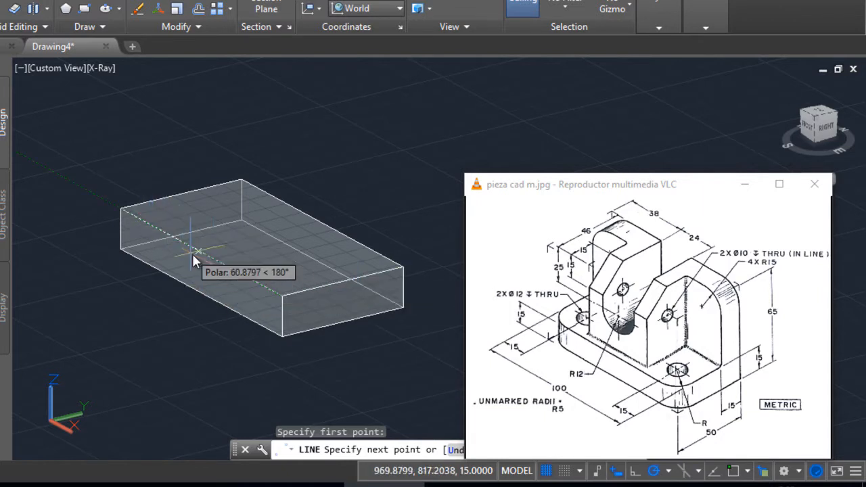
pyautogui.moveTo(168, 241)
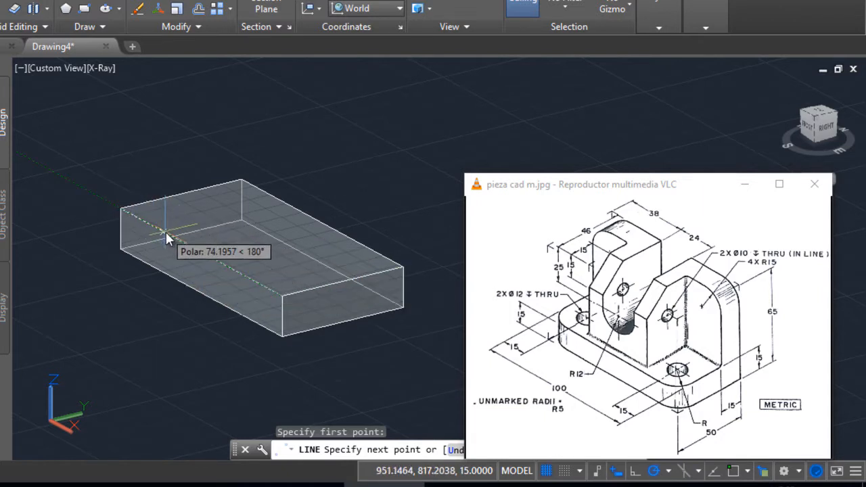
pyautogui.moveTo(115, 206)
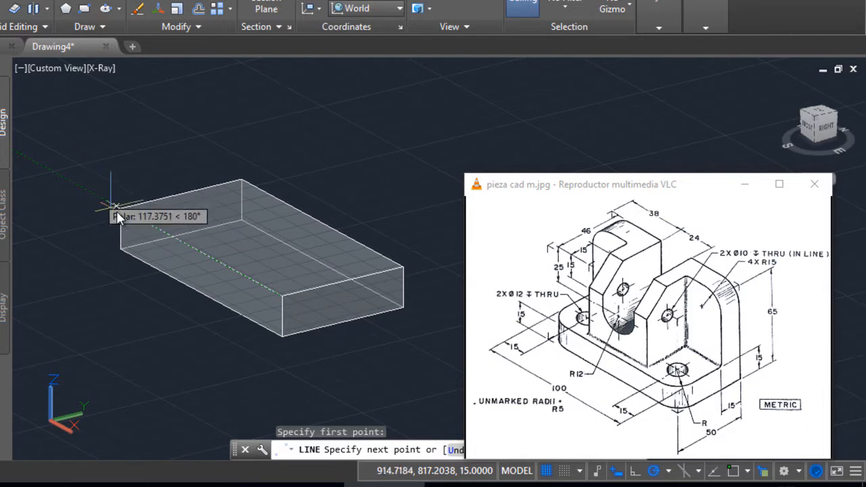
pyautogui.moveTo(162, 233)
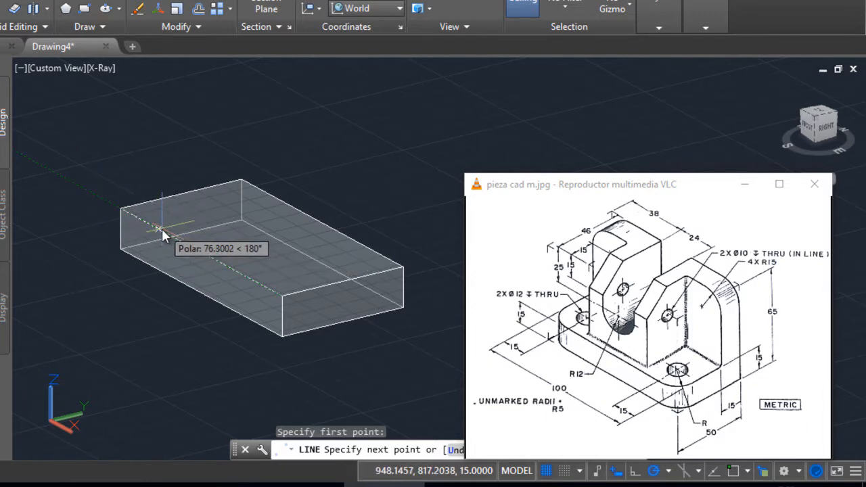
pyautogui.moveTo(162, 233)
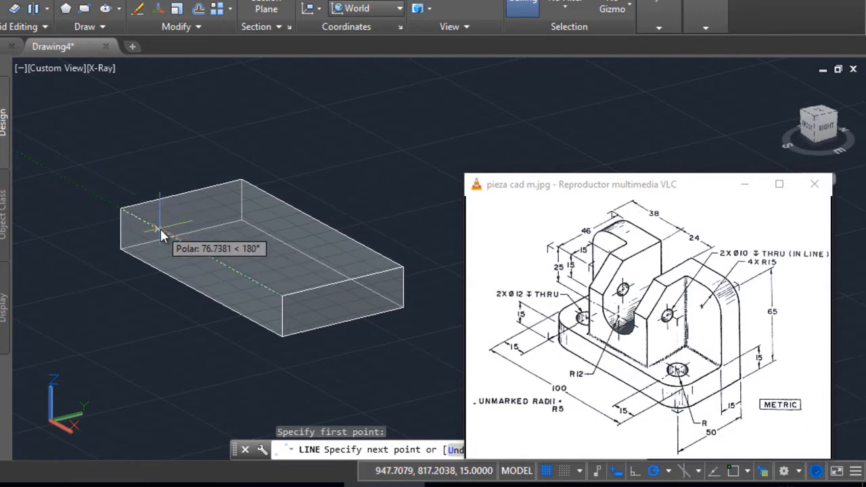
pyautogui.click(162, 233)
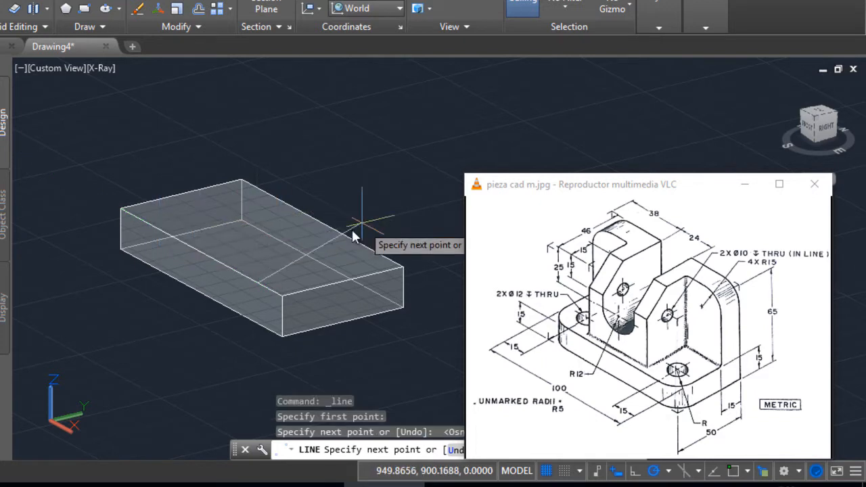
pyautogui.moveTo(314, 277)
pyautogui.write('15')
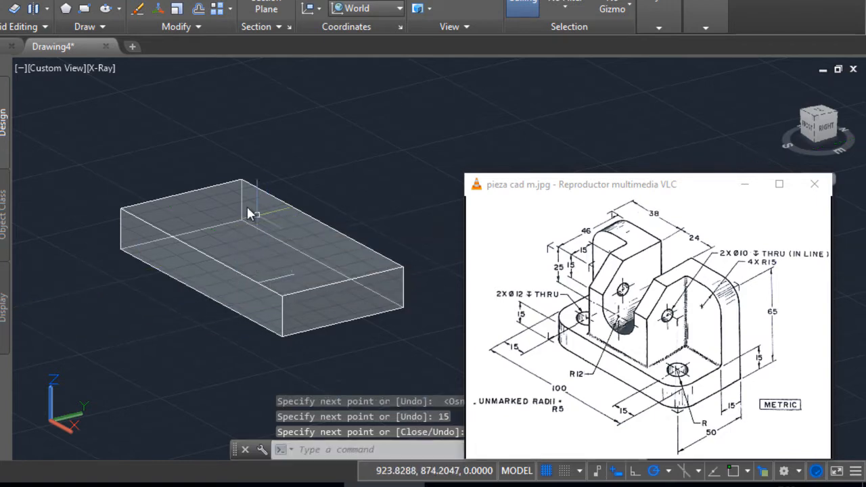
pyautogui.click(390, 279)
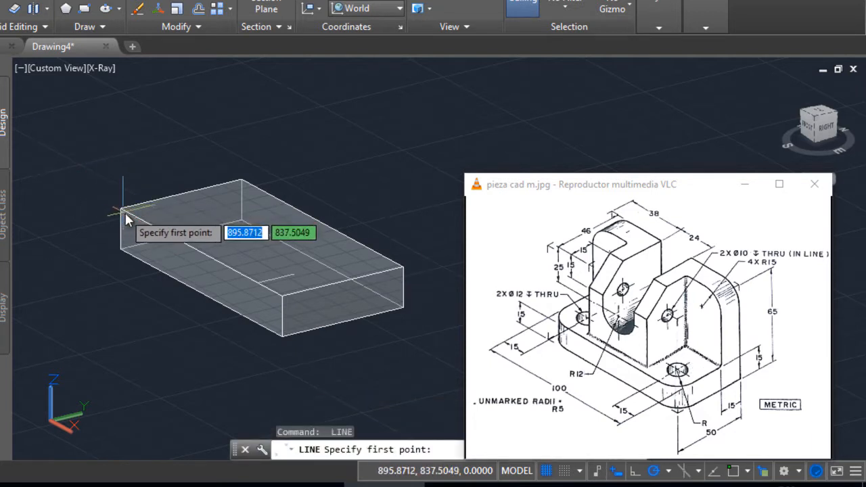
pyautogui.moveTo(122, 217)
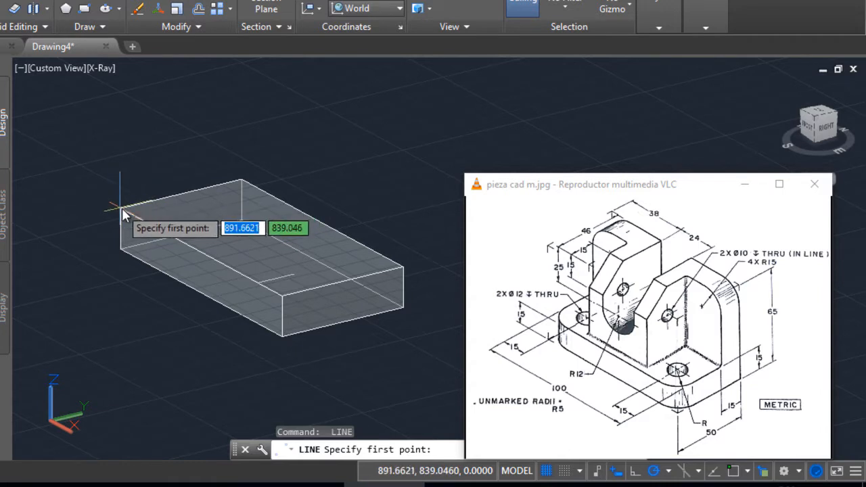
pyautogui.click(165, 233)
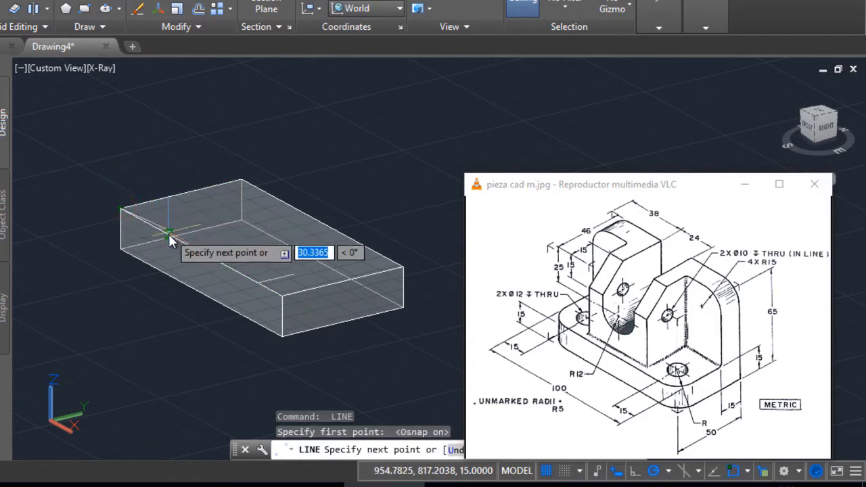
pyautogui.moveTo(181, 245)
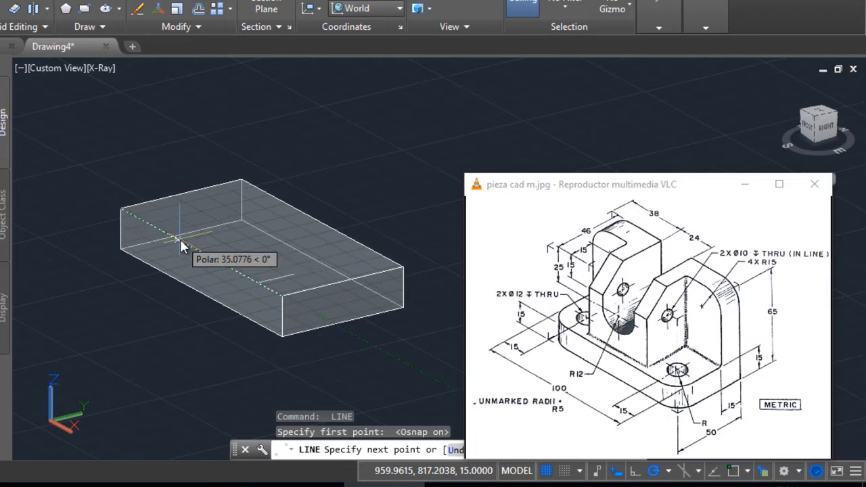
pyautogui.moveTo(183, 246)
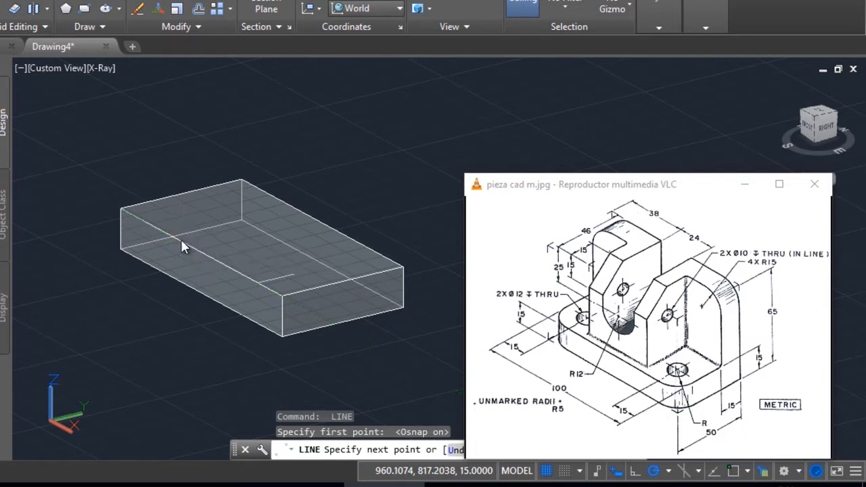
pyautogui.click(244, 197)
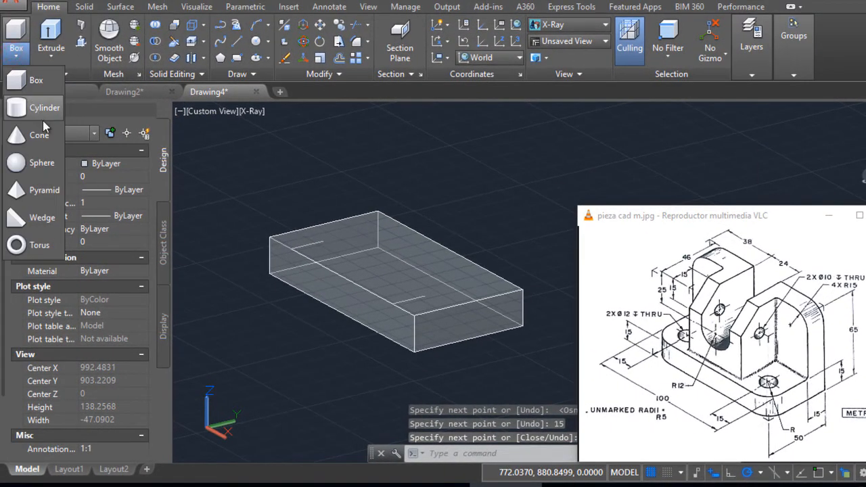
# Step: Add a vertical cylinder centred on the marked line end, extending down through the plate
pyautogui.click(45, 108)
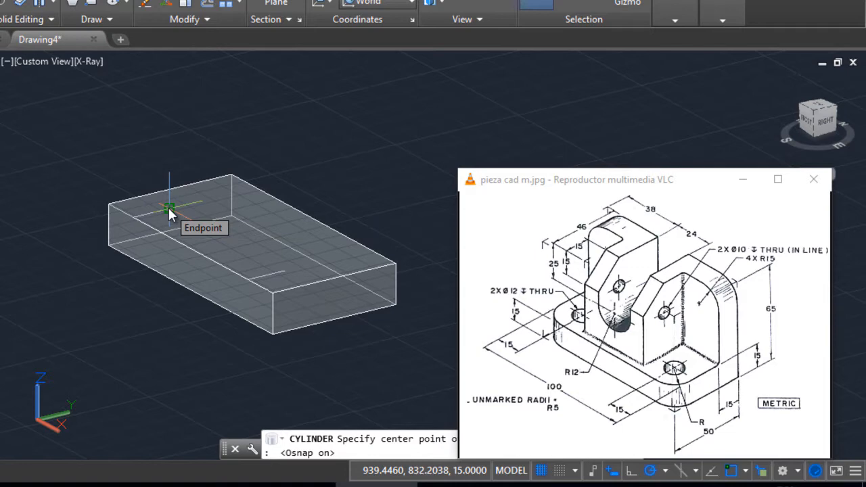
pyautogui.click(170, 207)
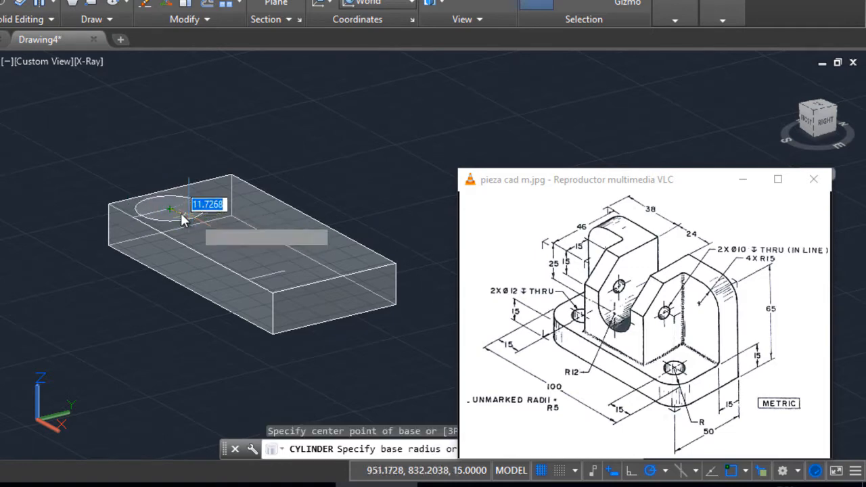
pyautogui.moveTo(190, 217)
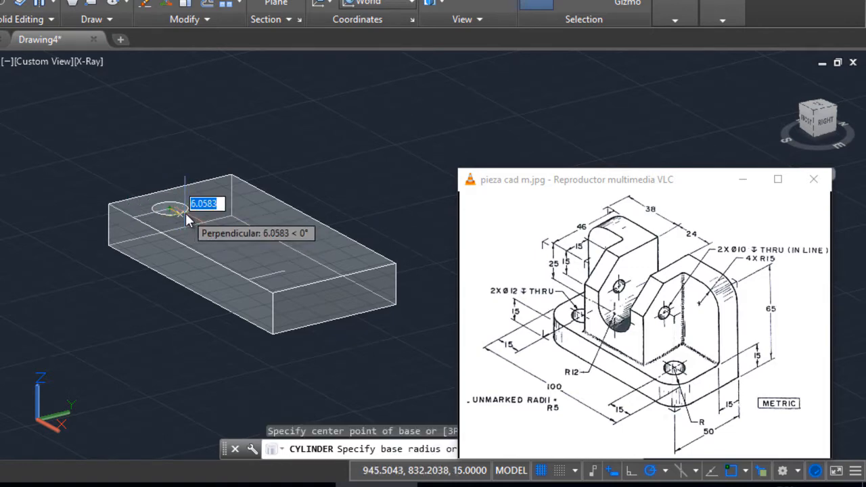
pyautogui.moveTo(386, 284)
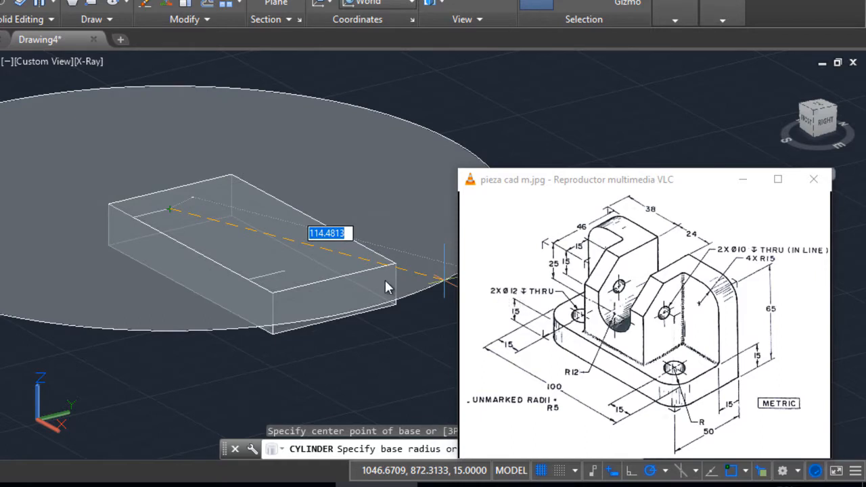
pyautogui.moveTo(219, 250)
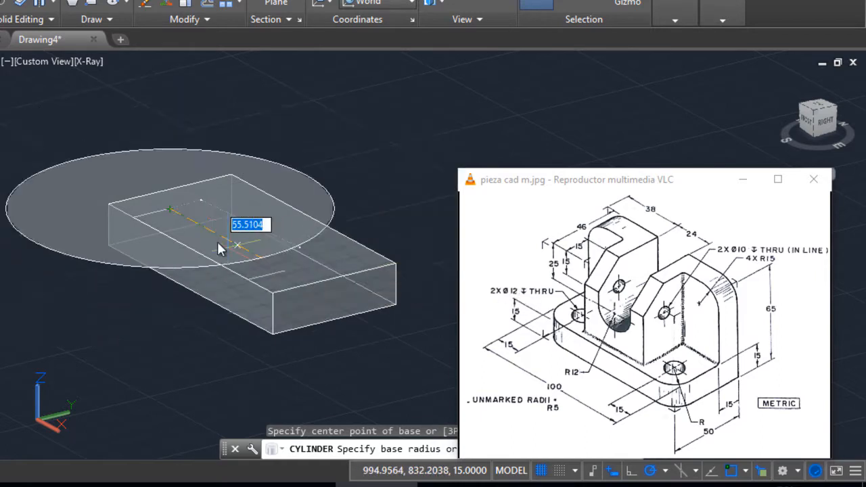
pyautogui.click(222, 250)
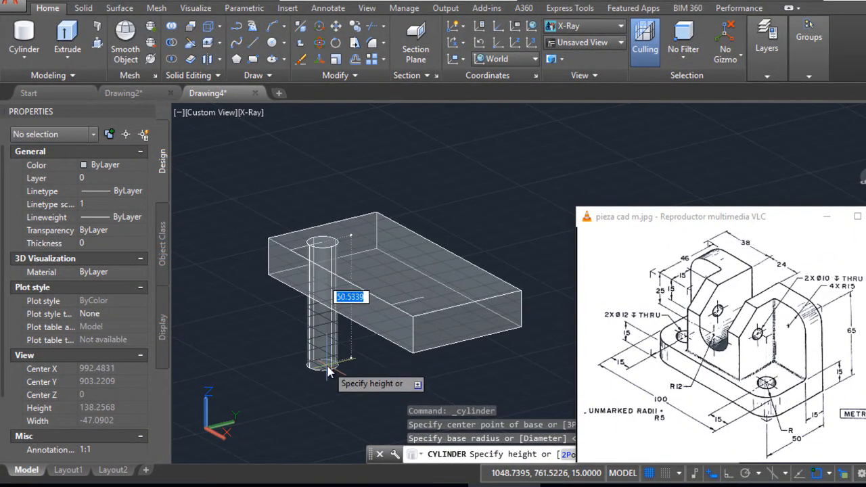
pyautogui.click(328, 360)
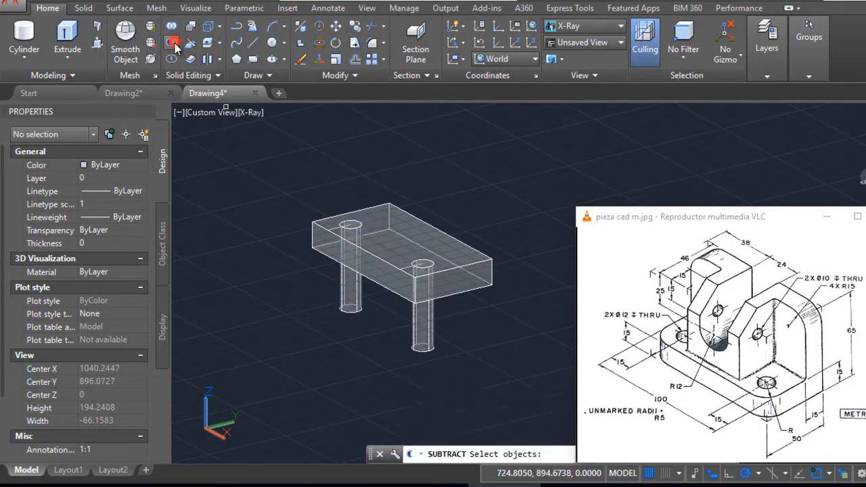
# Step: Subtract both hole cylinders from the base plate, keeping the box solid
pyautogui.click(379, 262)
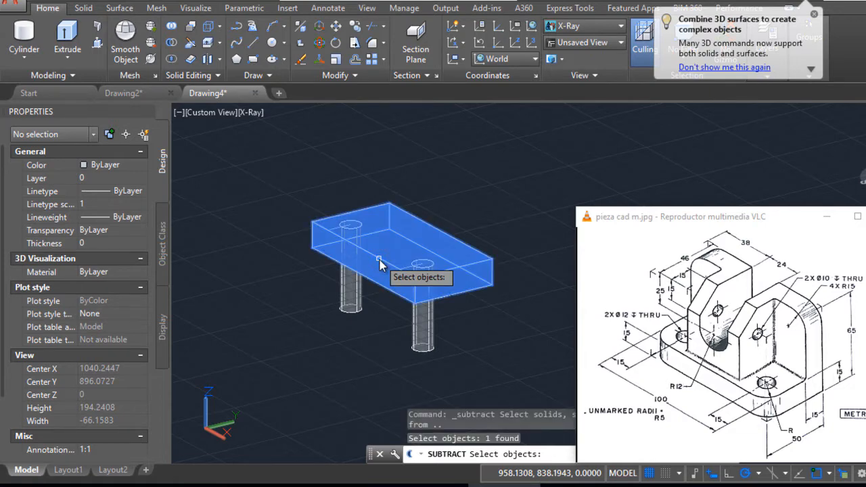
pyautogui.click(815, 14)
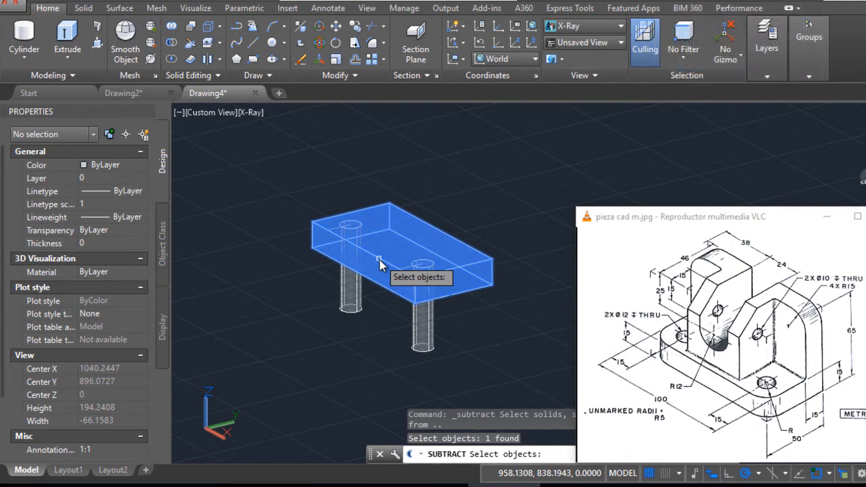
pyautogui.click(352, 284)
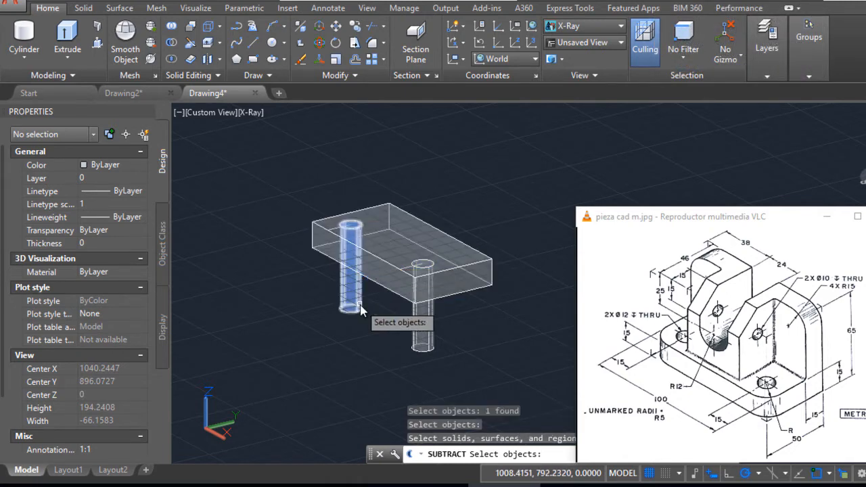
pyautogui.click(420, 305)
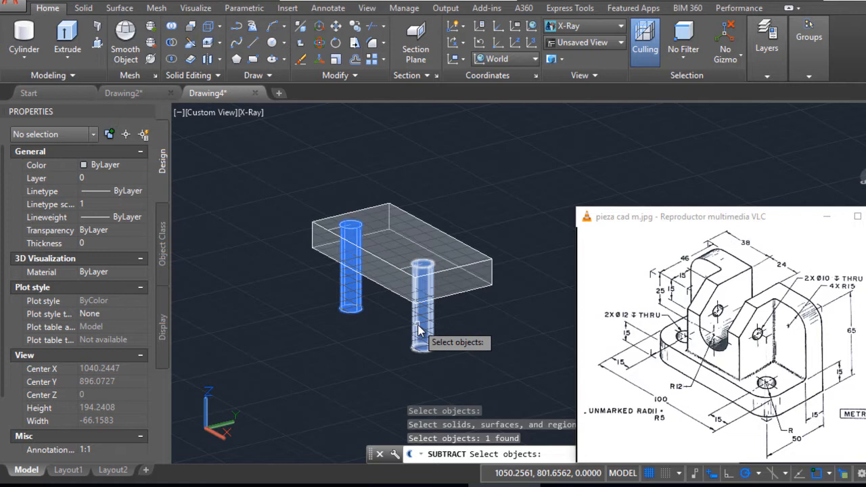
pyautogui.click(420, 305)
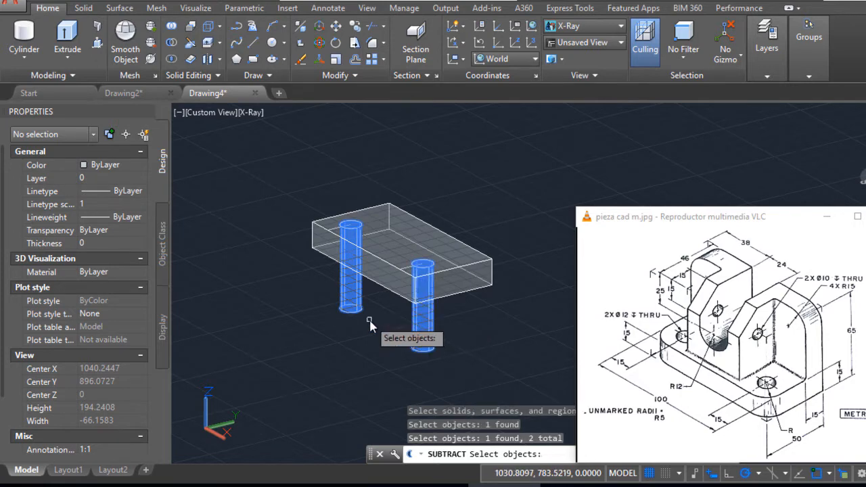
pyautogui.moveTo(370, 324)
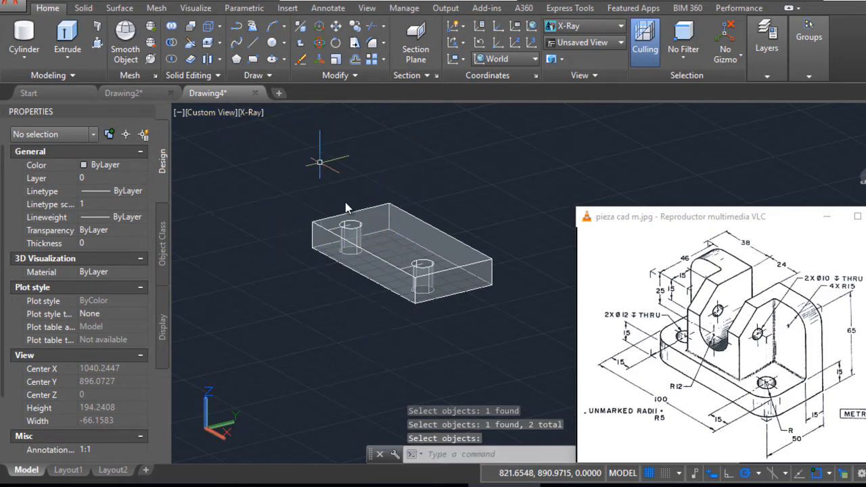
pyautogui.moveTo(258, 152)
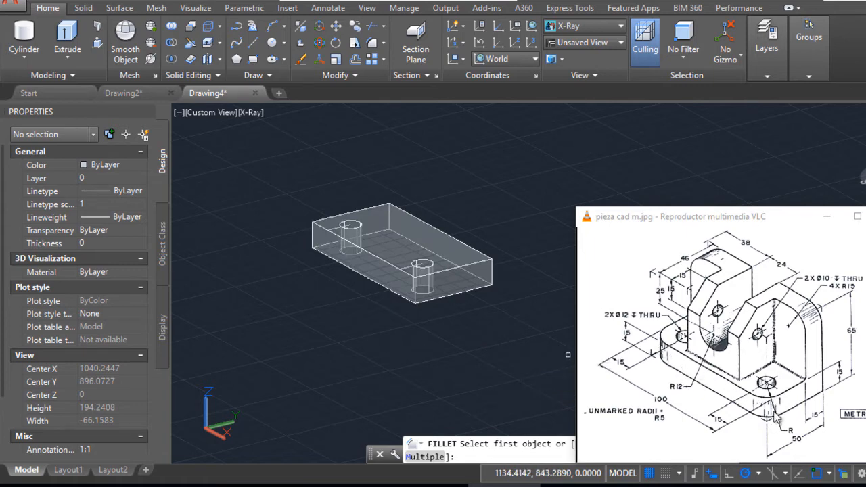
pyautogui.moveTo(734, 428)
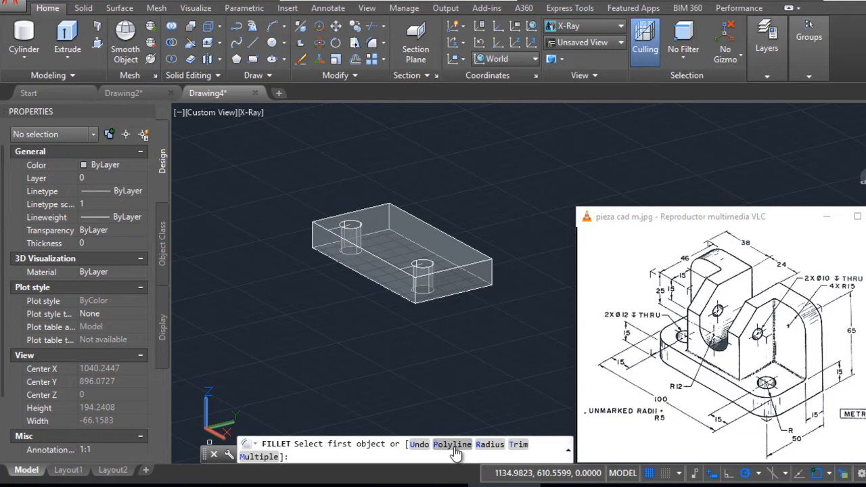
# Step: Set the fillet radius to 15 for rounding the plate's corner edge
pyautogui.click(491, 444)
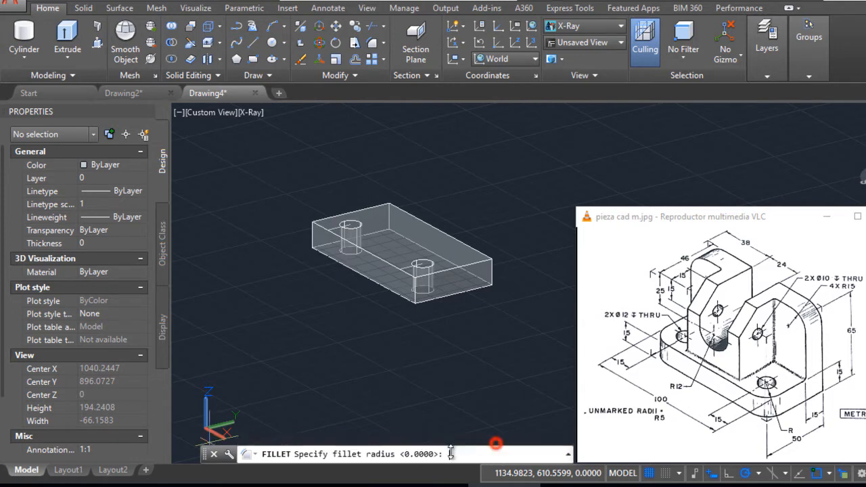
pyautogui.write('15')
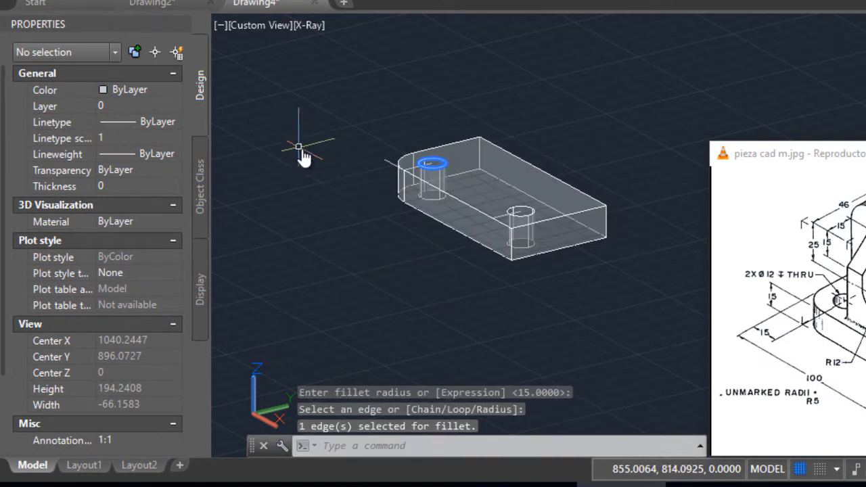
pyautogui.moveTo(395, 237)
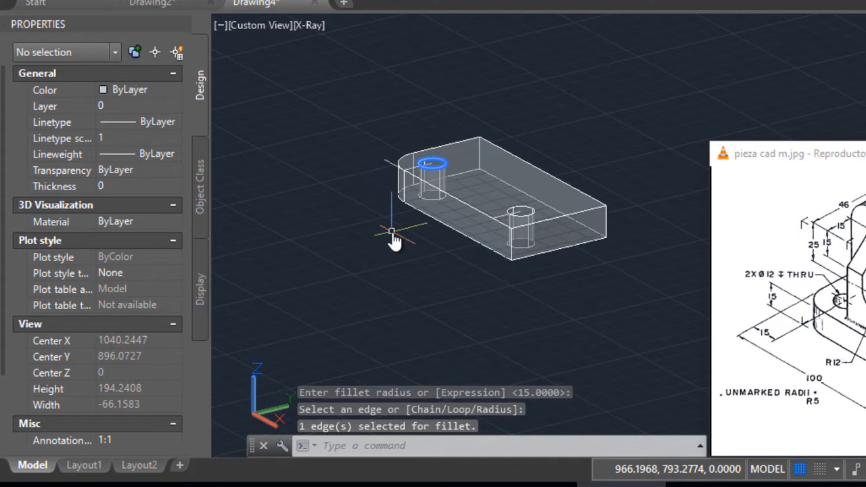
pyautogui.moveTo(463, 260)
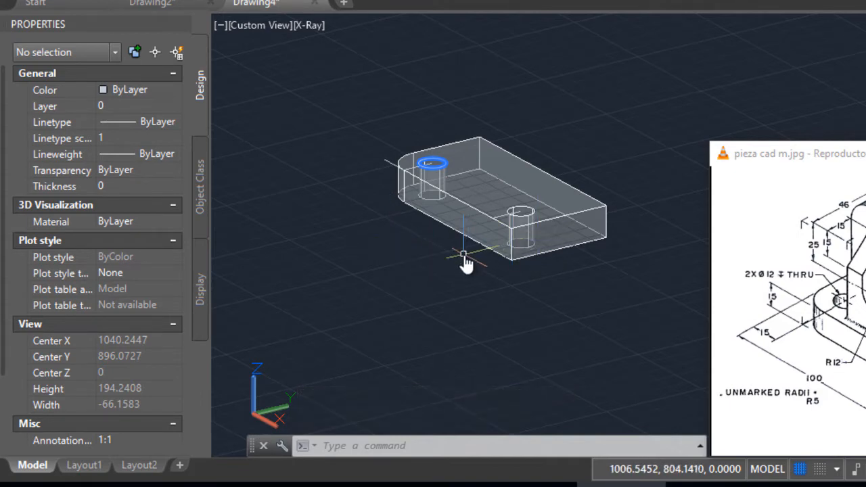
pyautogui.moveTo(440, 264)
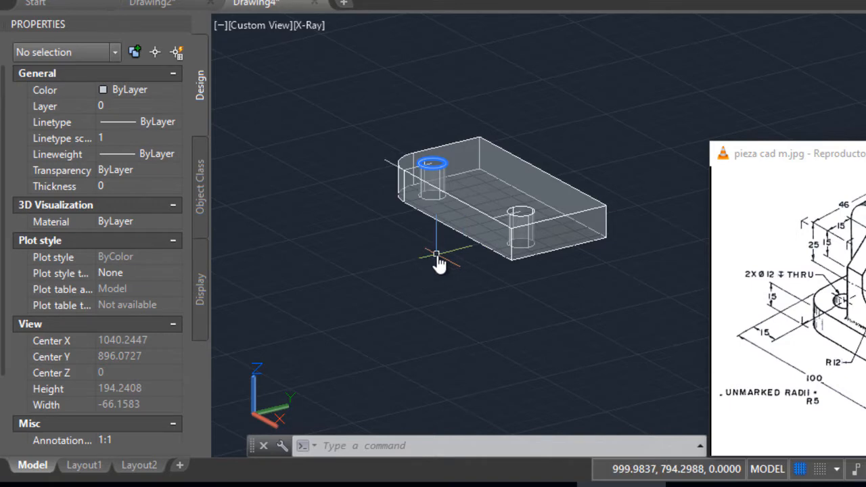
pyautogui.moveTo(512, 277)
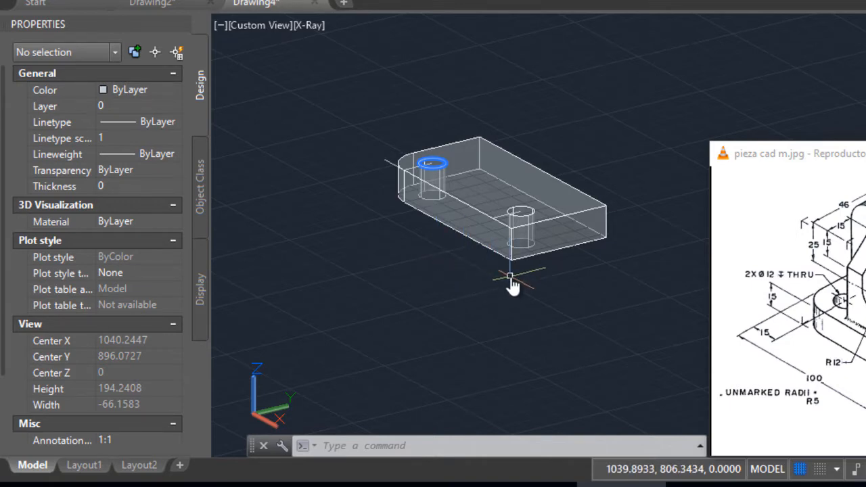
# Step: Fillet the second vertical corner edge at that end with radius 15
pyautogui.moveTo(511, 277); pyautogui.dragTo(553, 329)
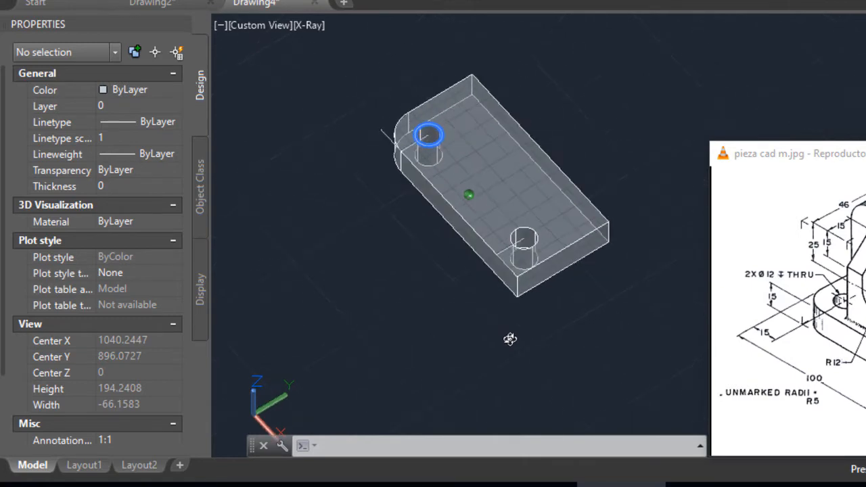
pyautogui.moveTo(510, 339); pyautogui.dragTo(589, 310)
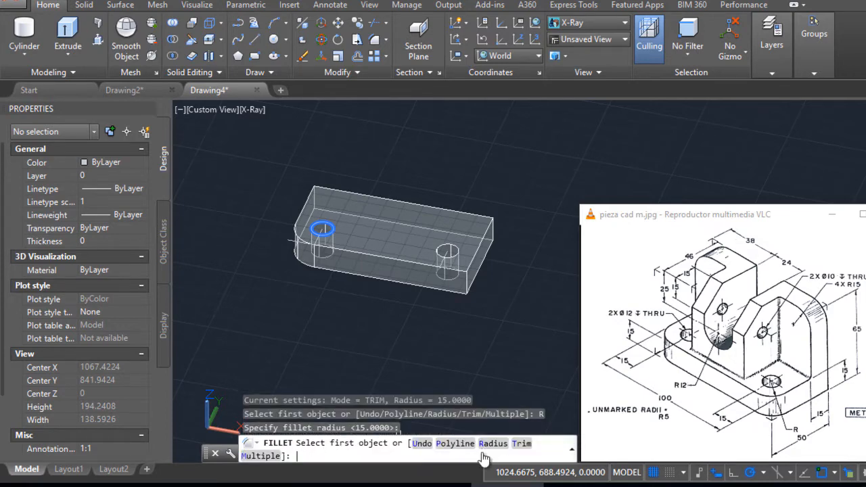
pyautogui.moveTo(467, 290)
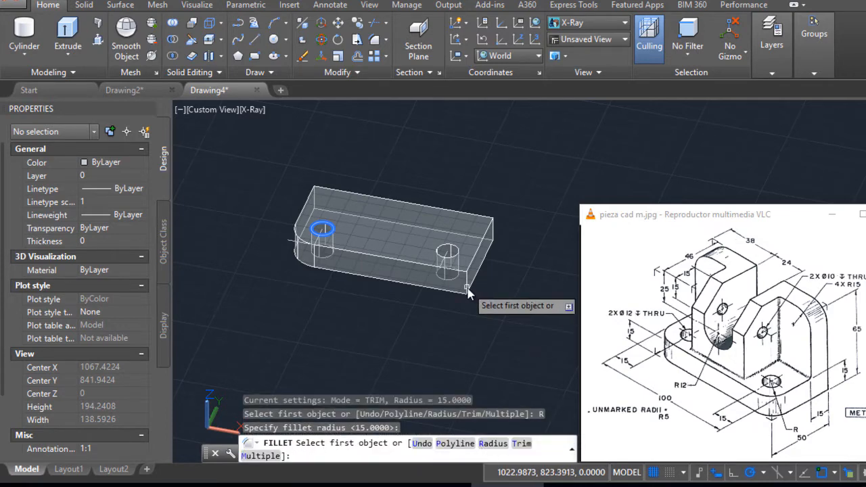
pyautogui.moveTo(468, 287)
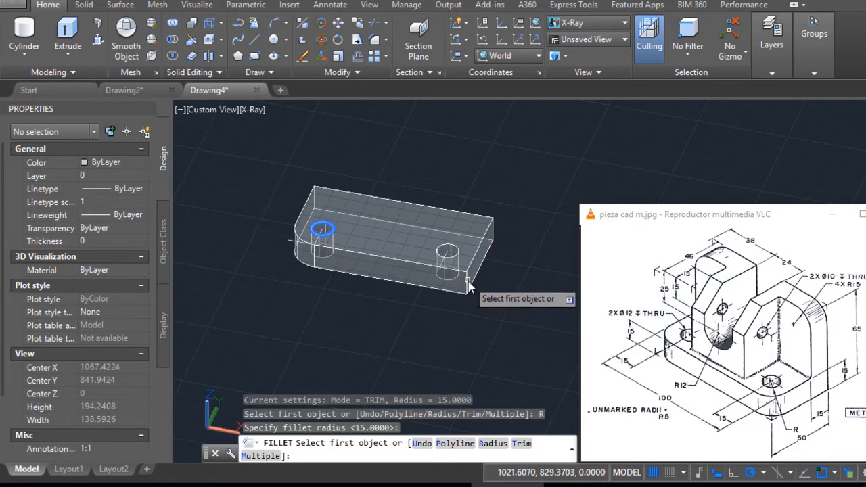
pyautogui.click(467, 277)
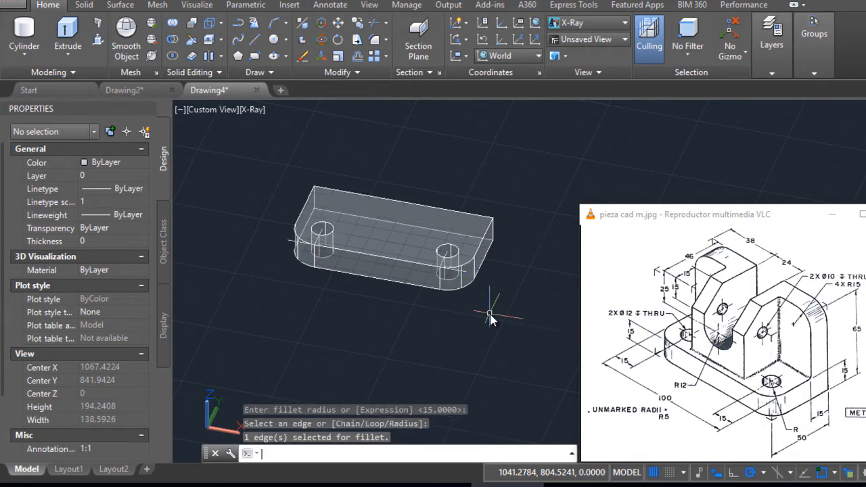
pyautogui.moveTo(568, 300)
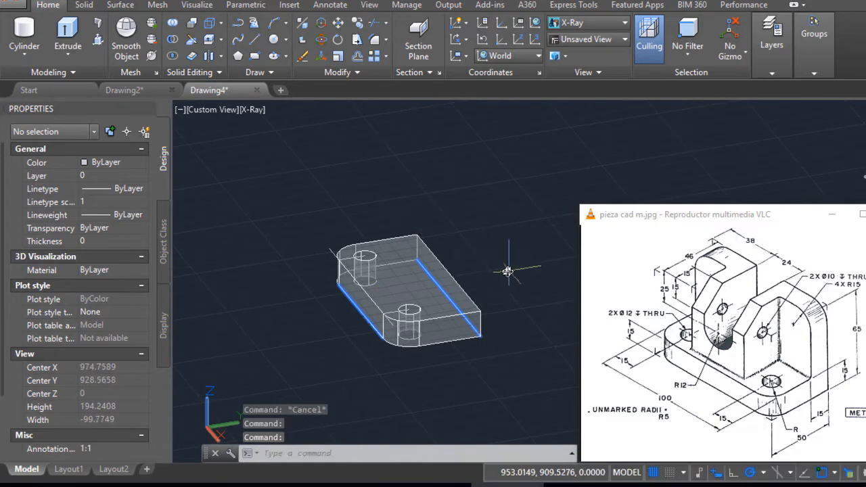
pyautogui.moveTo(332, 249)
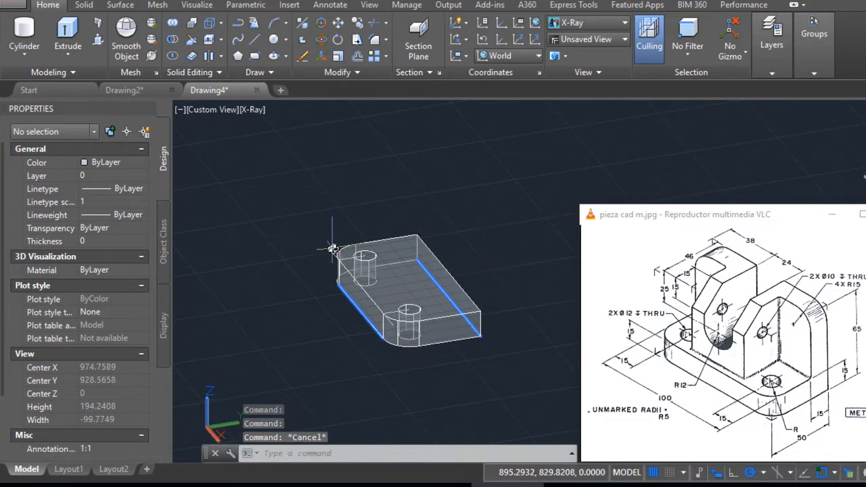
# Step: Select the stray guide line near the hole via selection cycling and erase it
pyautogui.click(352, 264)
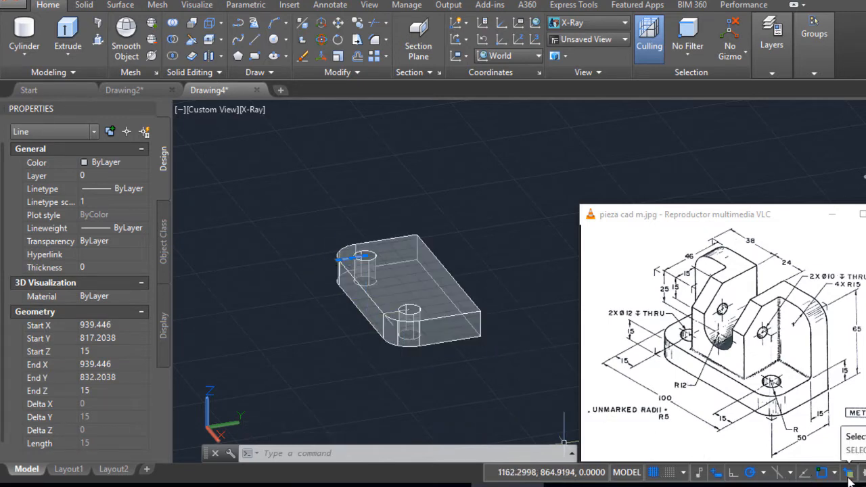
pyautogui.click(401, 304)
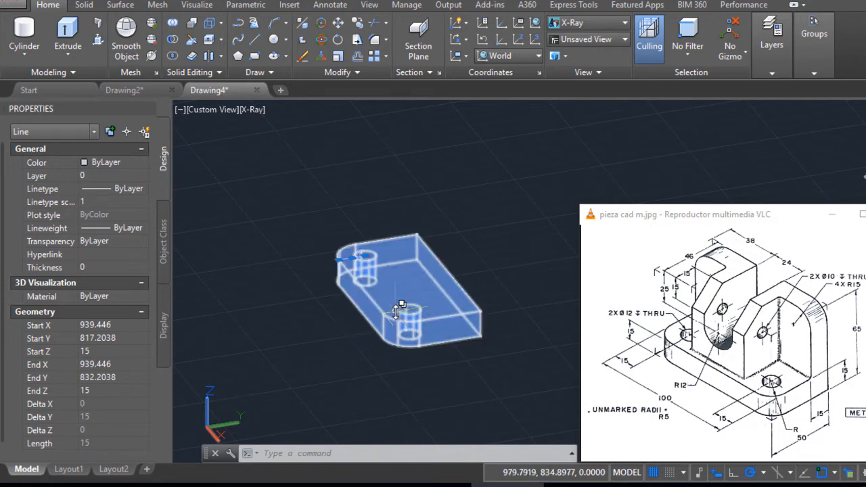
pyautogui.click(396, 332)
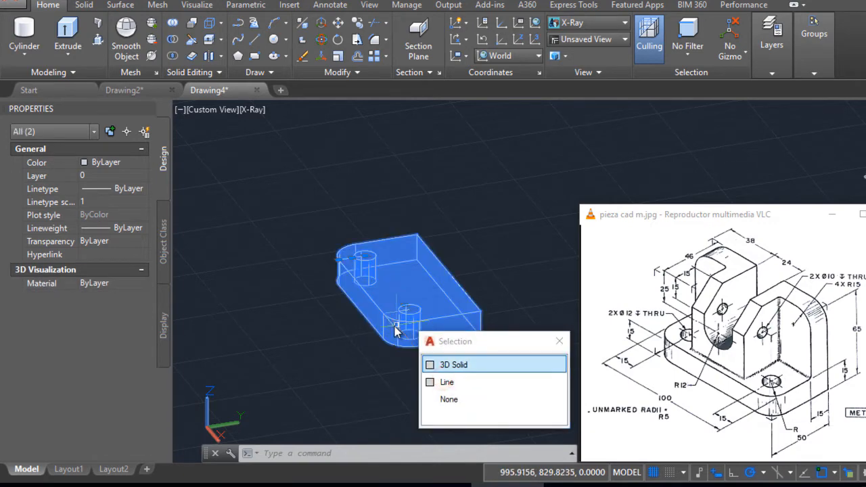
pyautogui.click(447, 382)
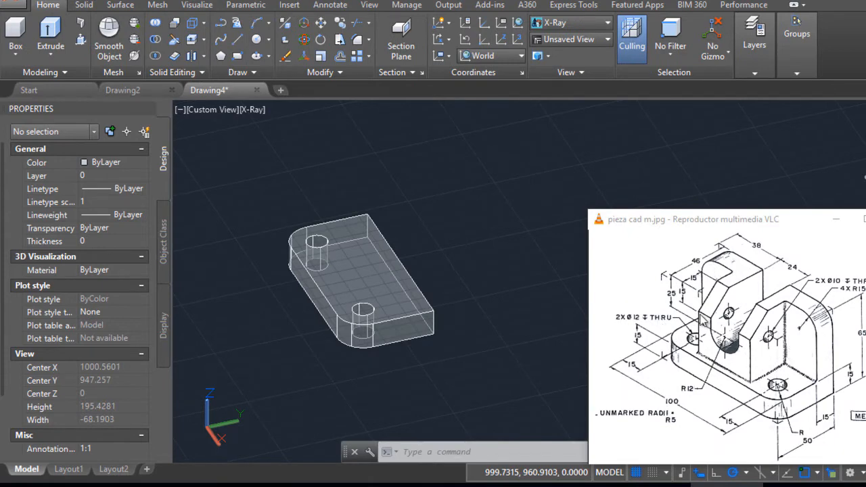
pyautogui.moveTo(783, 281)
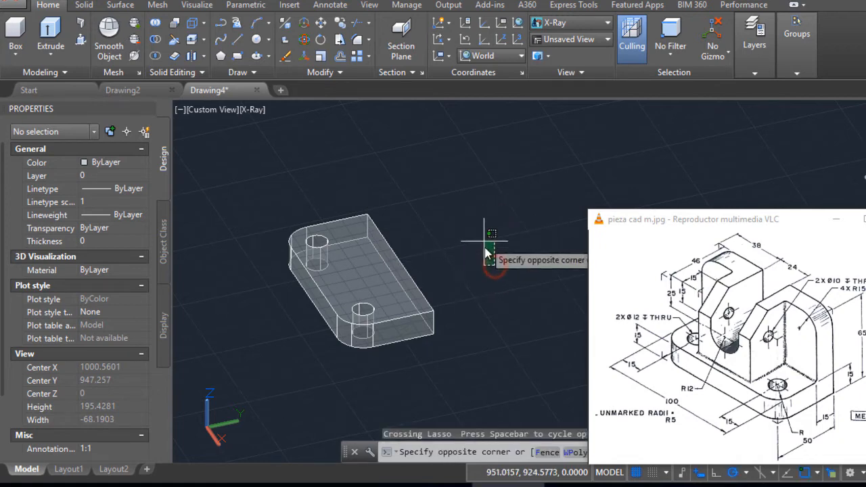
# Step: Draw a thin upright box solid beside the base plate
pyautogui.press('Escape')
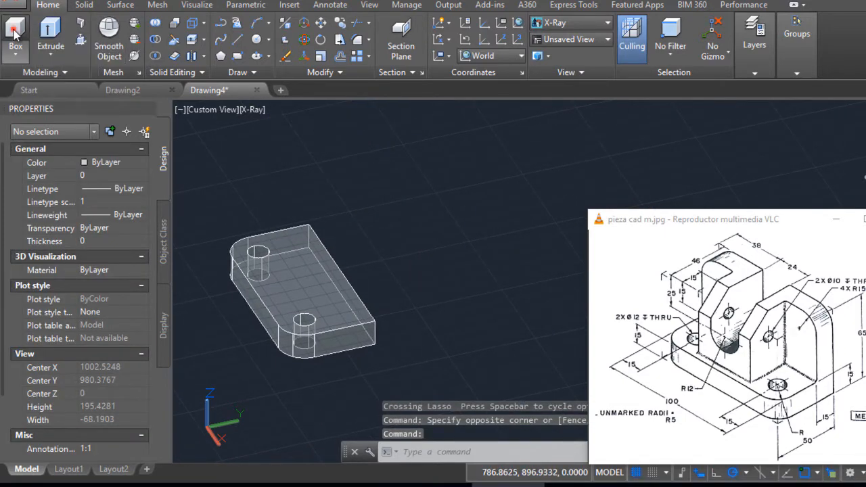
pyautogui.click(15, 34)
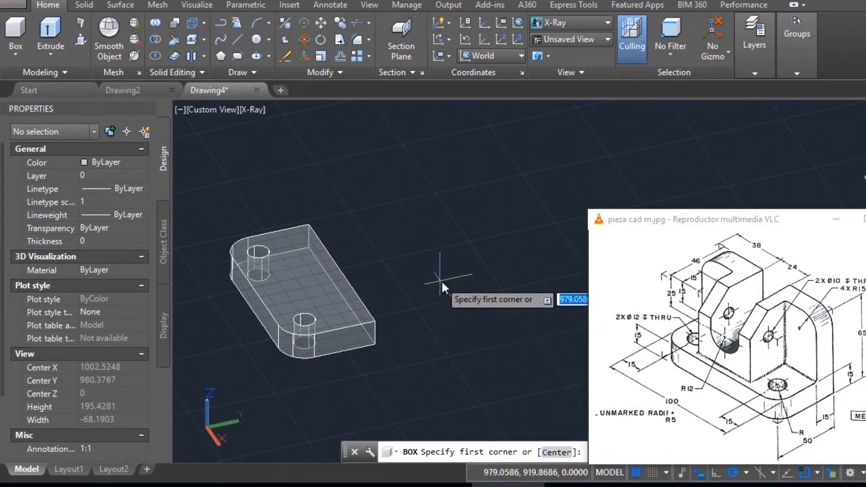
pyautogui.click(444, 284)
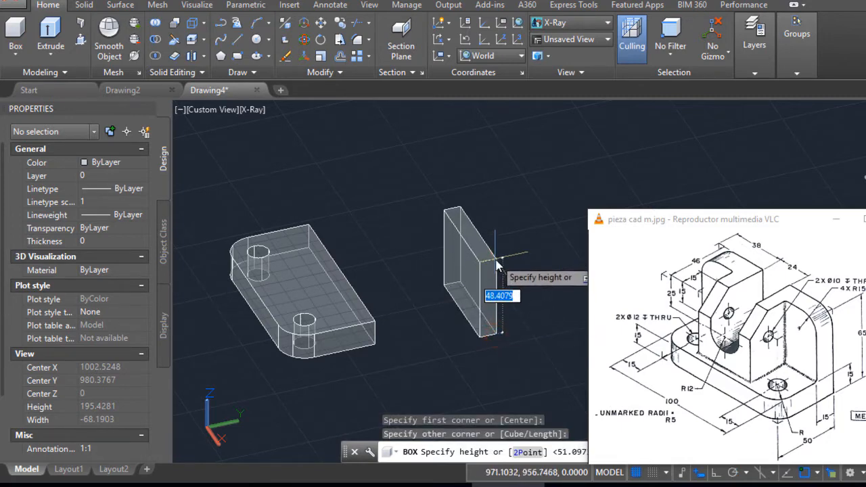
pyautogui.press('Escape')
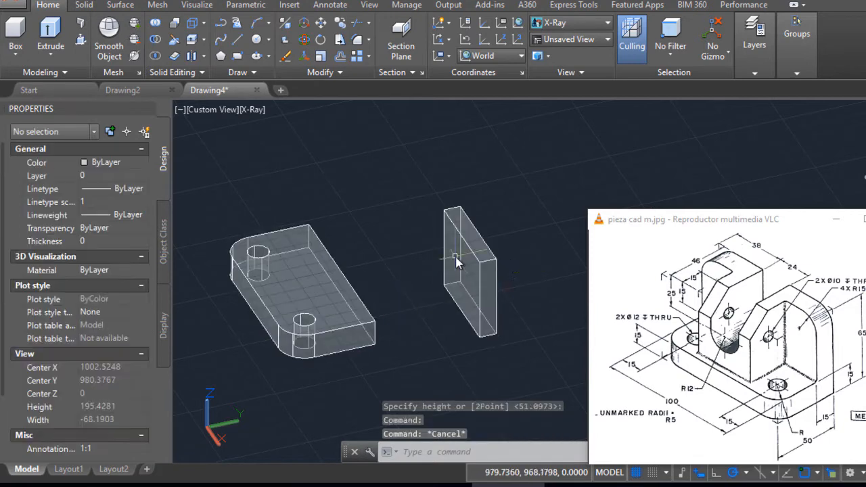
pyautogui.moveTo(487, 264)
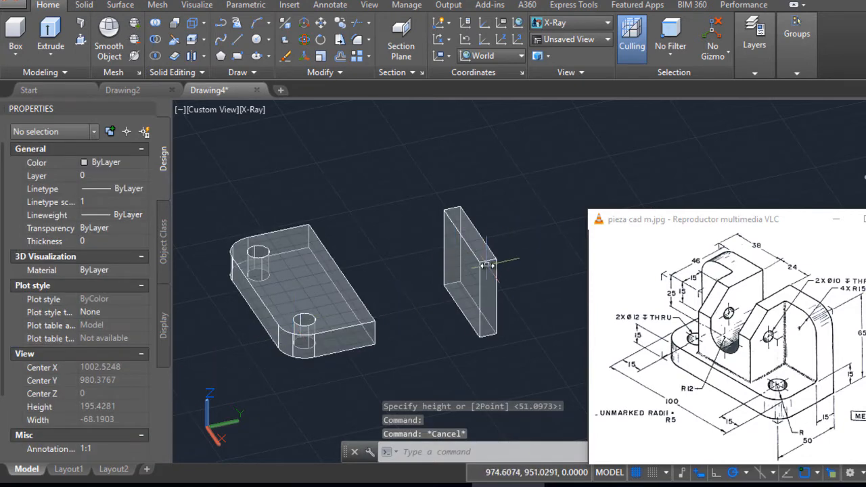
# Step: Select the new upright box and edit its Length in the Properties palette
pyautogui.click(472, 271)
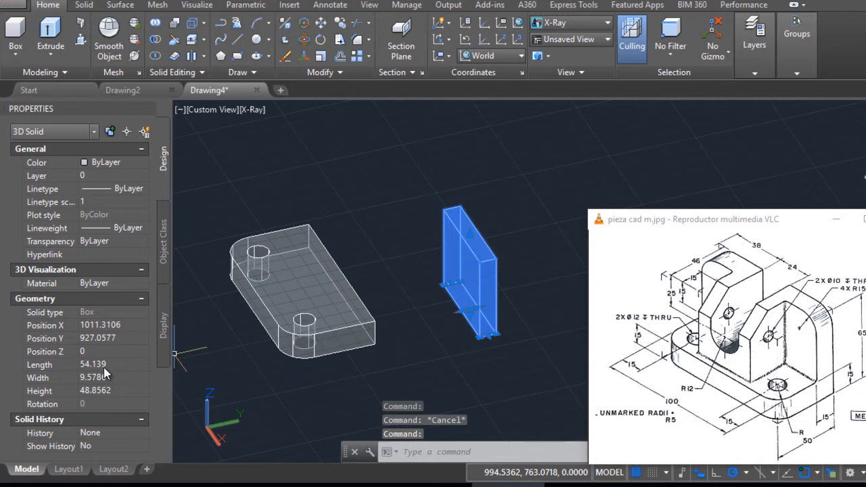
pyautogui.click(102, 365)
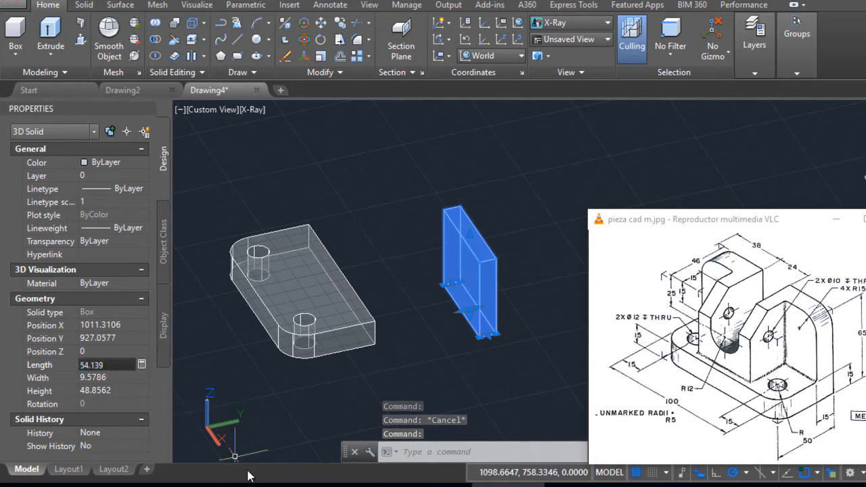
pyautogui.moveTo(779, 278)
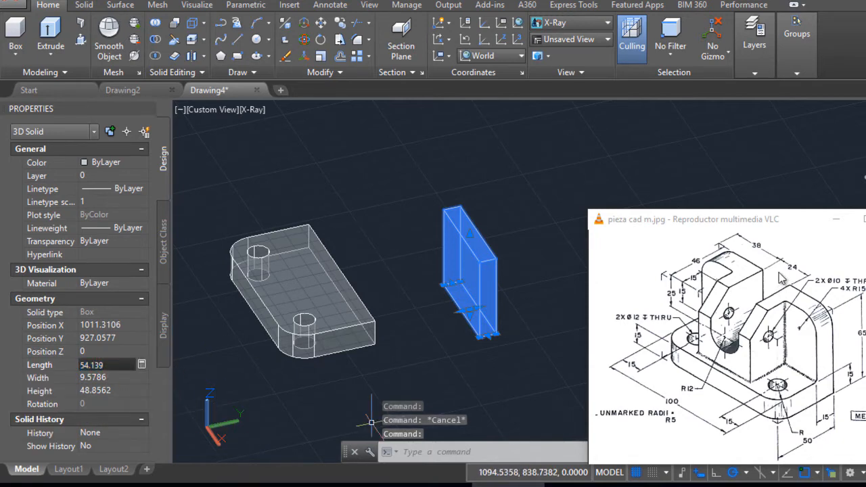
pyautogui.tripleClick(92, 365)
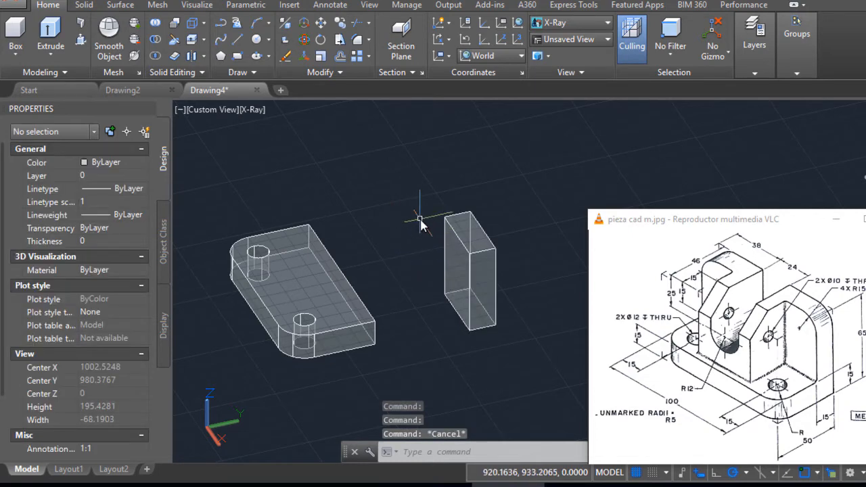
pyautogui.moveTo(352, 214)
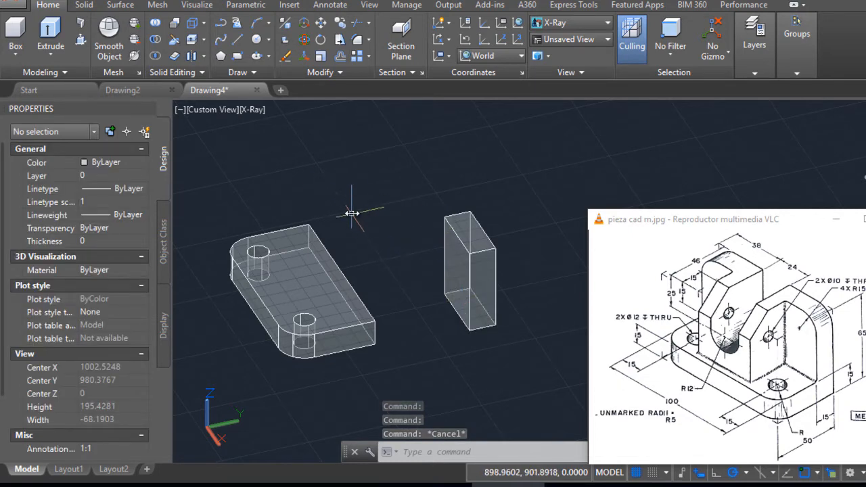
# Step: Draw a 100-unit reference line and copy the upright box to its end, leaving a gap
pyautogui.click(469, 271)
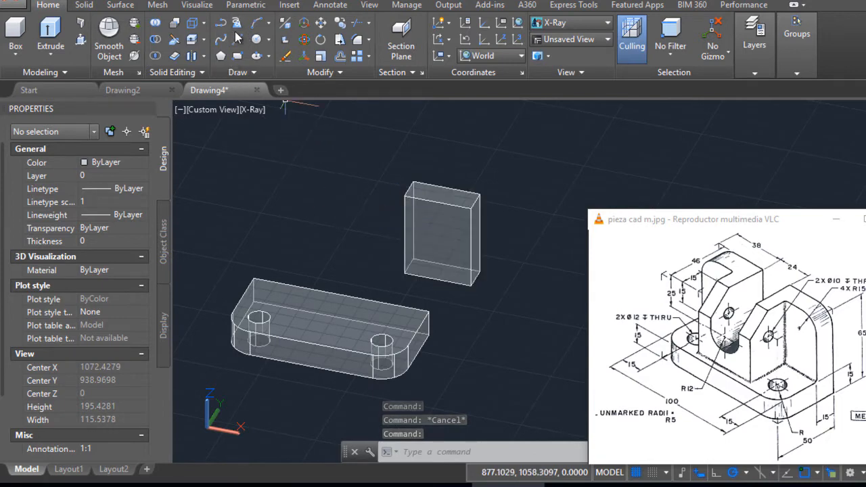
pyautogui.click(479, 274)
pyautogui.write('100')
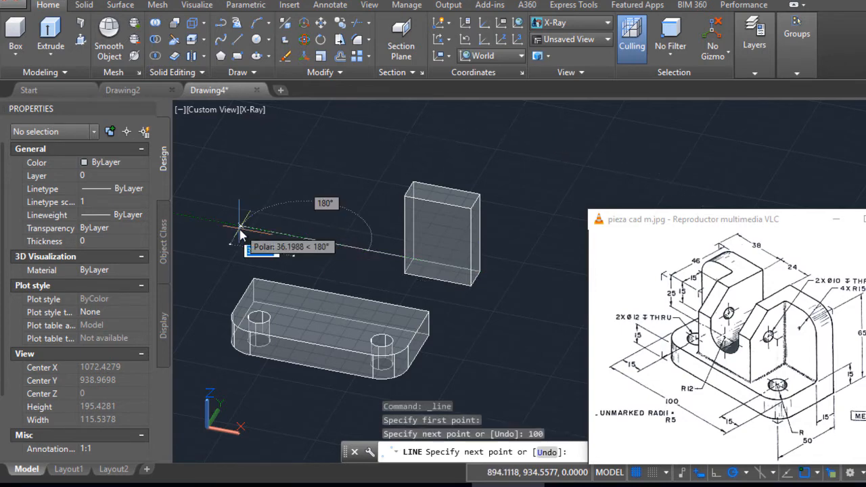
pyautogui.press('Escape')
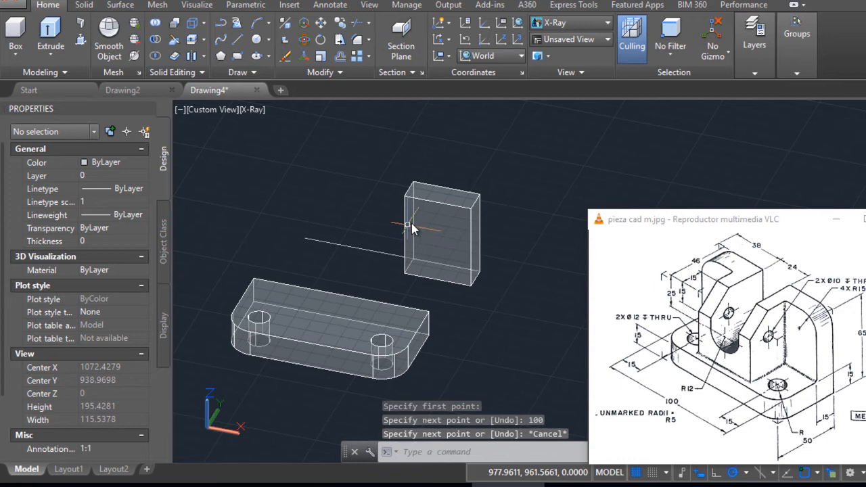
pyautogui.click(440, 231)
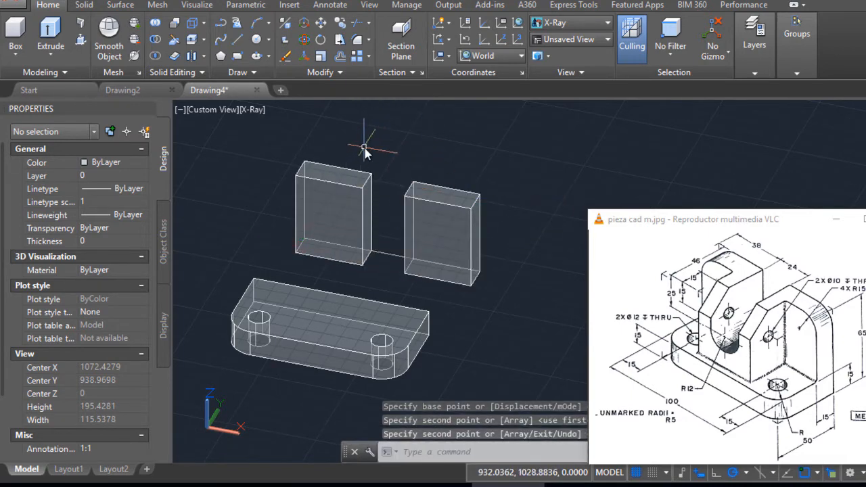
pyautogui.moveTo(553, 266)
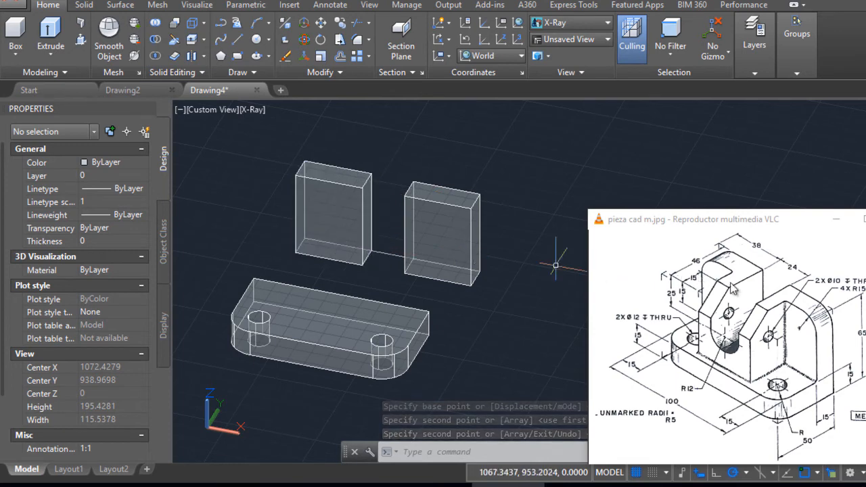
# Step: Create a thinner box solid to add against the uprights
pyautogui.click(331, 214)
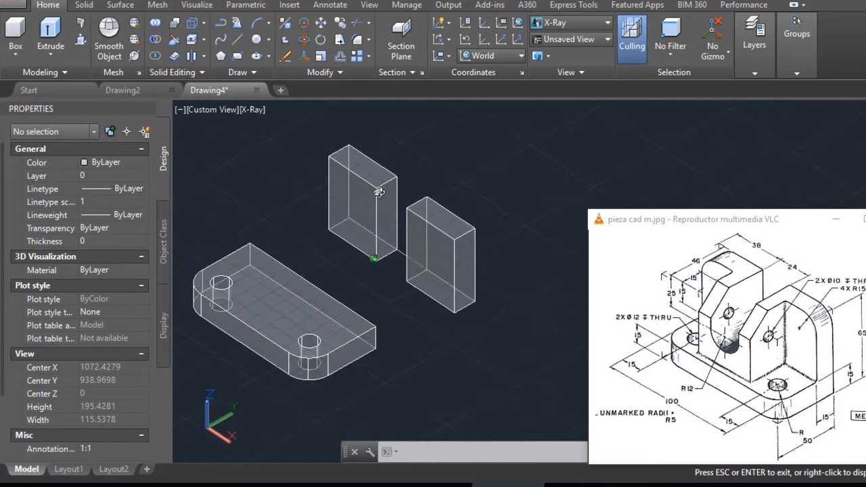
pyautogui.click(50, 37)
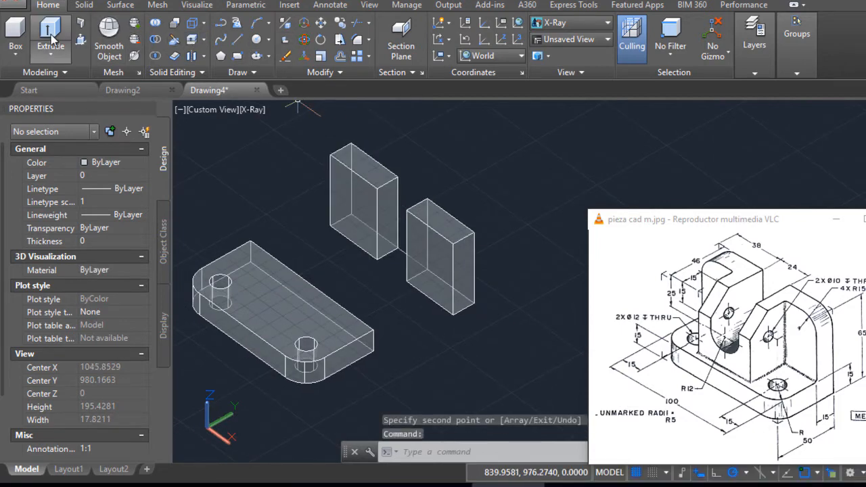
pyautogui.click(15, 38)
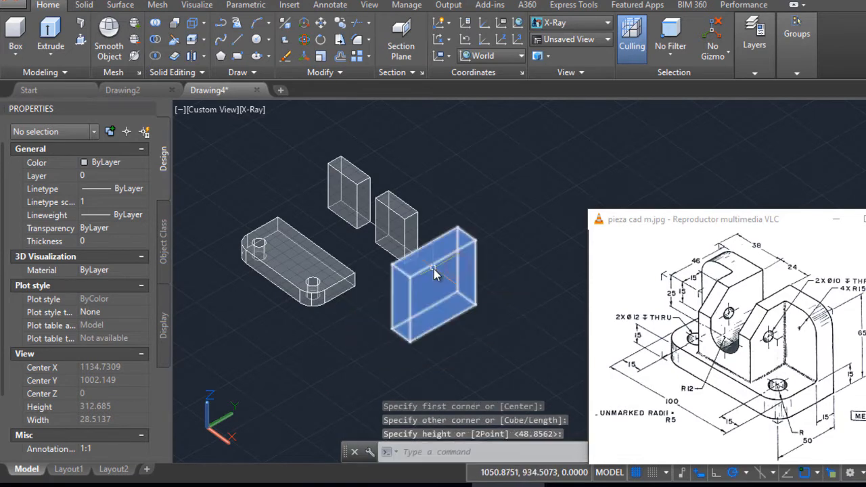
pyautogui.click(433, 277)
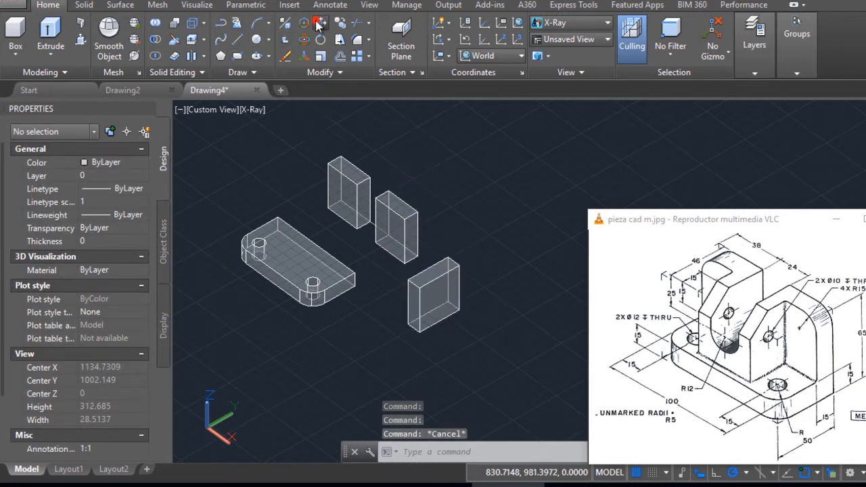
# Step: Move the thin block against one upright and copy it onto the other
pyautogui.click(436, 298)
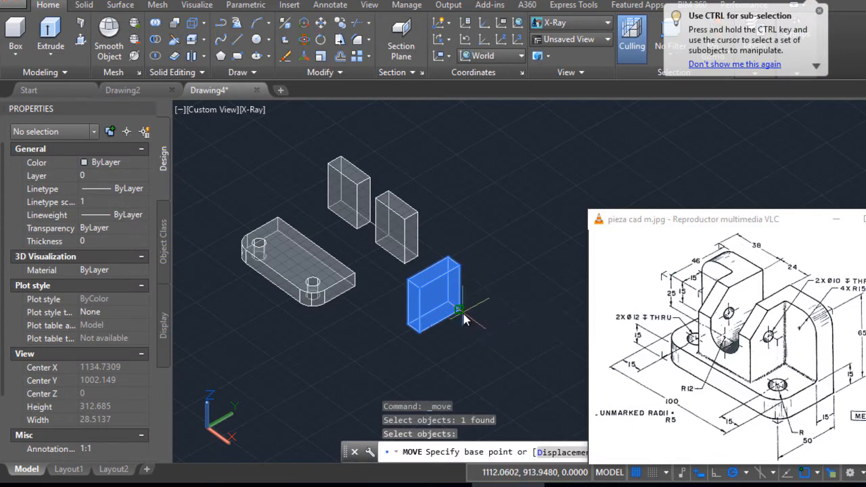
pyautogui.click(463, 311)
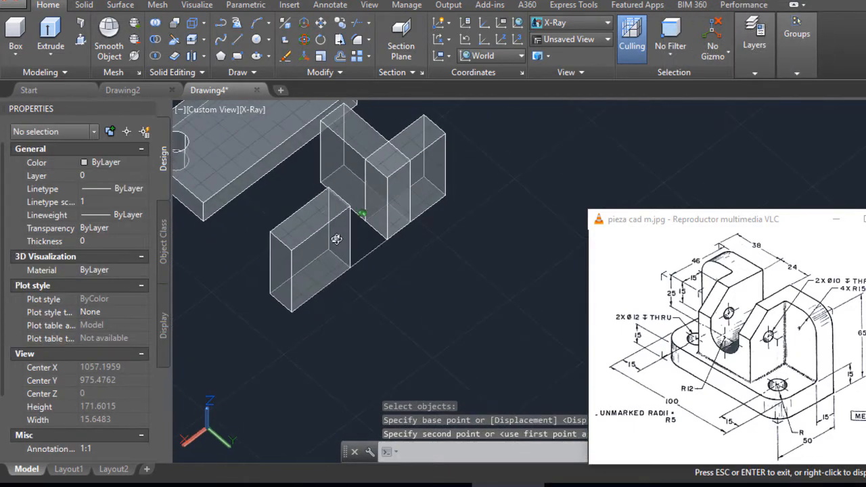
pyautogui.click(372, 176)
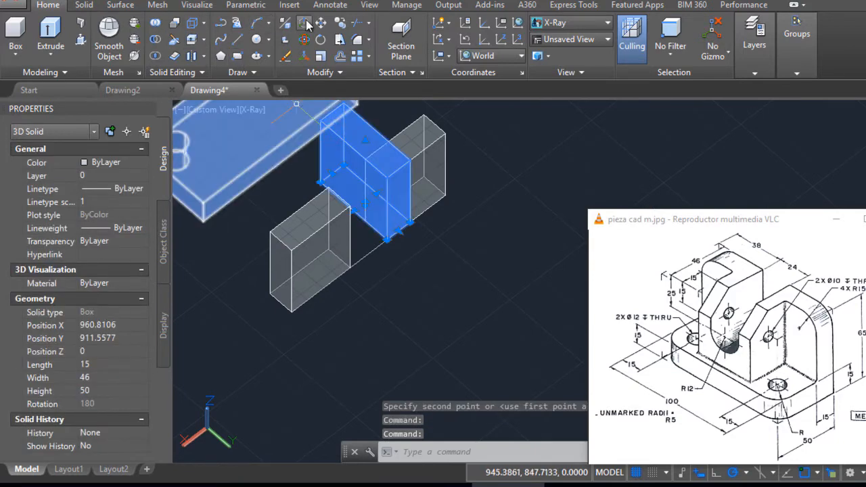
pyautogui.click(408, 224)
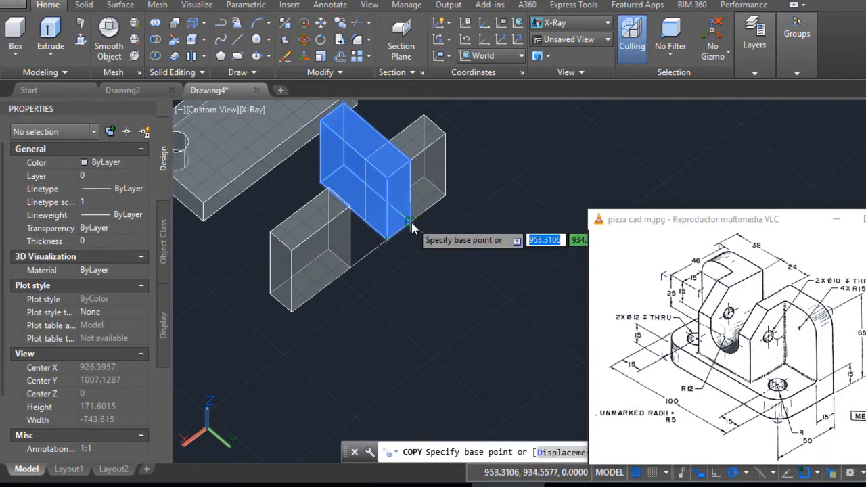
pyautogui.click(406, 224)
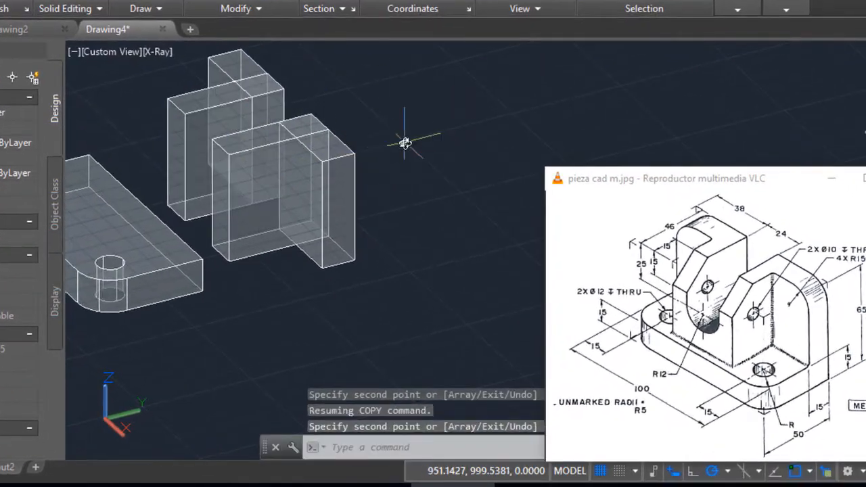
pyautogui.moveTo(320, 142)
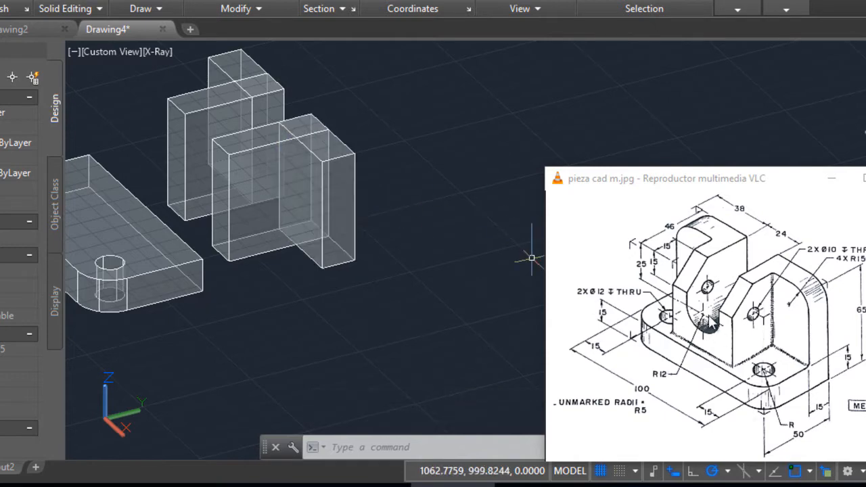
# Step: Draw a 24-unit guide line between the uprights to locate the hole centre
pyautogui.click(260, 187)
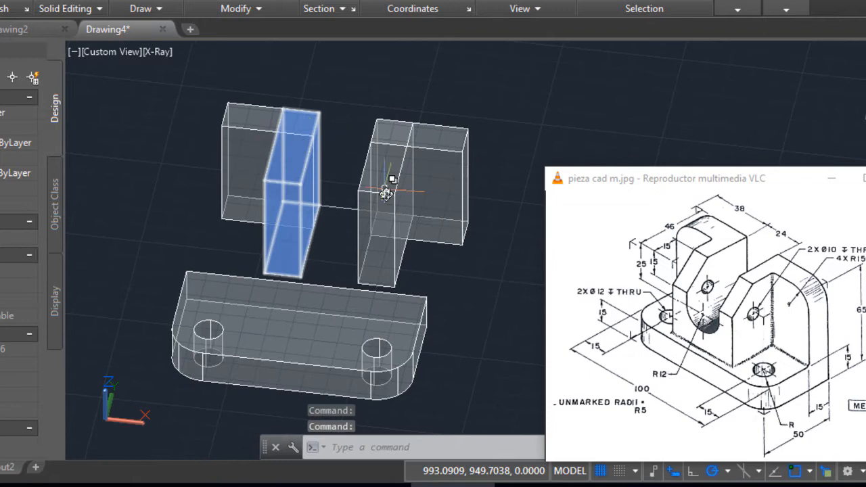
pyautogui.press('Escape')
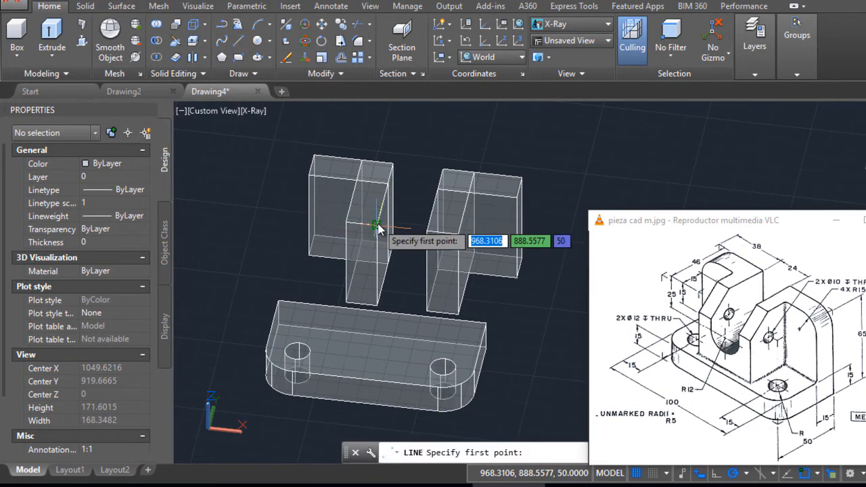
pyautogui.click(378, 225)
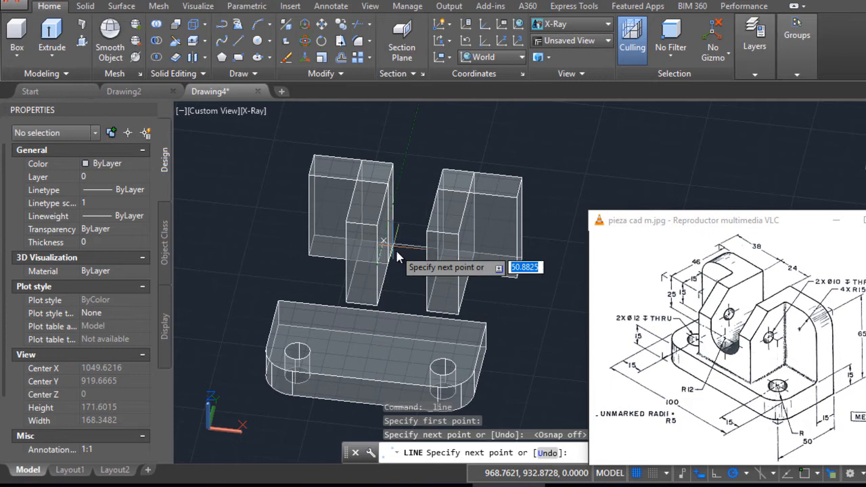
pyautogui.moveTo(430, 279)
pyautogui.write('24')
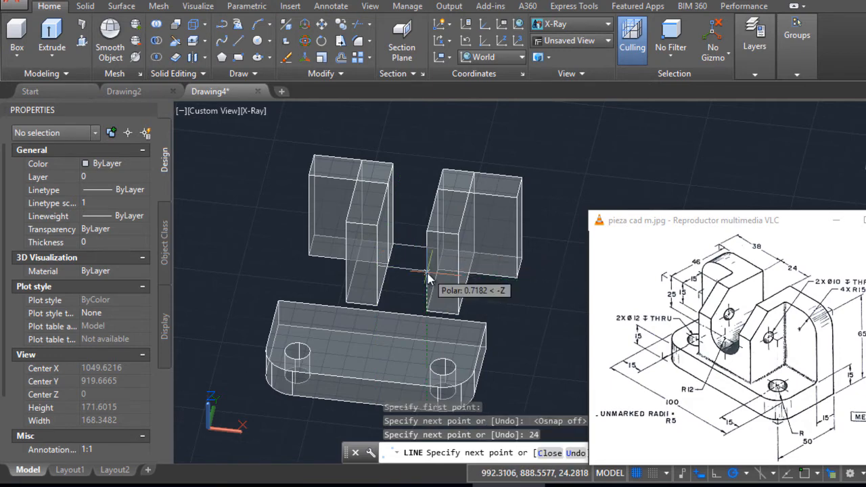
pyautogui.moveTo(432, 295)
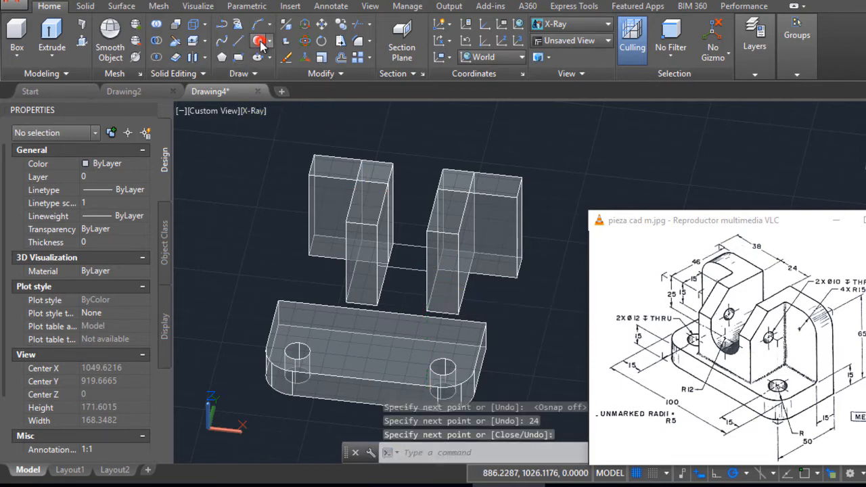
pyautogui.click(260, 41)
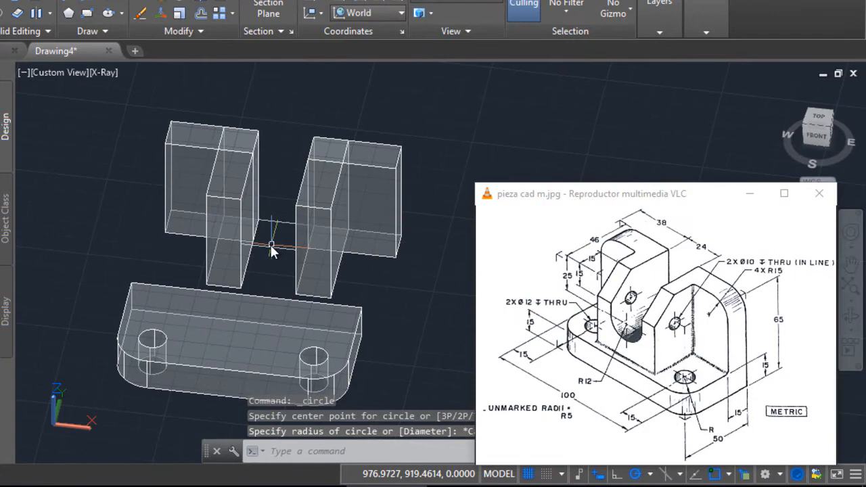
pyautogui.click(339, 210)
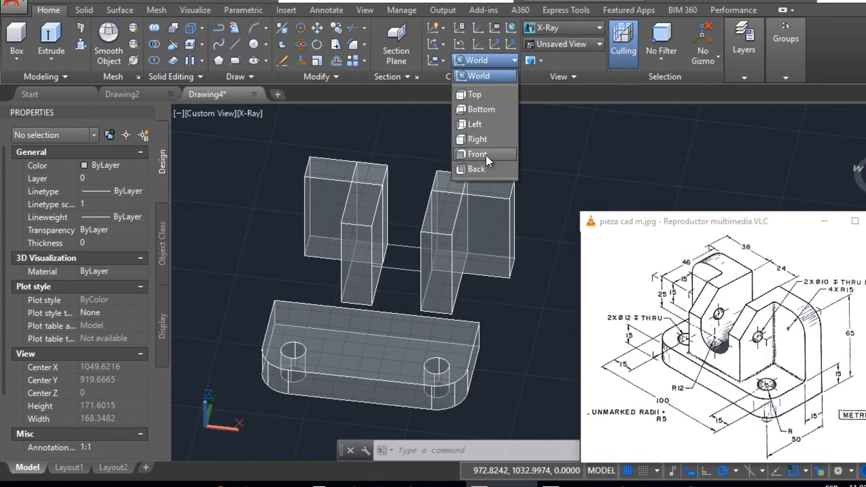
pyautogui.moveTo(480, 155)
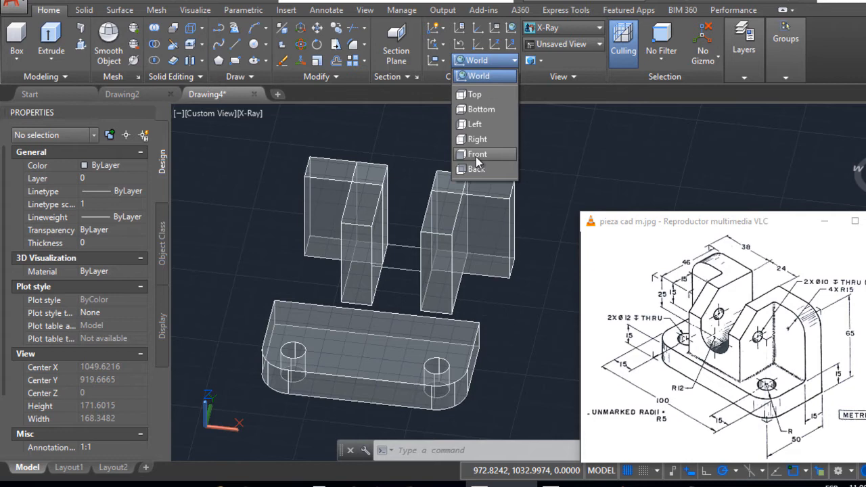
# Step: Set the UCS to Front and draw the through-hole circle centred between the uprights
pyautogui.click(478, 154)
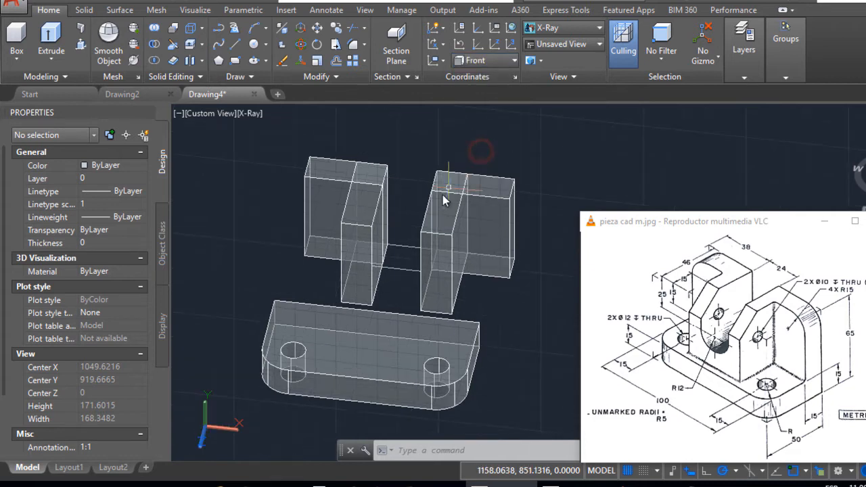
pyautogui.click(256, 46)
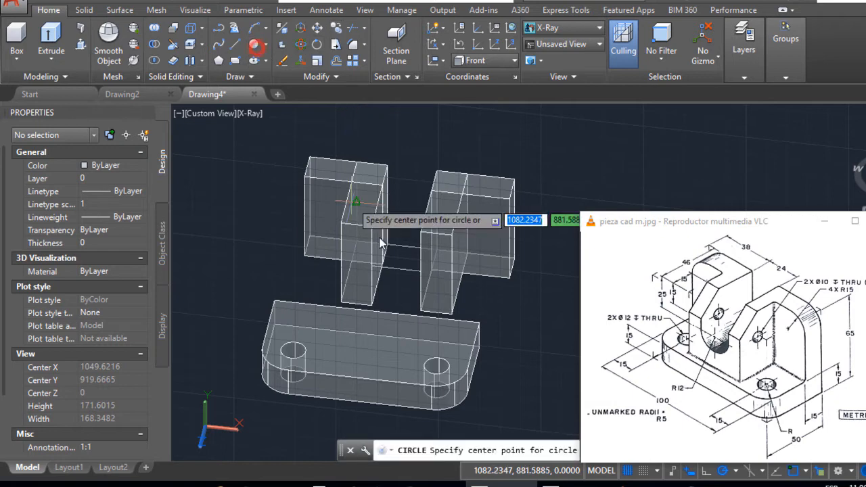
pyautogui.click(406, 271)
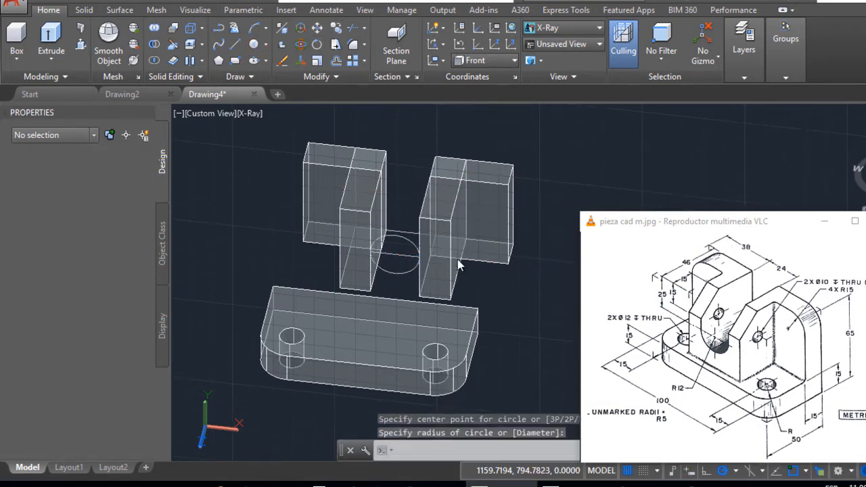
pyautogui.press('Escape')
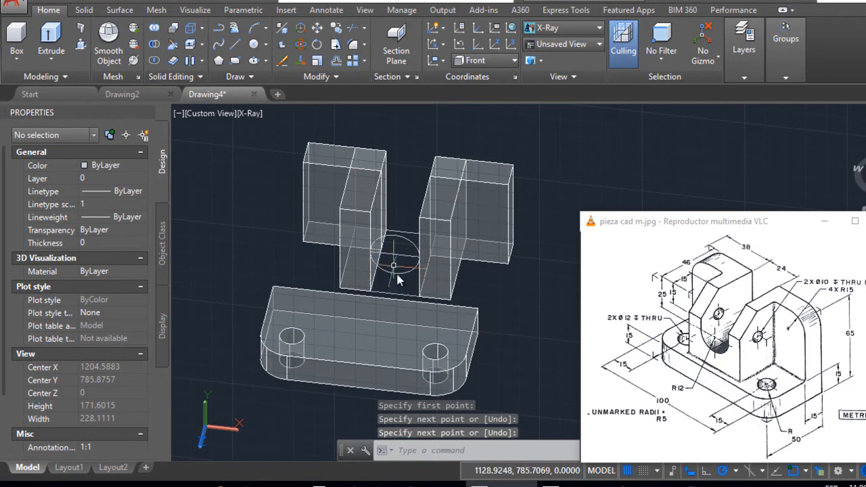
pyautogui.moveTo(471, 257)
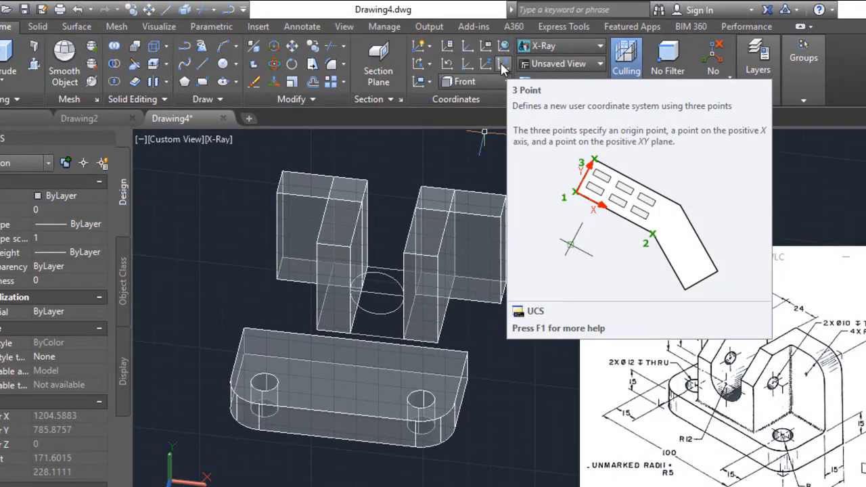
# Step: Define a three-point UCS at the upright's bottom corner, X along the edge, Y up the face
pyautogui.click(503, 64)
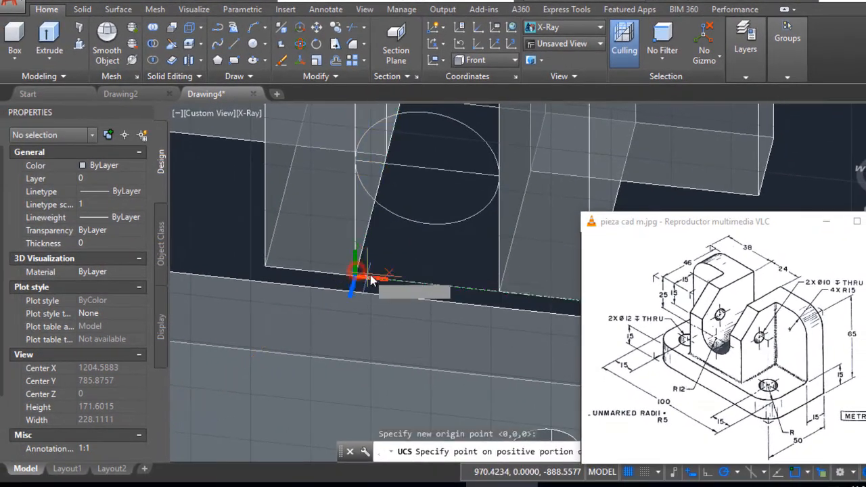
pyautogui.moveTo(452, 284)
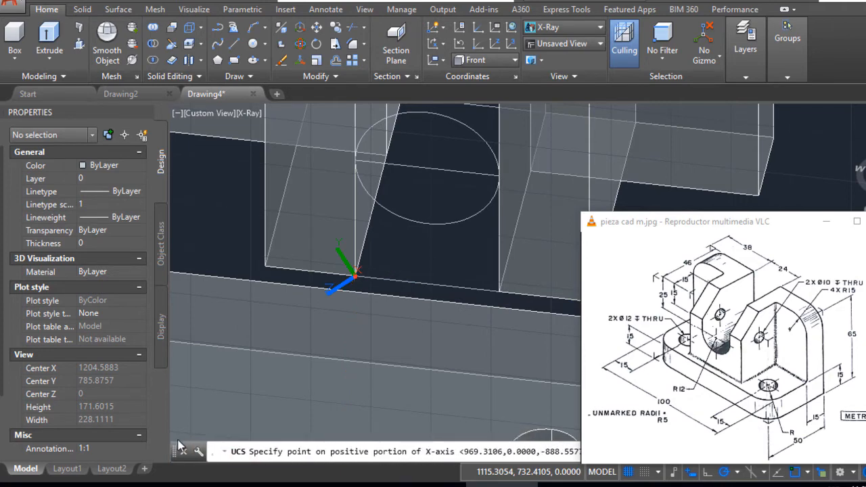
pyautogui.moveTo(484, 303)
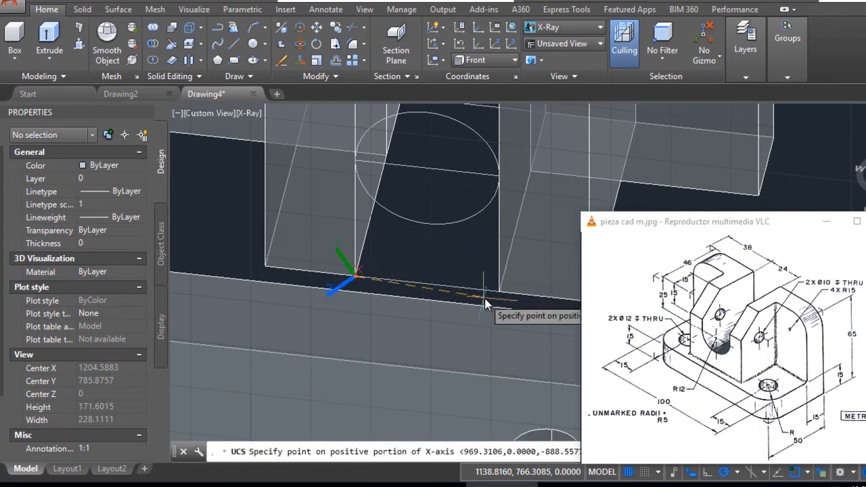
pyautogui.click(485, 284)
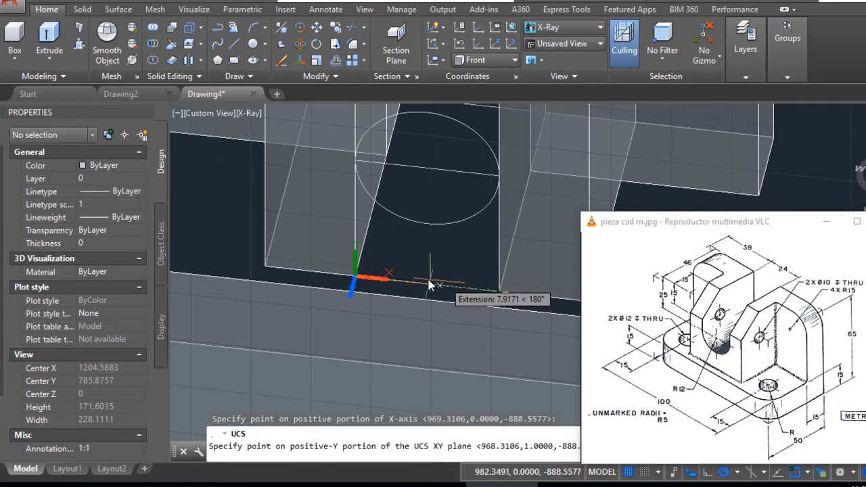
pyautogui.moveTo(363, 217)
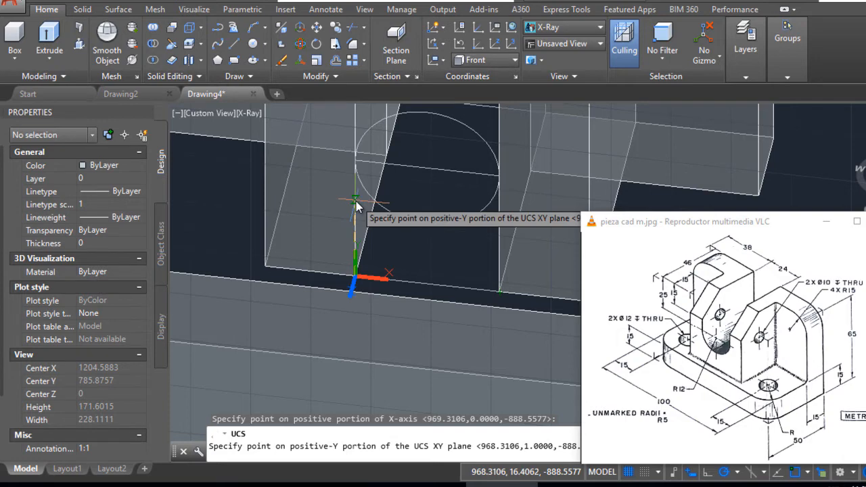
pyautogui.click(359, 206)
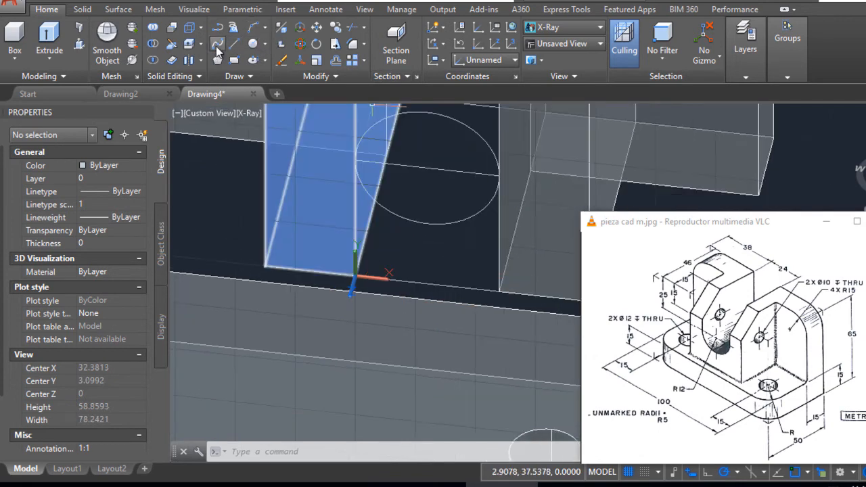
# Step: Draw a 24-unit polyline from the new origin along the upright's bottom edge
pyautogui.click(217, 43)
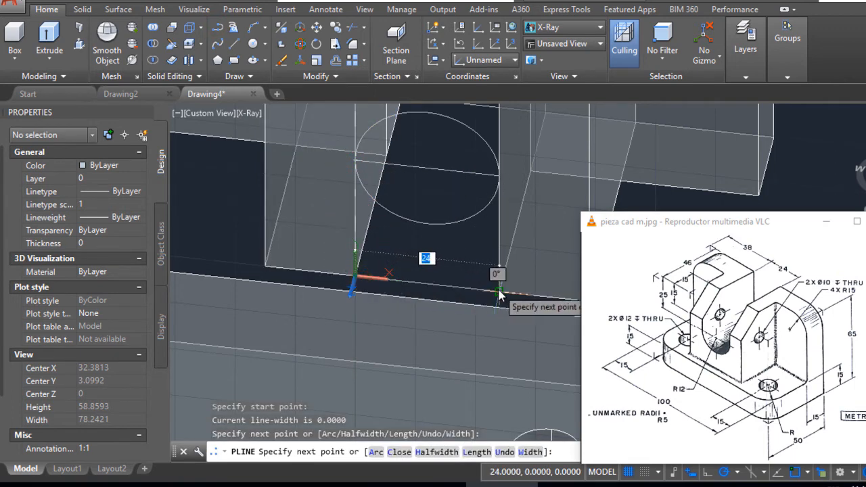
pyautogui.click(498, 179)
pyautogui.write('bp')
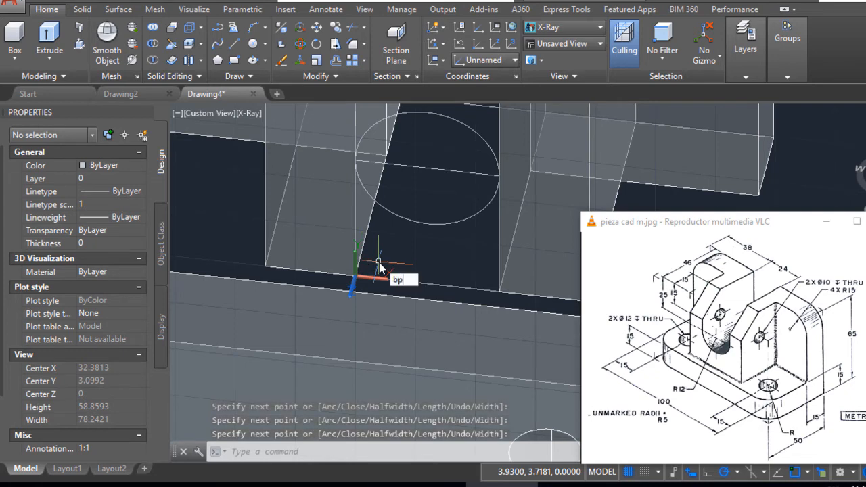
pyautogui.press('Return')
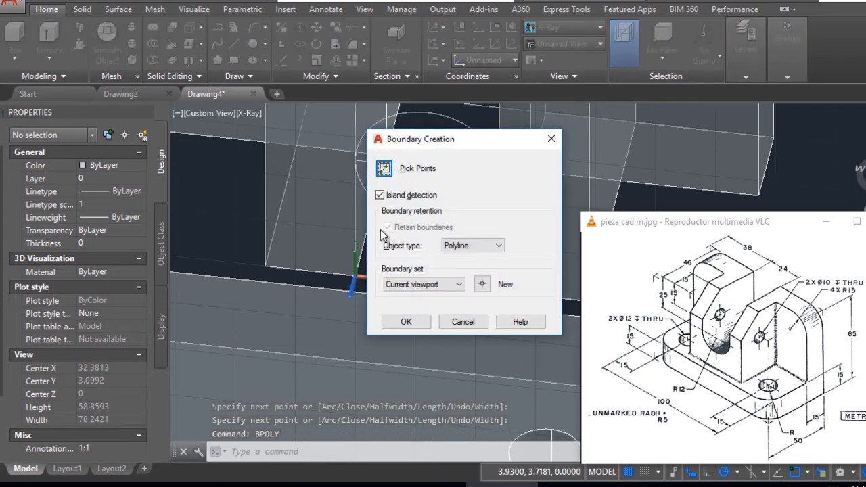
pyautogui.moveTo(384, 168)
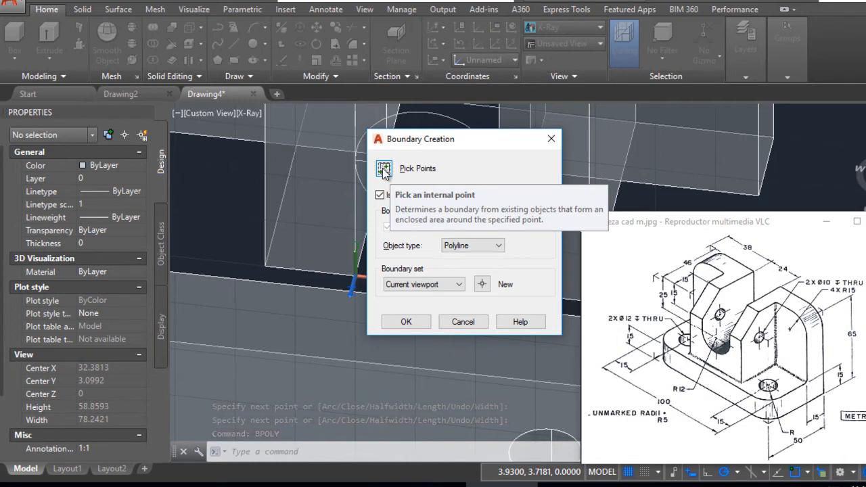
pyautogui.moveTo(401, 170)
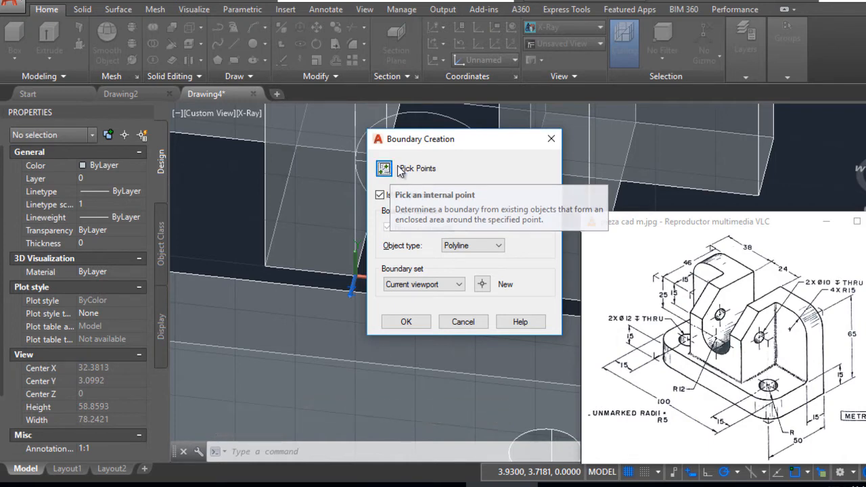
pyautogui.click(384, 168)
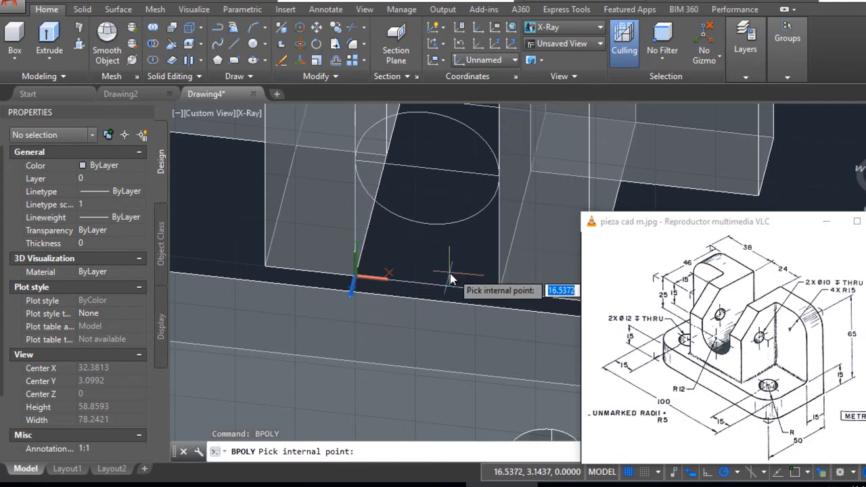
pyautogui.moveTo(413, 256)
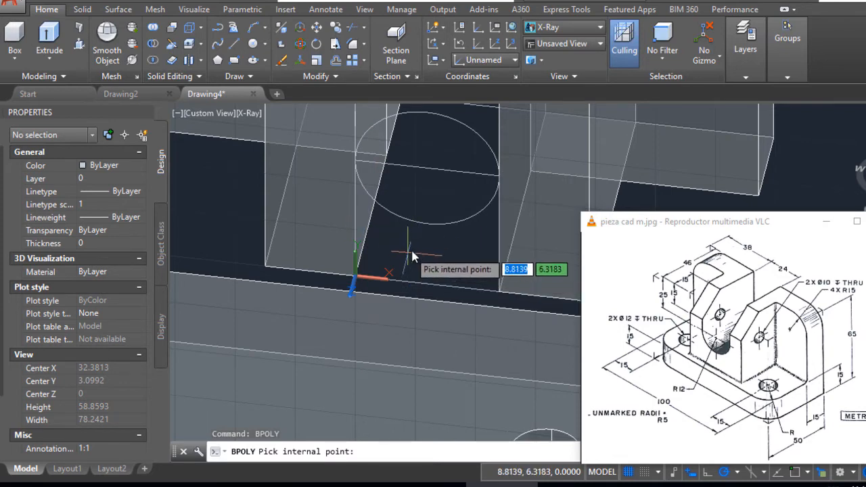
pyautogui.click(419, 250)
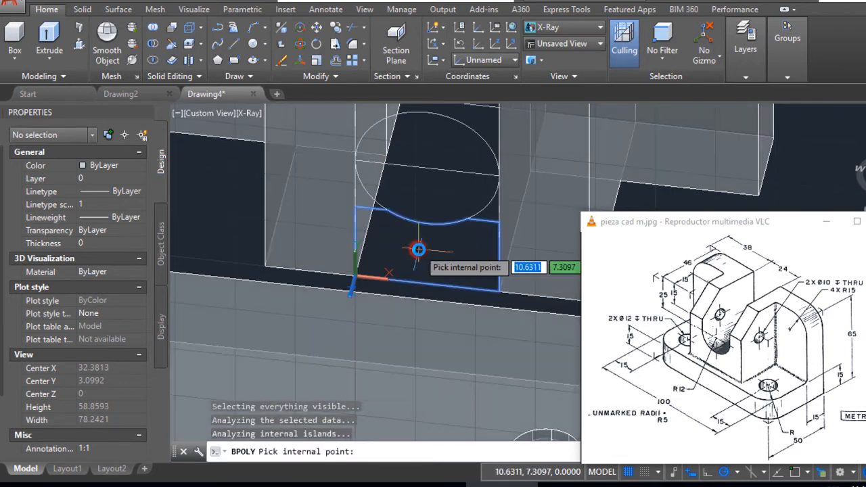
pyautogui.moveTo(485, 235)
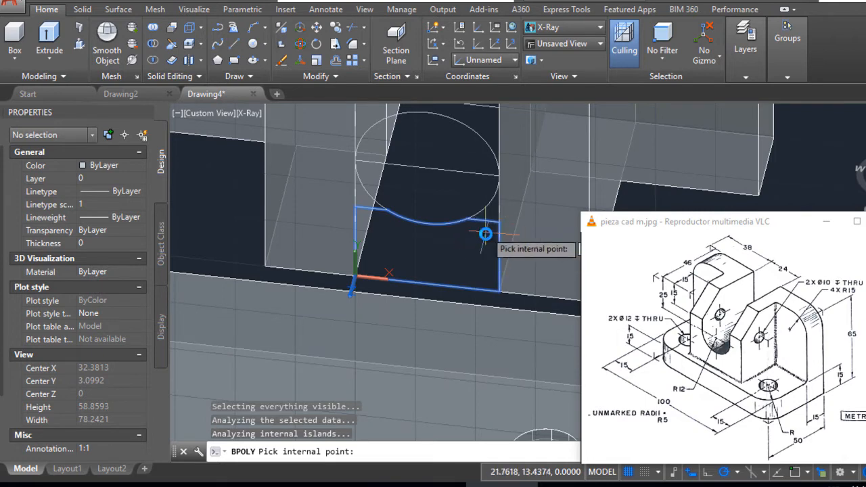
pyautogui.moveTo(515, 210)
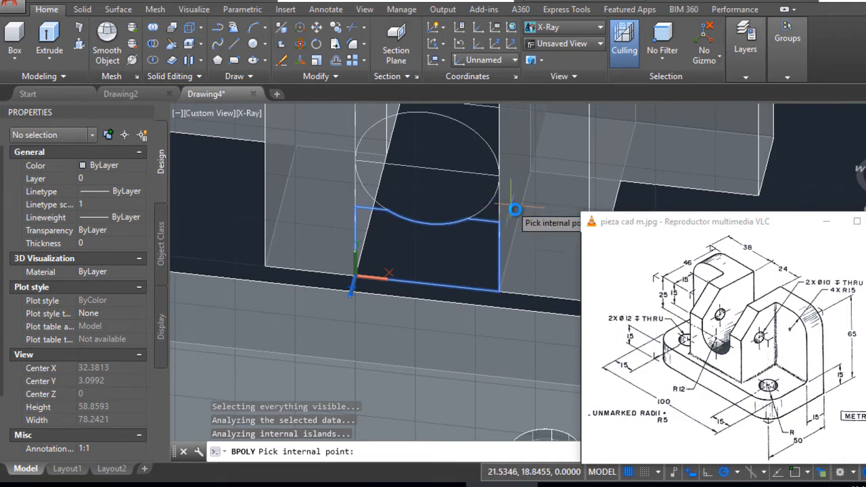
pyautogui.moveTo(482, 200)
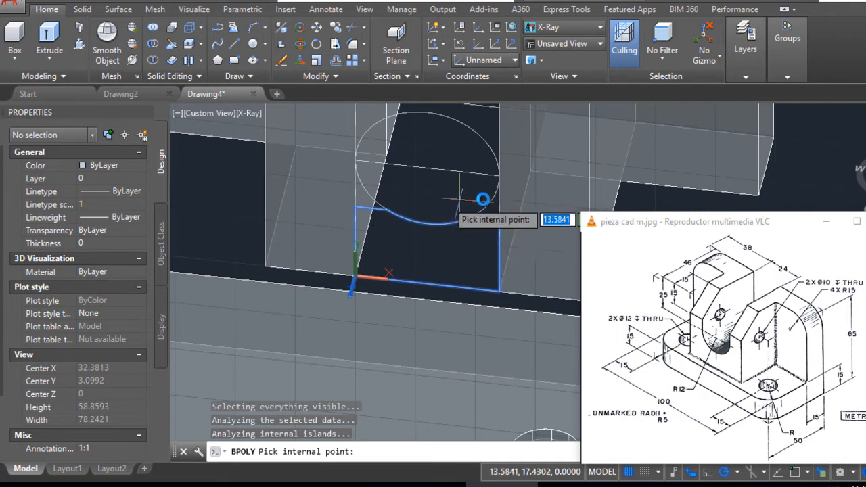
pyautogui.moveTo(485, 222)
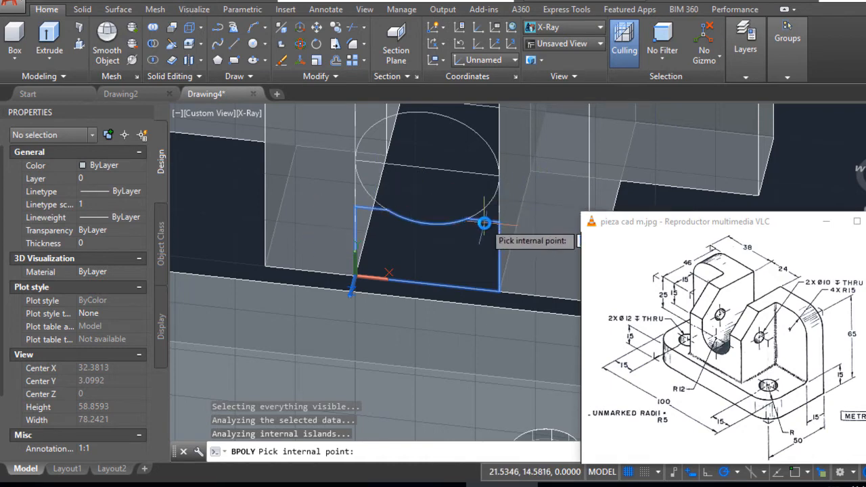
pyautogui.press('Escape')
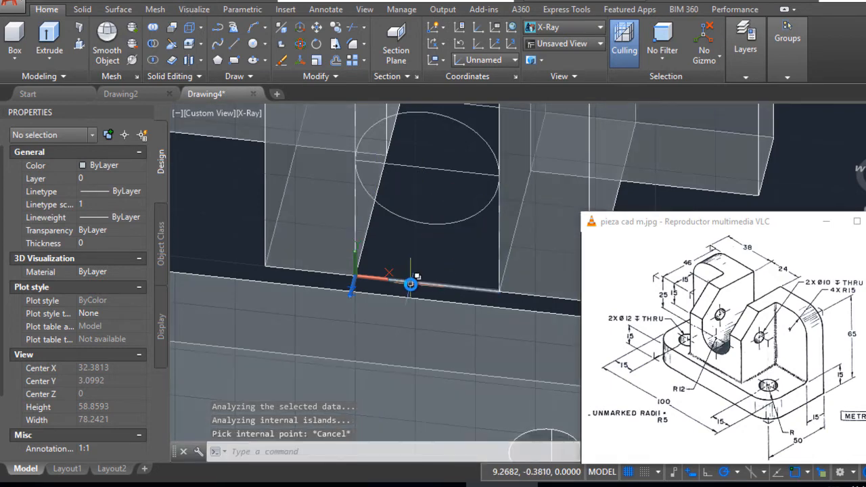
# Step: Create a closed boundary of the area below the circle and start moving it
pyautogui.click(411, 284)
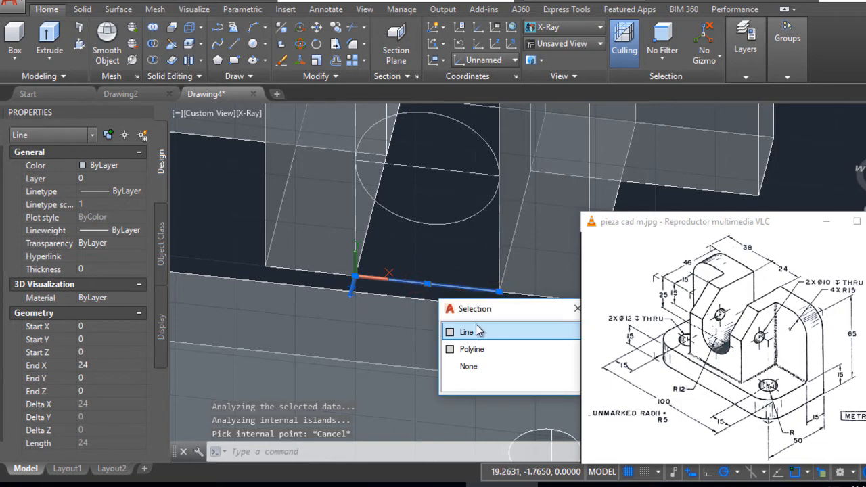
pyautogui.click(472, 349)
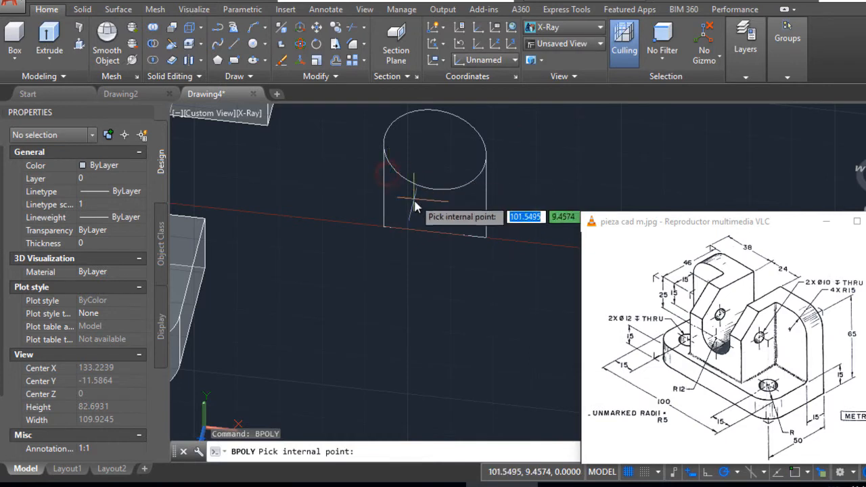
pyautogui.click(444, 214)
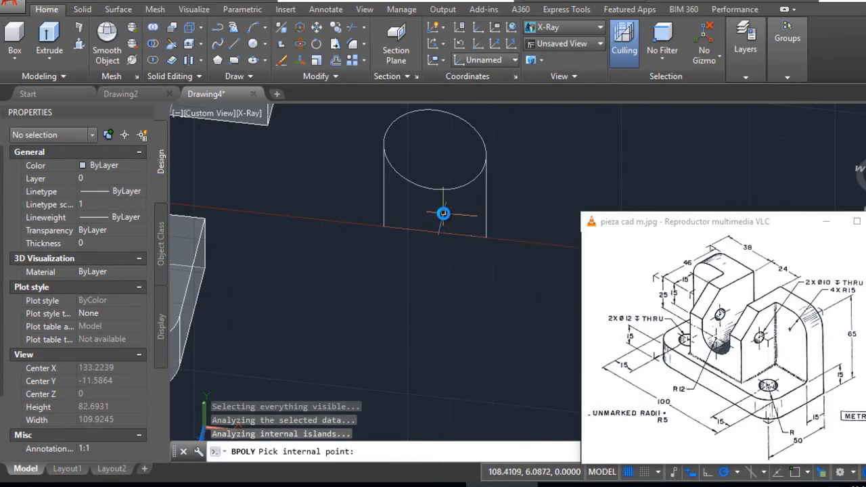
pyautogui.click(444, 213)
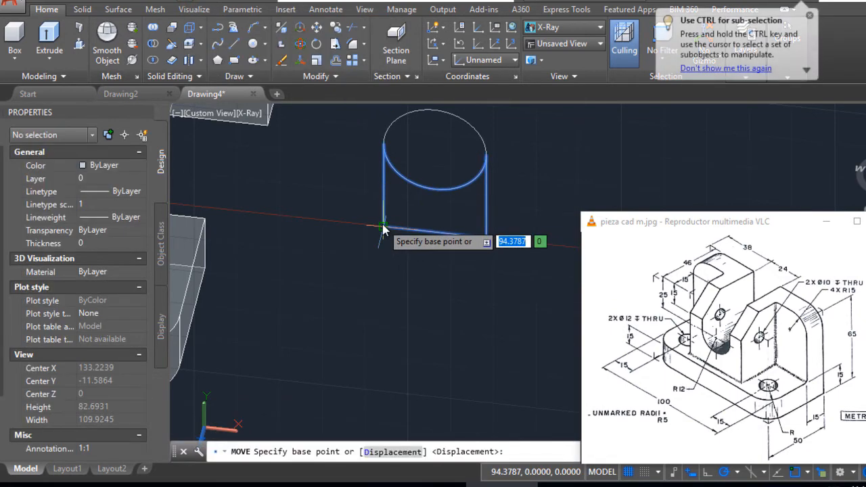
pyautogui.click(384, 225)
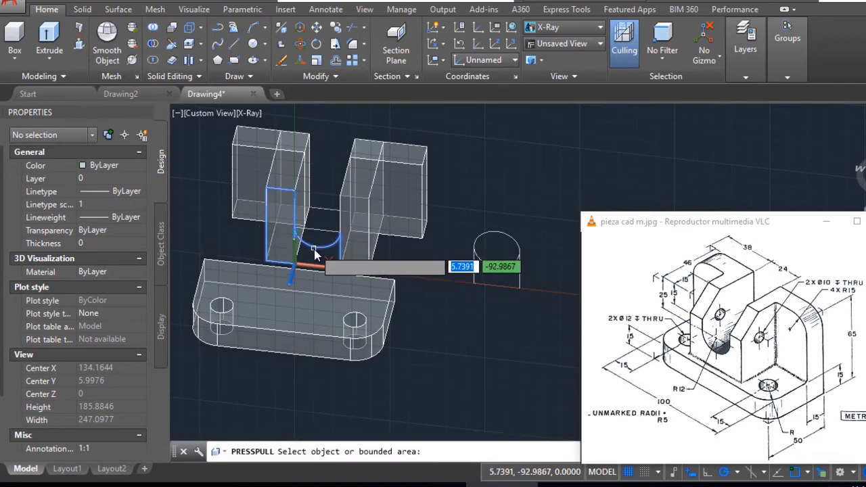
# Step: Press-pull the moved profile through the upright to cut a rounded notch
pyautogui.click(314, 254)
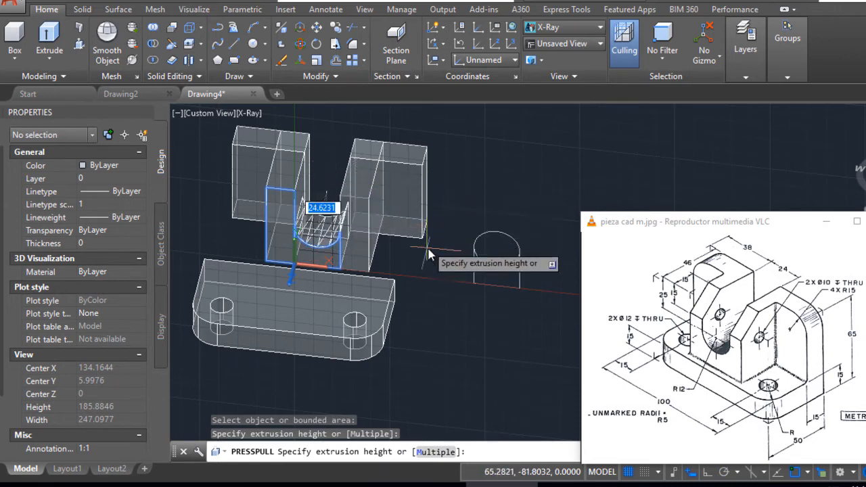
pyautogui.moveTo(448, 225)
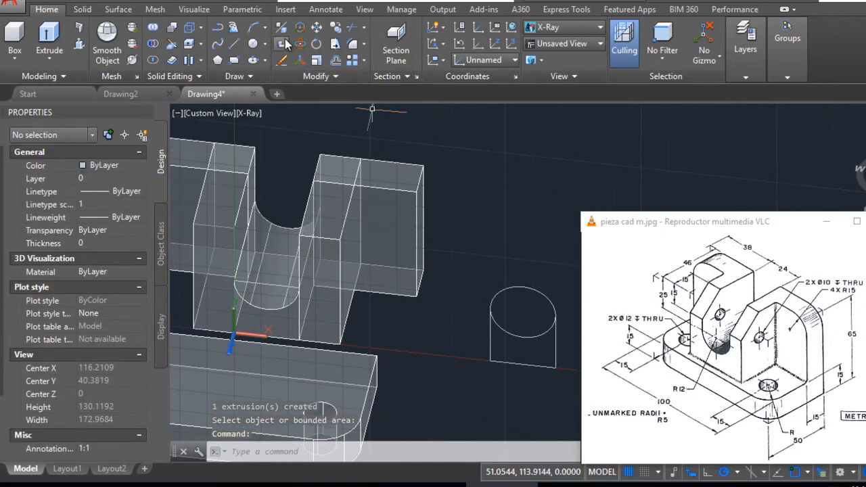
pyautogui.moveTo(355, 45)
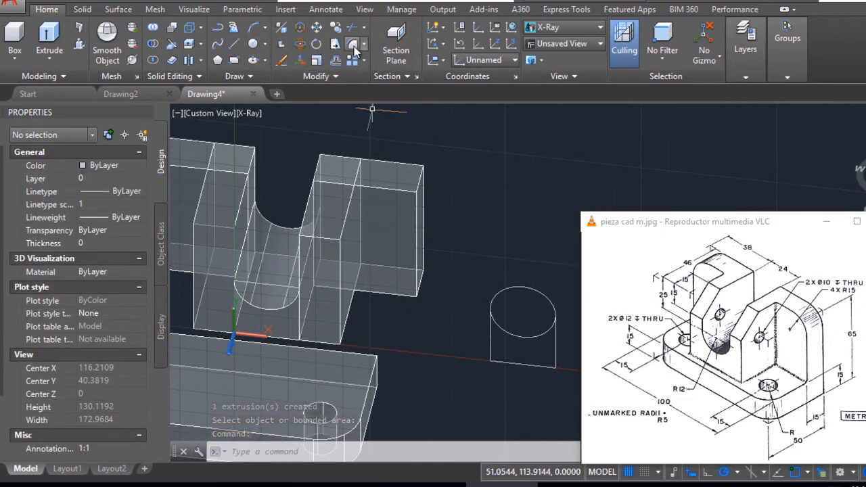
# Step: Fillet the outer top edge of the upright block
pyautogui.click(357, 45)
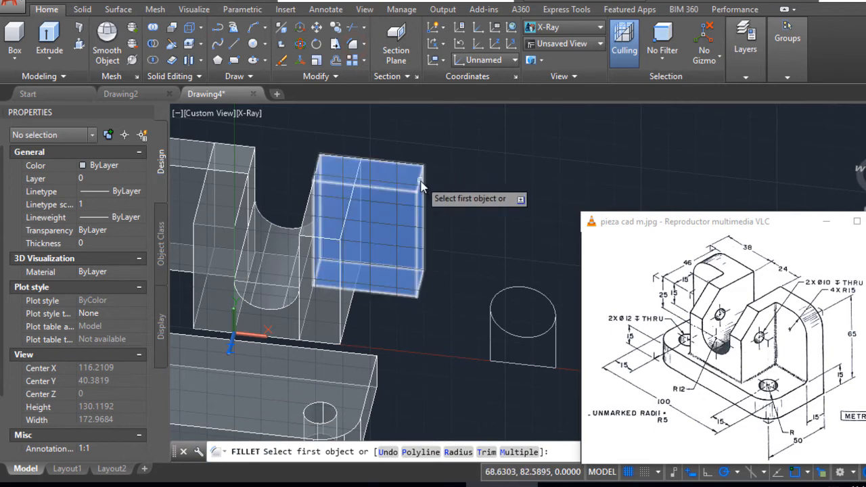
pyautogui.click(420, 176)
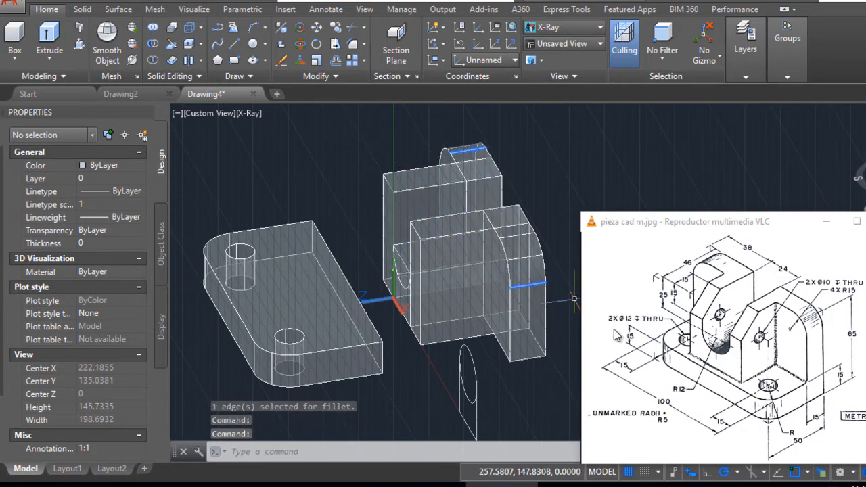
pyautogui.moveTo(686, 312)
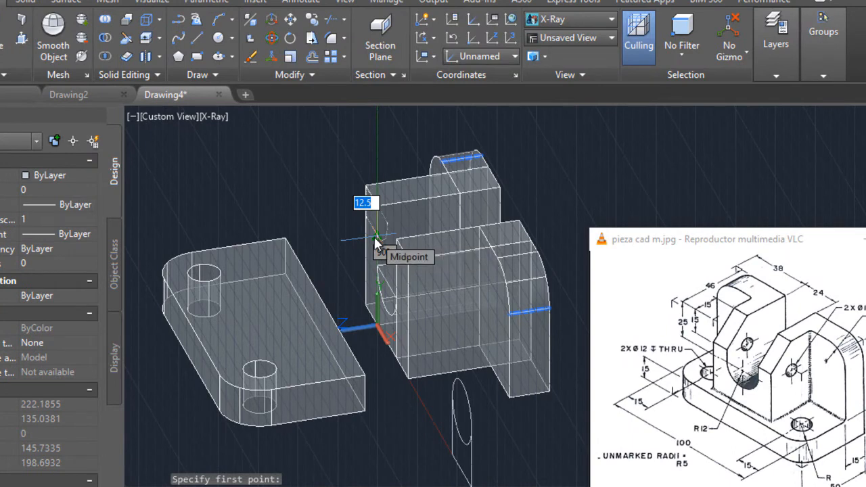
pyautogui.moveTo(379, 260)
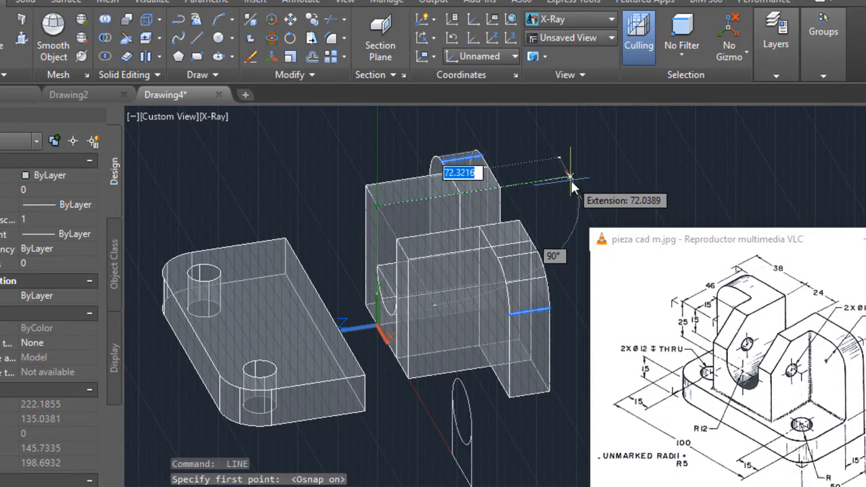
# Step: Extend the guide line past the upright to mark the slicing plane
pyautogui.click(571, 176)
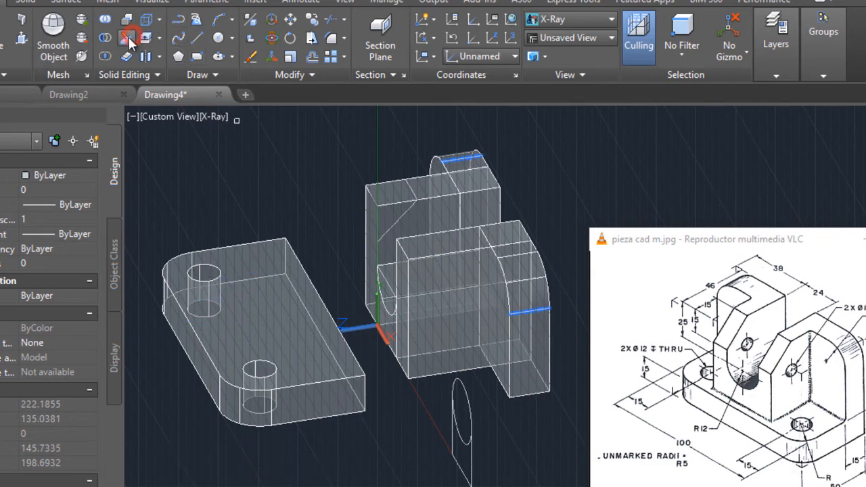
# Step: Slice the upright solid along a three-point vertical plane, keeping both sides
pyautogui.click(130, 38)
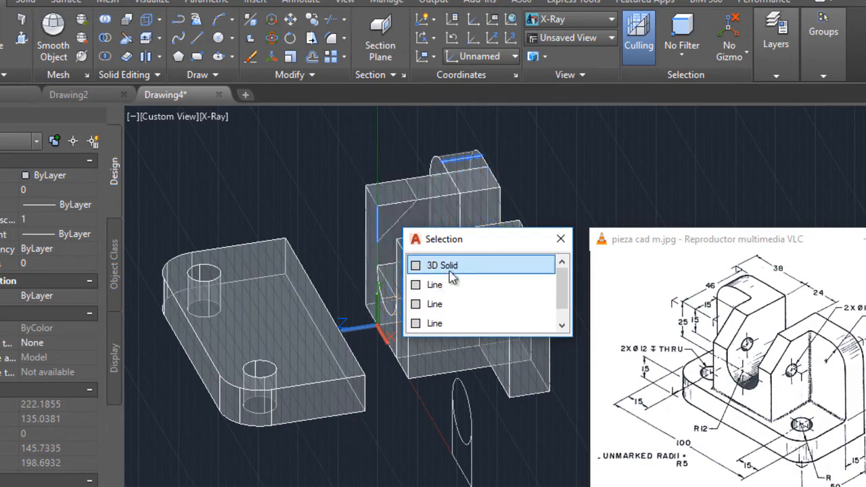
pyautogui.click(441, 264)
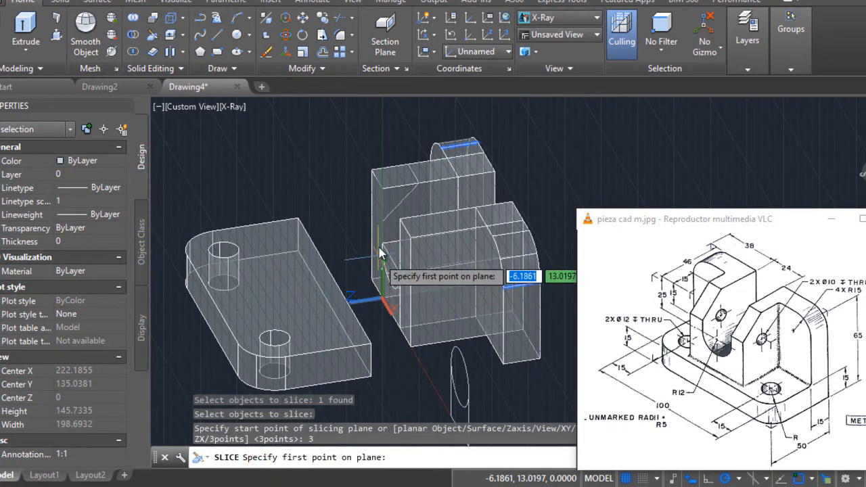
pyautogui.click(382, 250)
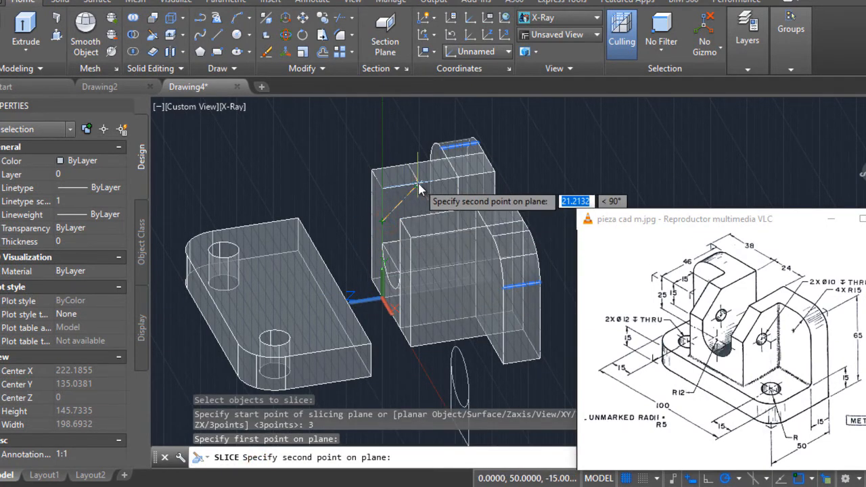
pyautogui.click(409, 165)
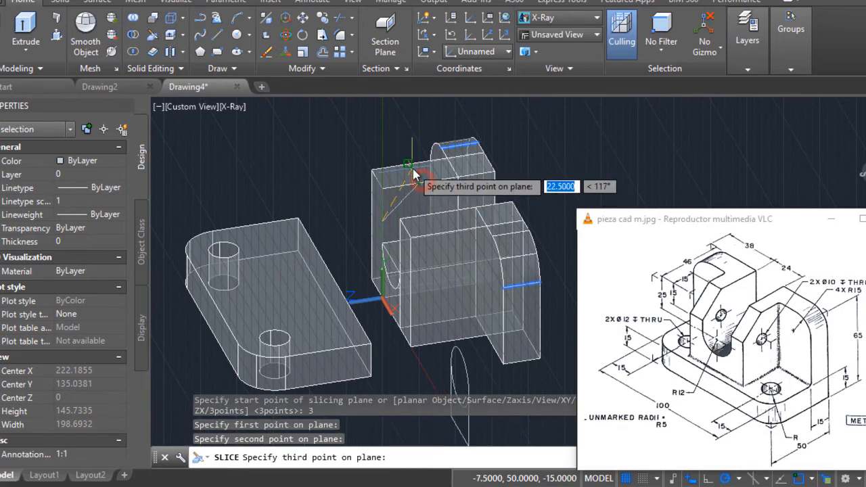
pyautogui.click(409, 165)
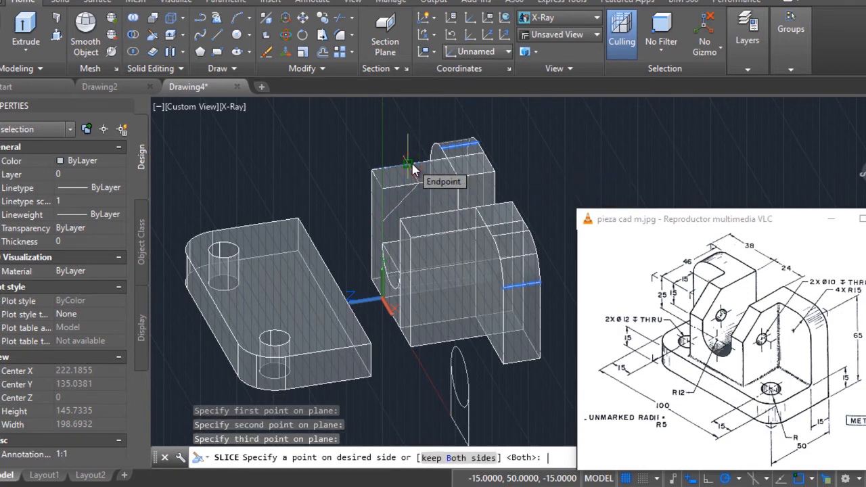
pyautogui.click(379, 178)
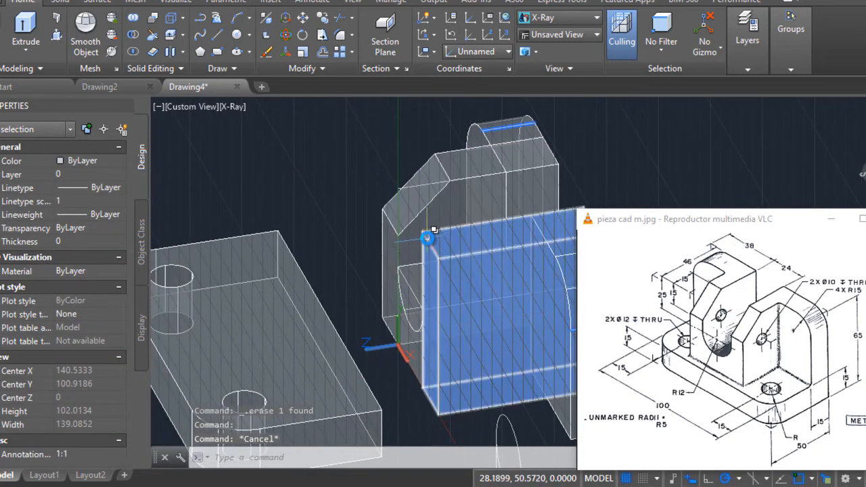
# Step: Select the sliced upright piece from the overlapping objects for copying
pyautogui.click(484, 291)
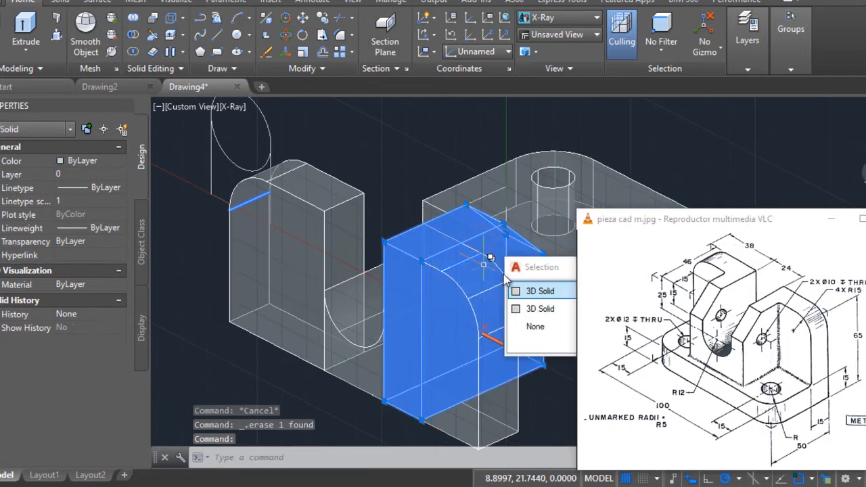
pyautogui.click(322, 121)
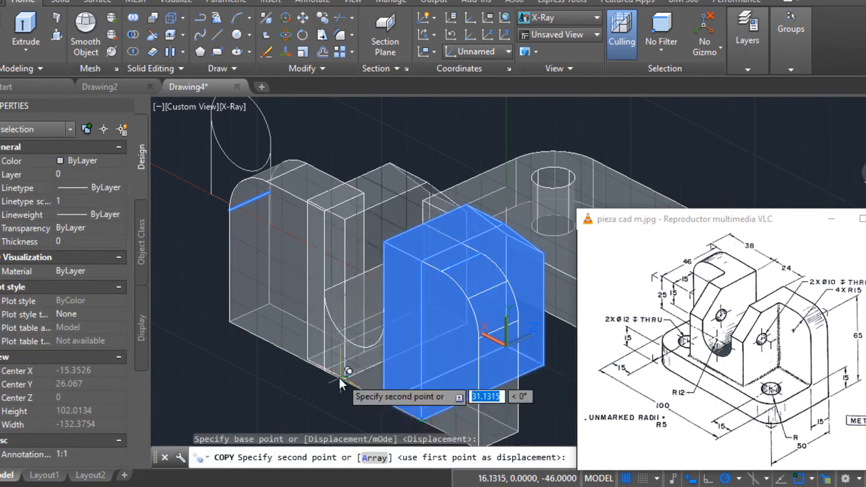
pyautogui.moveTo(417, 295)
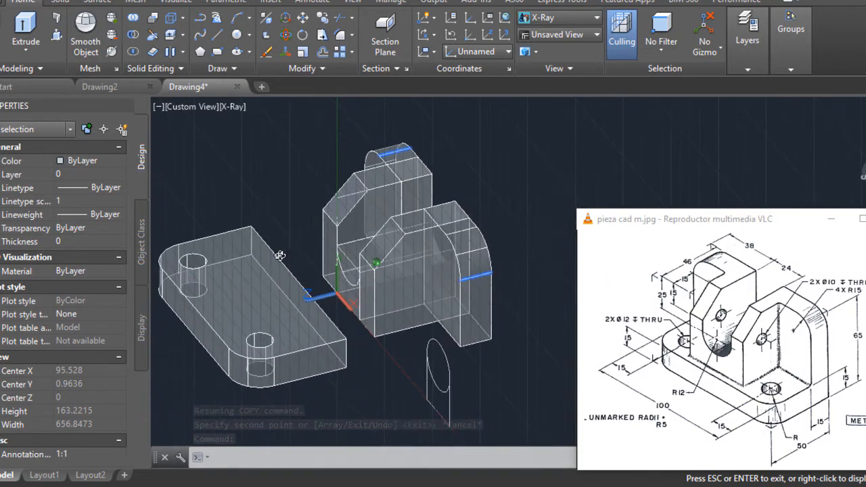
# Step: Finish the copy and move both uprights onto the drilled base plate
pyautogui.press('Escape')
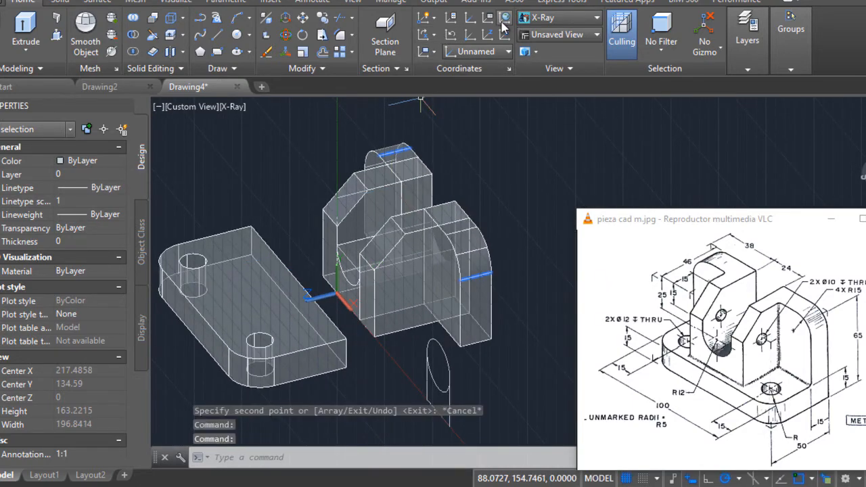
pyautogui.moveTo(506, 17)
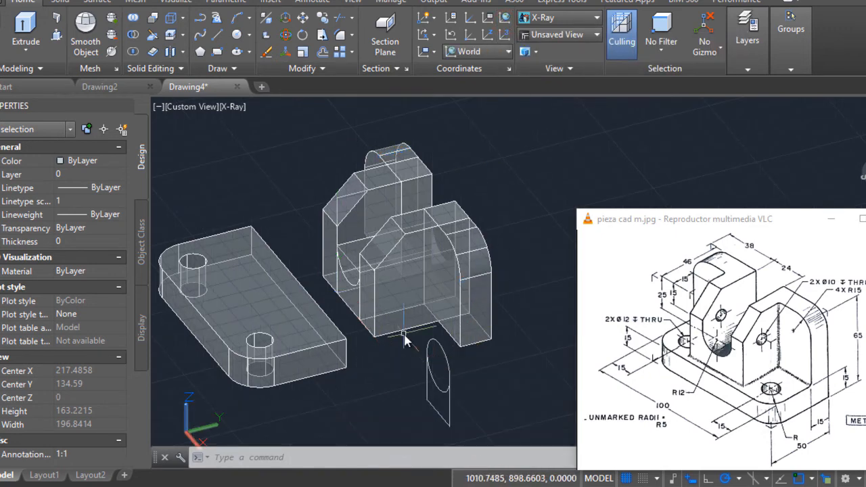
pyautogui.click(436, 366)
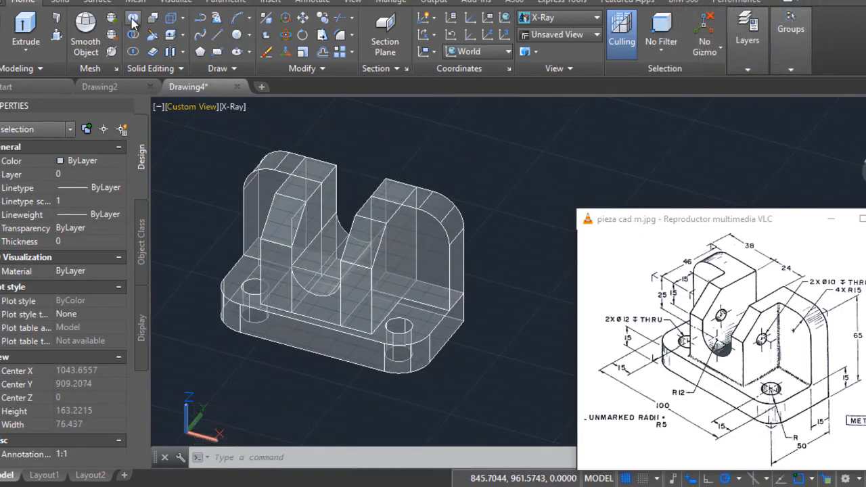
# Step: Union all bracket pieces into one solid and move the merged bracket into place
pyautogui.click(133, 19)
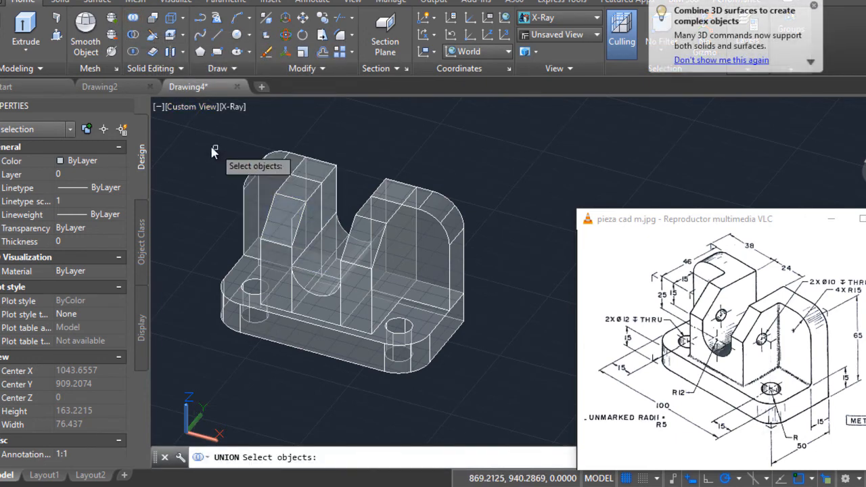
pyautogui.moveTo(214, 149); pyautogui.dragTo(512, 399)
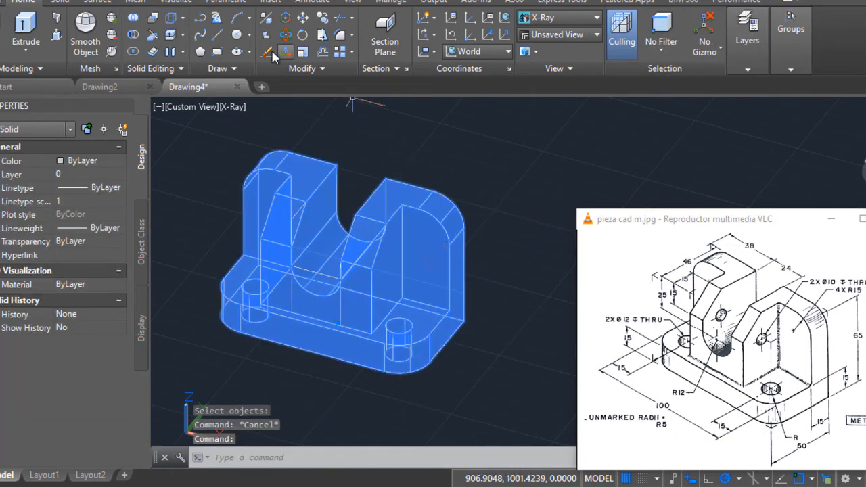
pyautogui.click(304, 21)
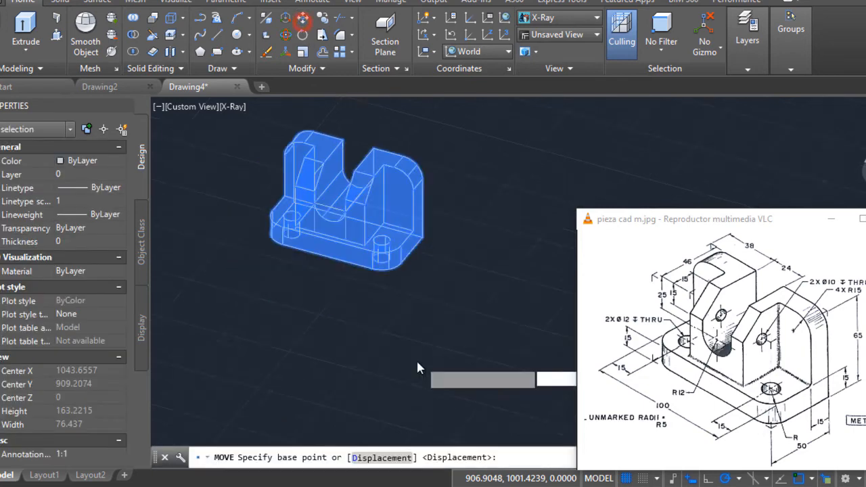
pyautogui.click(328, 279)
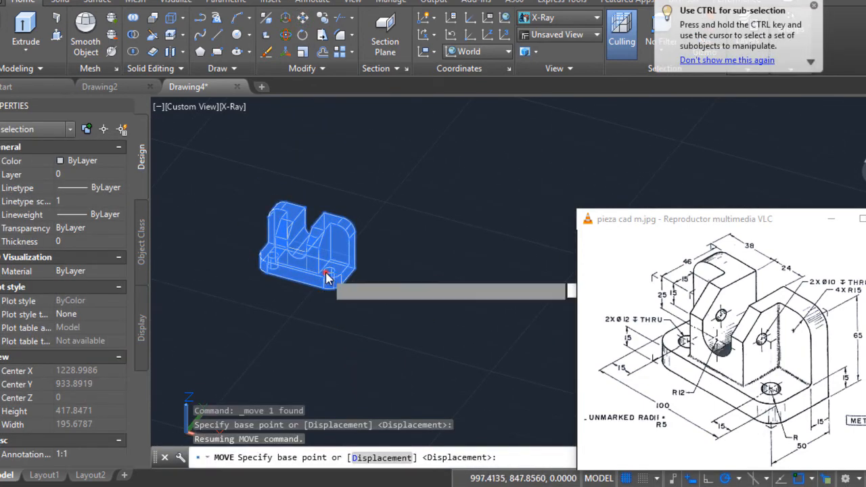
pyautogui.click(327, 277)
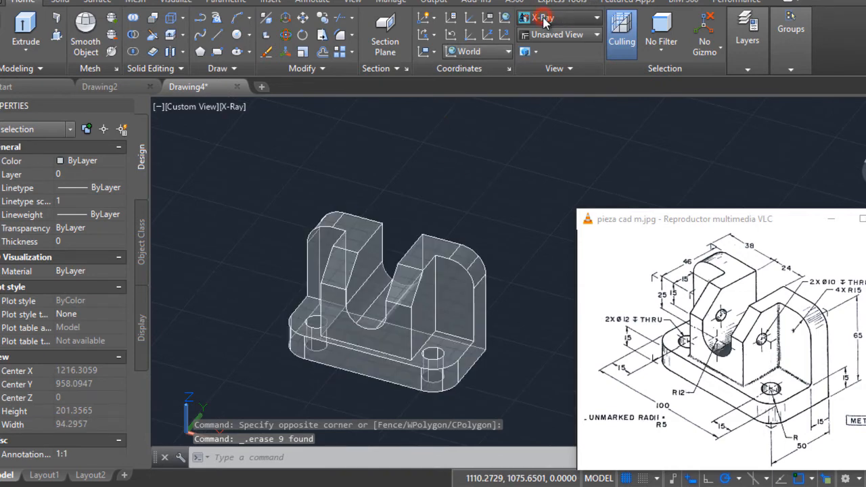
pyautogui.click(594, 17)
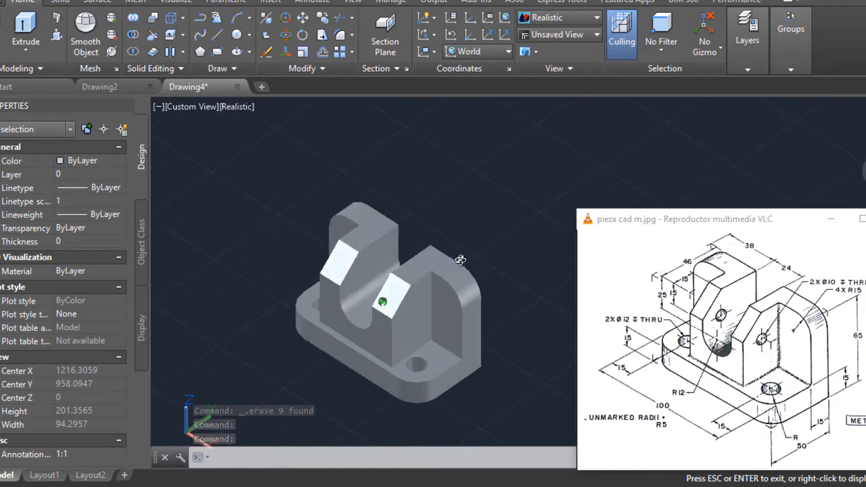
# Step: Switch the merged bracket back to the X-Ray visual style from the gallery
pyautogui.click(596, 16)
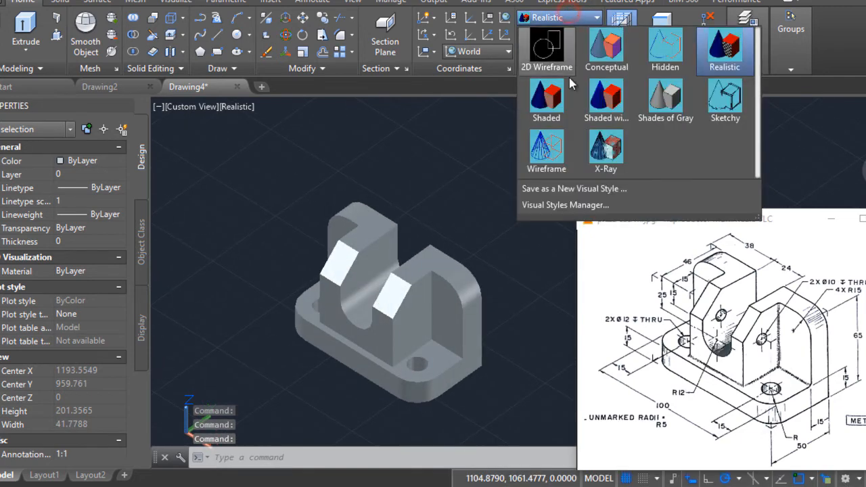
pyautogui.click(607, 150)
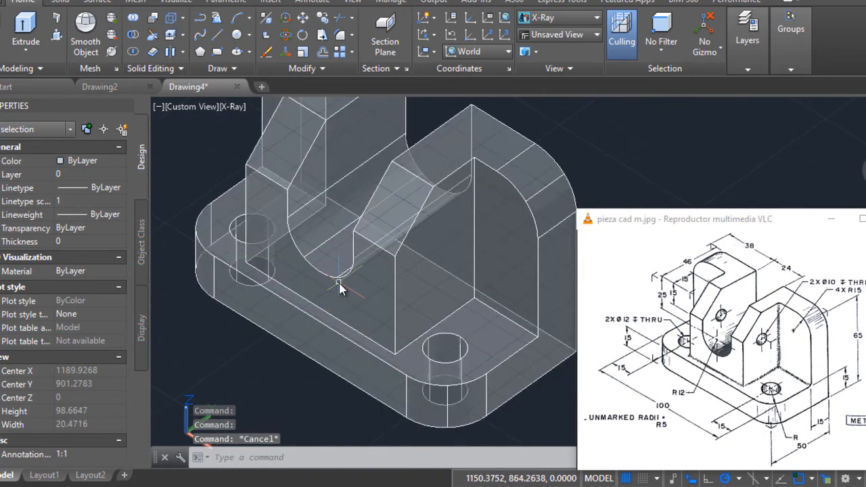
pyautogui.click(338, 284)
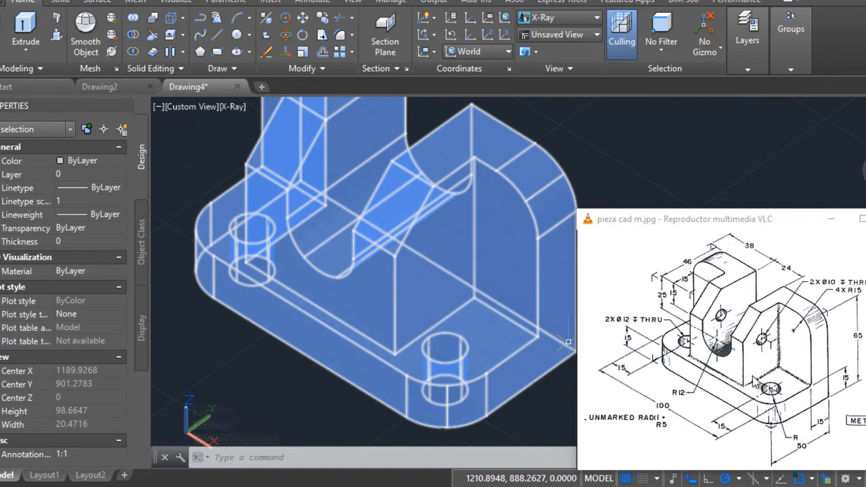
pyautogui.moveTo(357, 292)
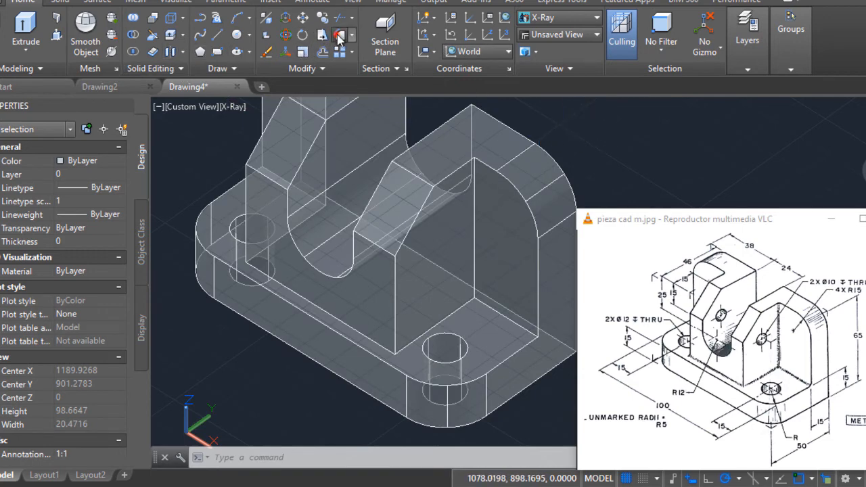
# Step: Fillet the inner base edge of an upright with radius 1
pyautogui.click(341, 35)
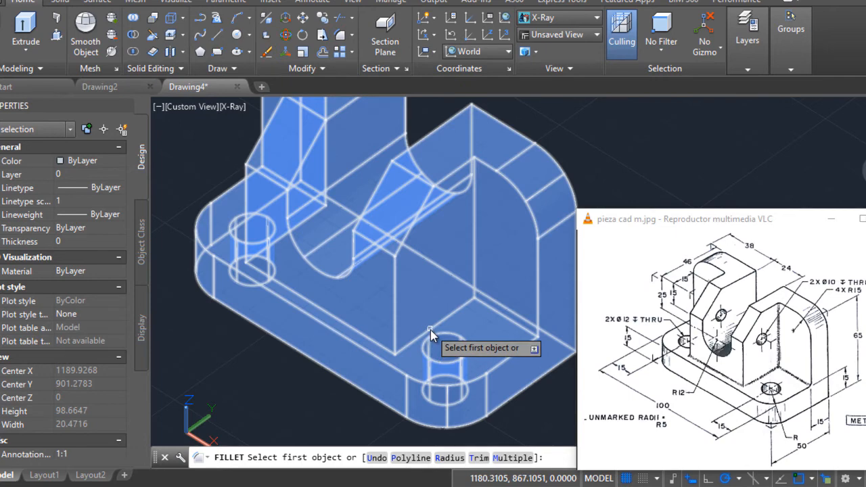
pyautogui.click(433, 332)
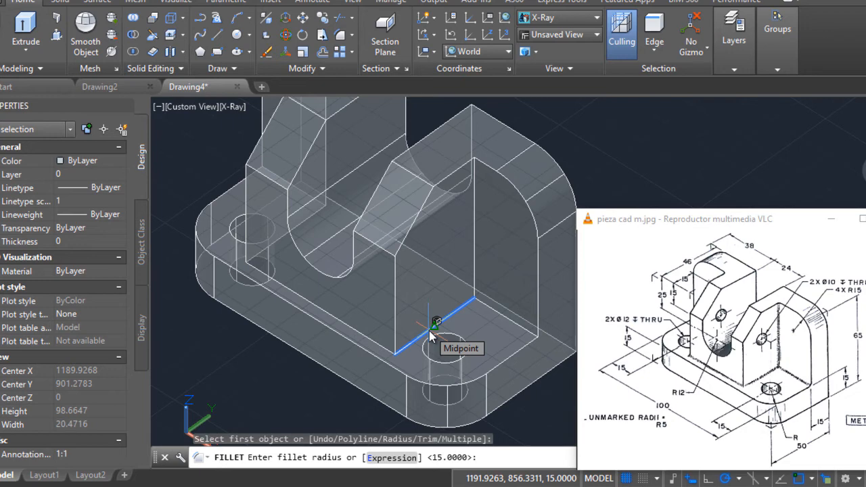
pyautogui.write('1')
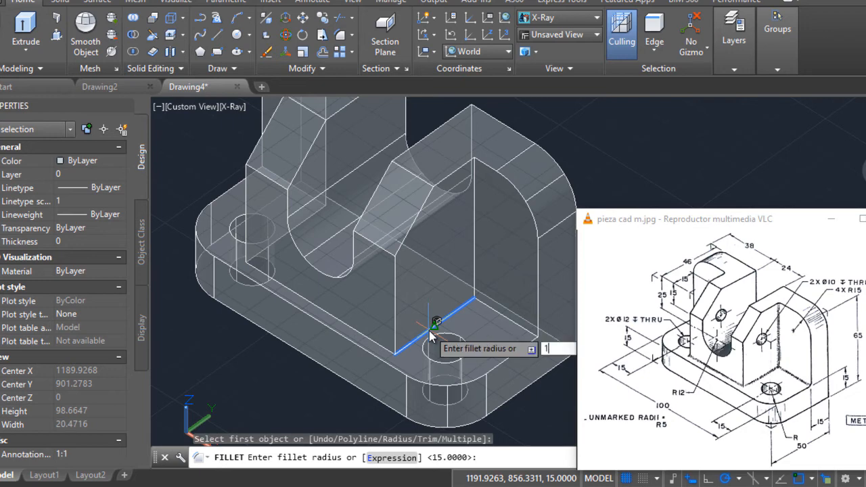
pyautogui.press('Return')
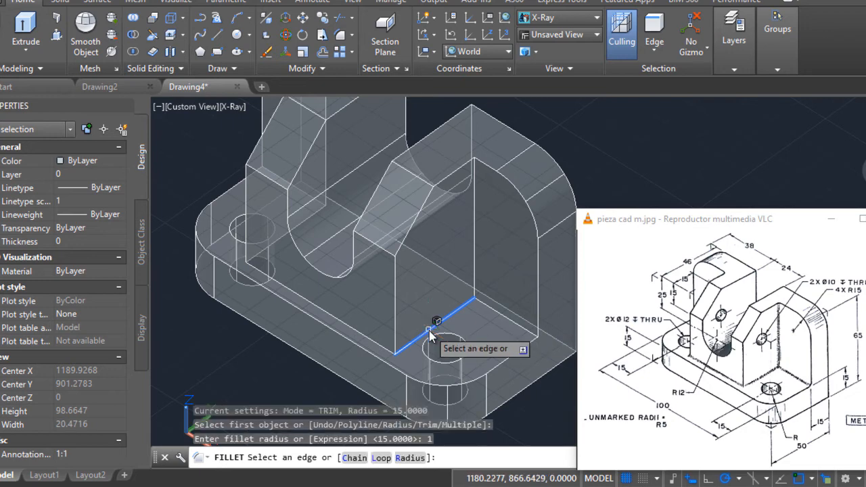
pyautogui.click(433, 338)
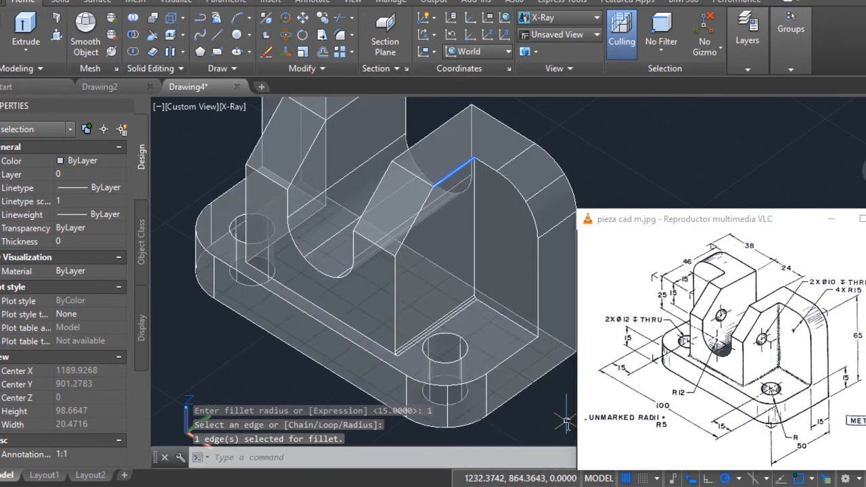
pyautogui.moveTo(504, 295)
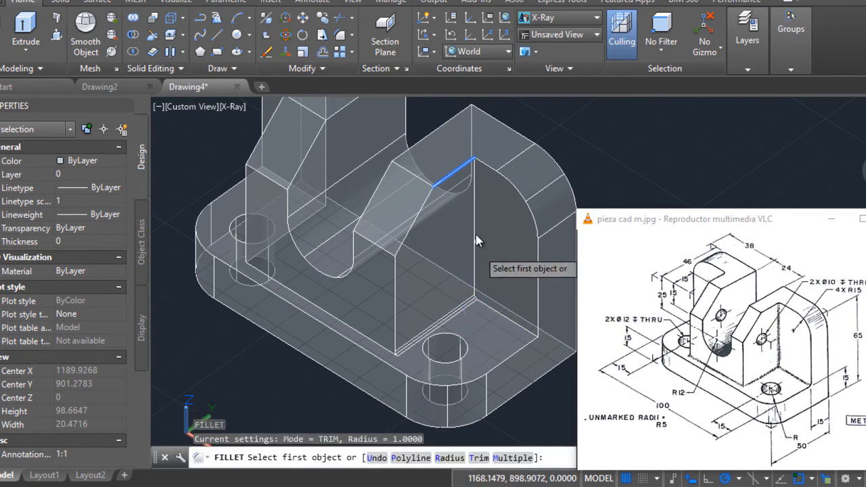
# Step: Fillet the remaining inner and vertical upright edges with radius 1 and apply
pyautogui.click(474, 223)
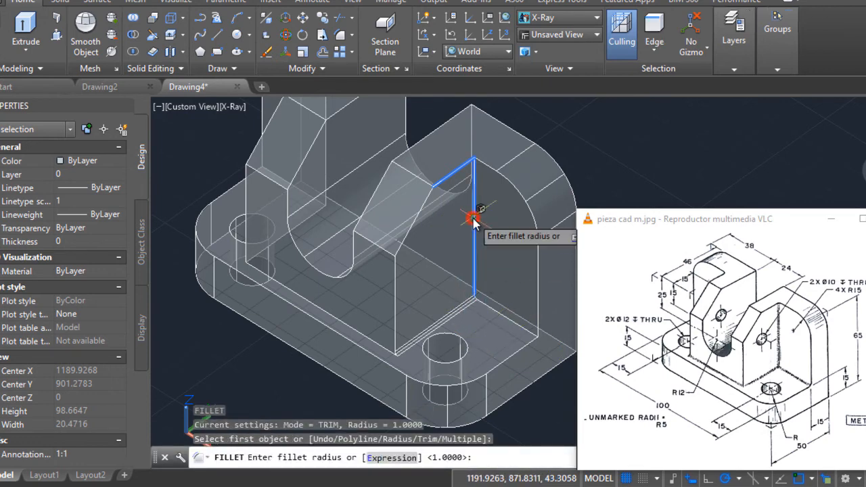
pyautogui.click(474, 223)
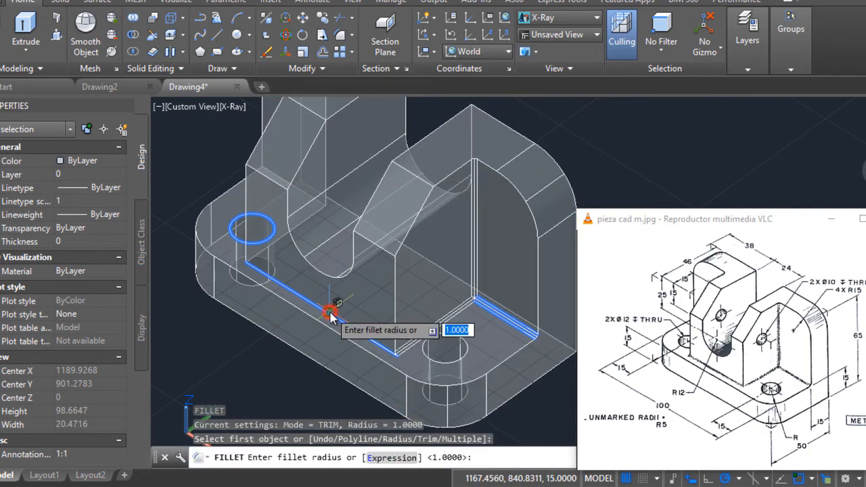
pyautogui.click(332, 318)
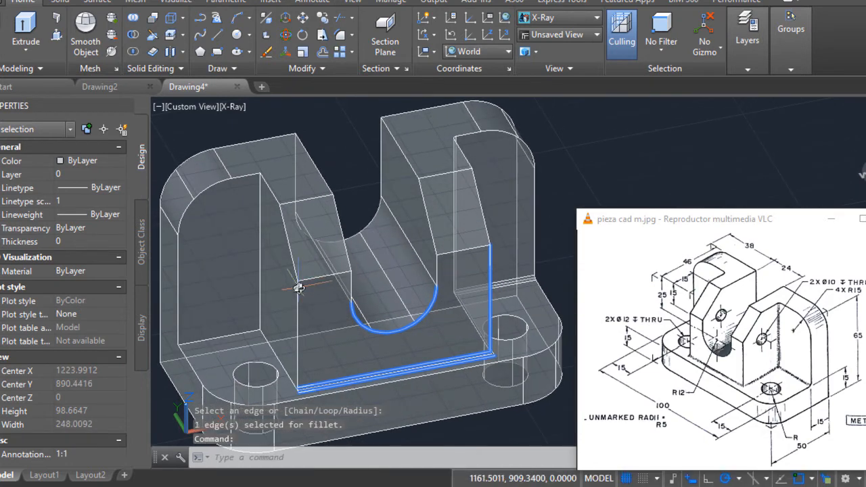
pyautogui.moveTo(243, 268)
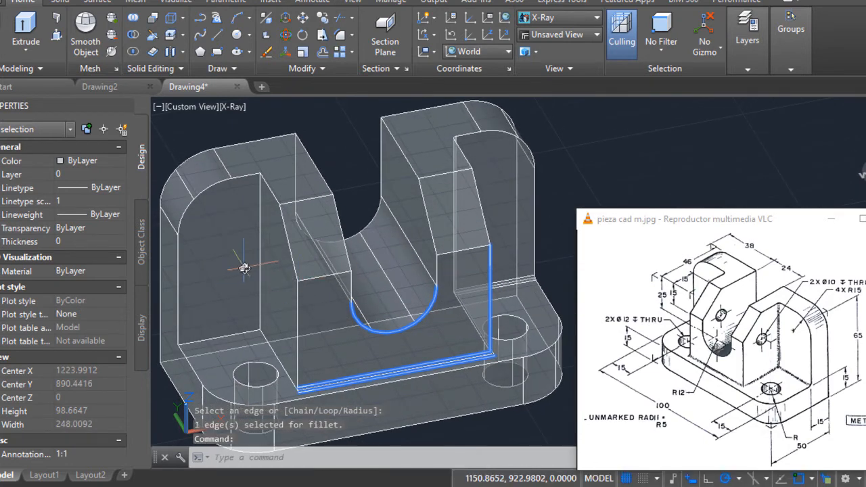
pyautogui.moveTo(222, 268)
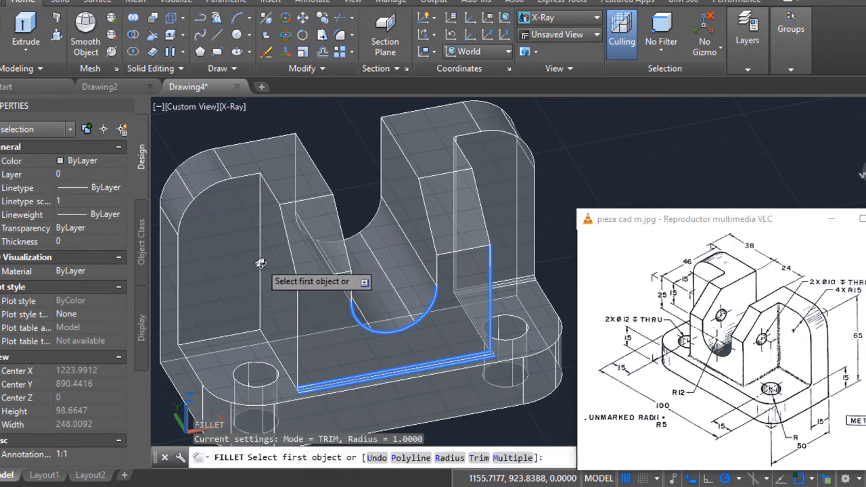
pyautogui.click(260, 251)
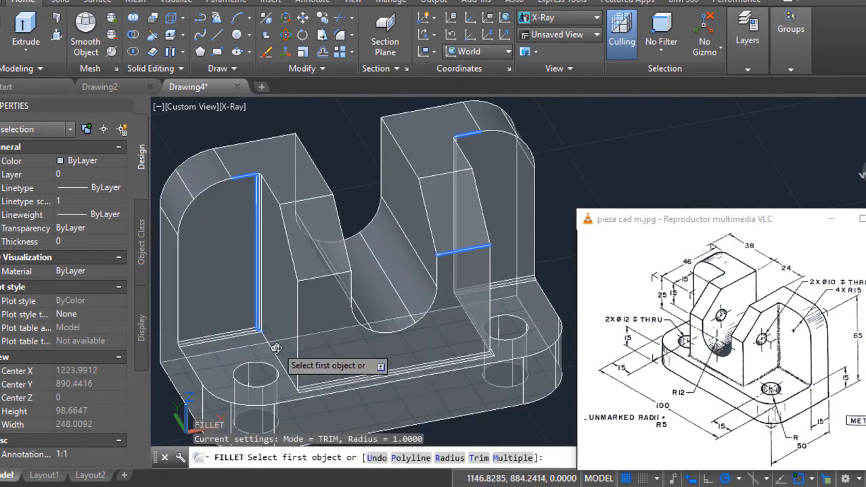
pyautogui.click(260, 318)
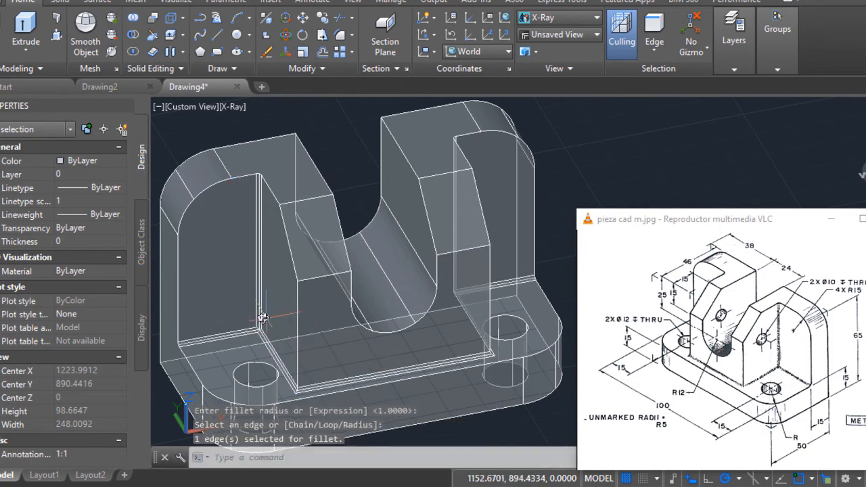
pyautogui.click(499, 214)
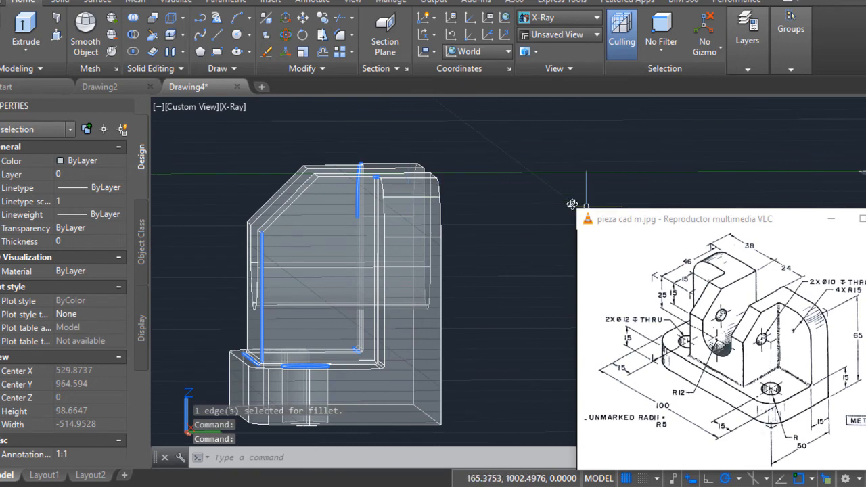
pyautogui.moveTo(318, 117)
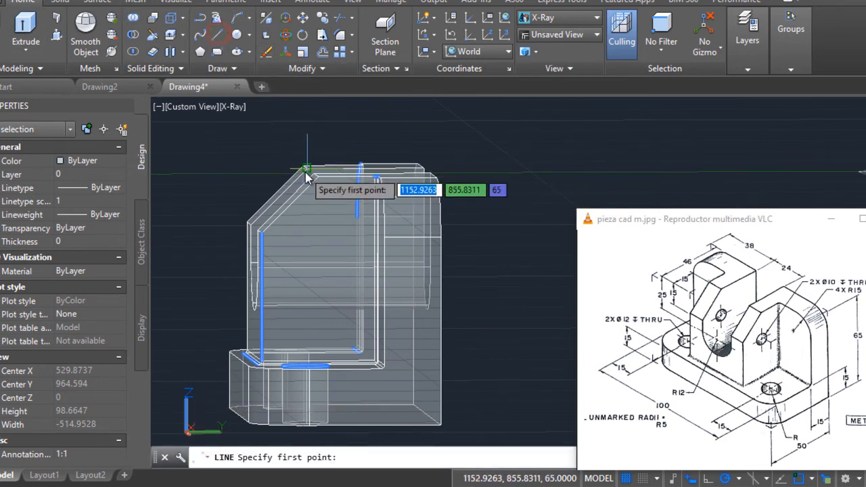
# Step: Draw a construction line between corners of the upright's side face
pyautogui.click(306, 168)
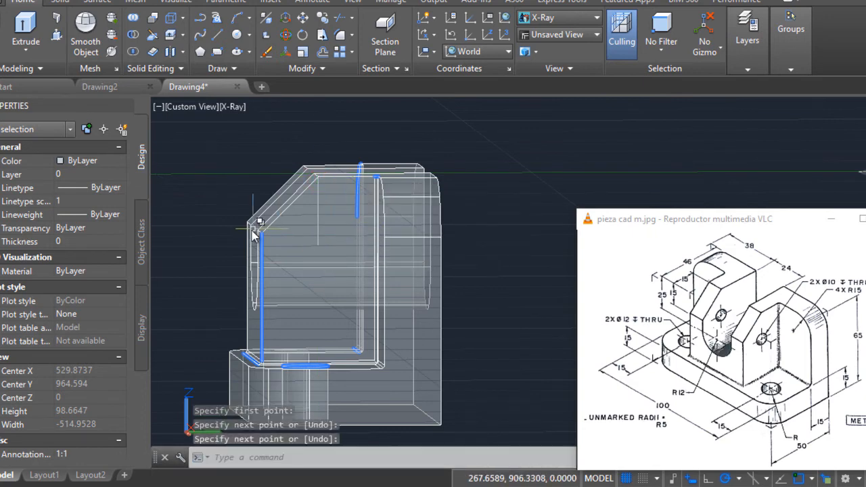
pyautogui.click(260, 233)
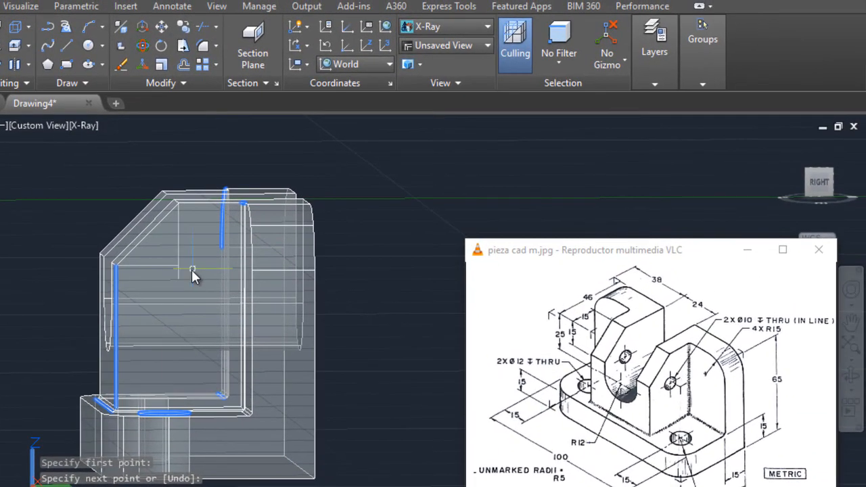
pyautogui.moveTo(531, 188)
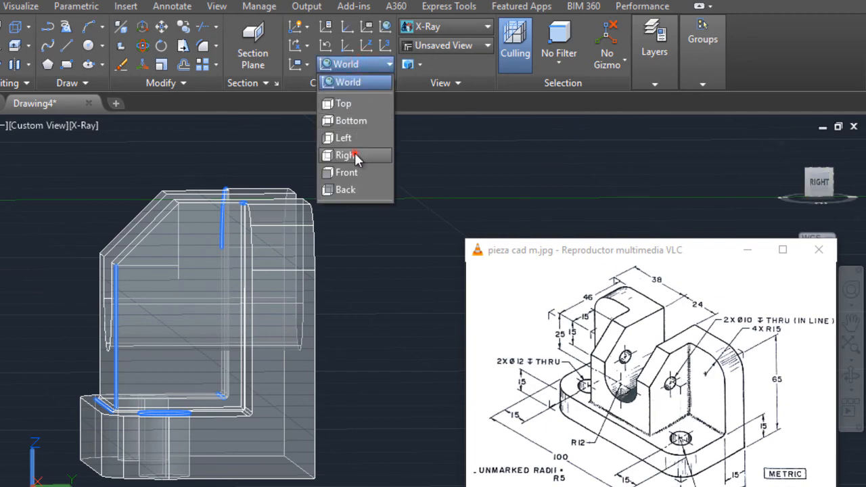
# Step: With the UCS set to Right, start a radius-5 cylinder centred on the upright face
pyautogui.click(344, 154)
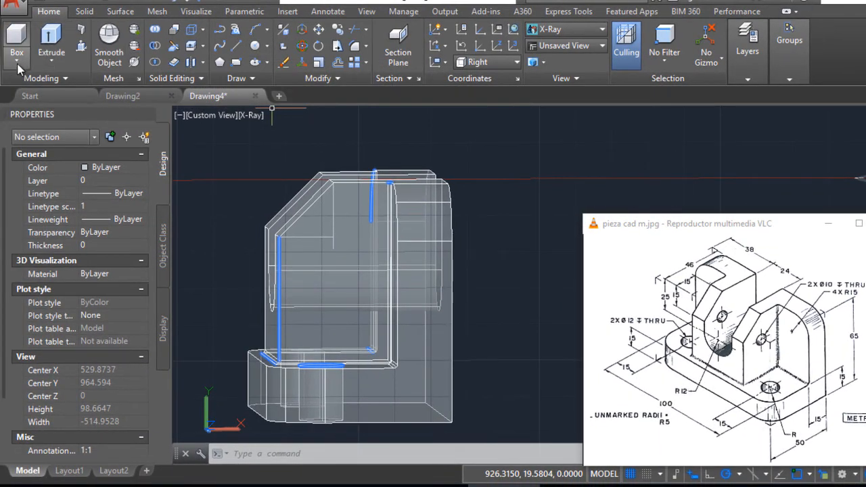
pyautogui.click(24, 41)
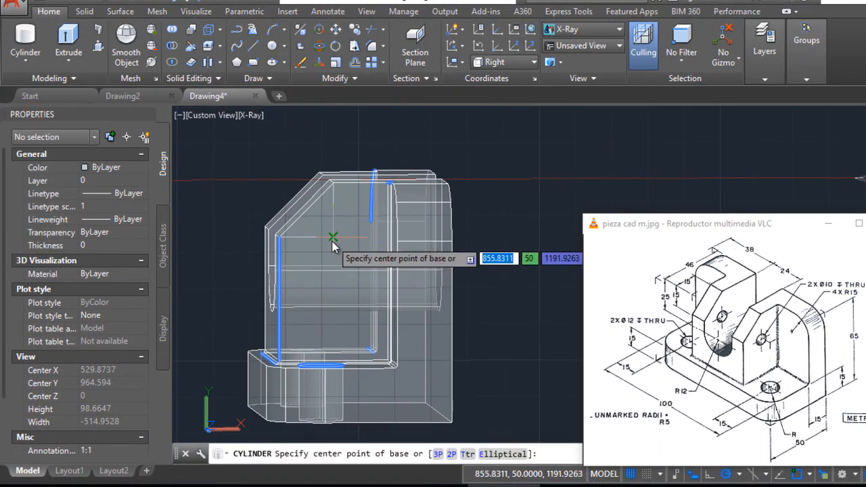
pyautogui.click(333, 238)
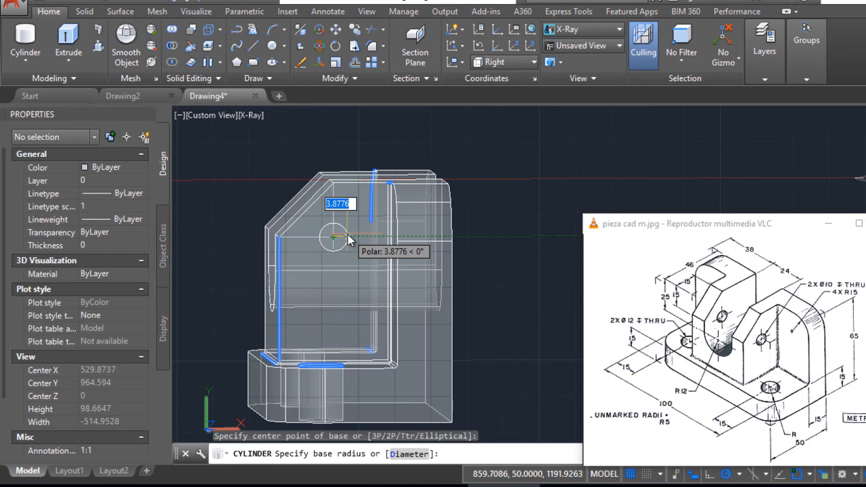
pyautogui.write('5')
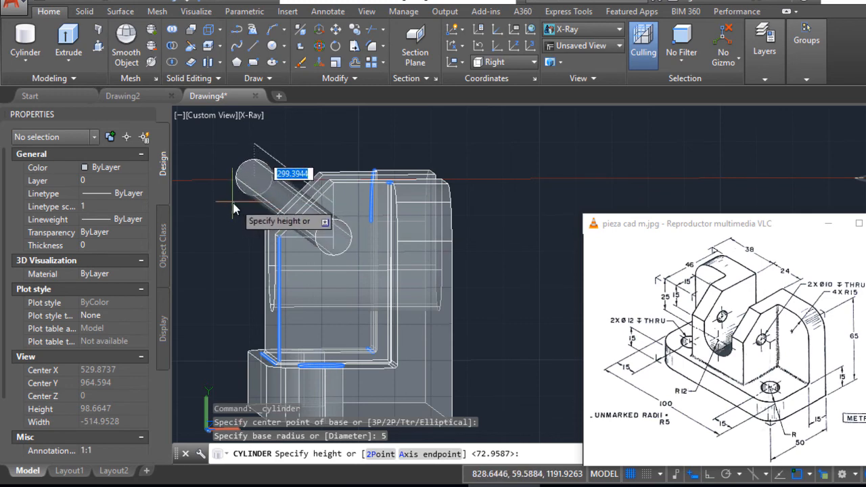
pyautogui.moveTo(223, 194)
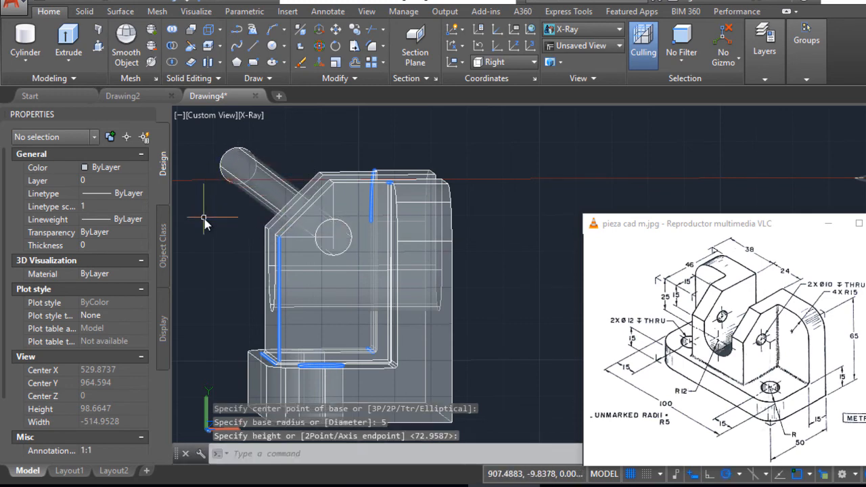
pyautogui.moveTo(311, 233)
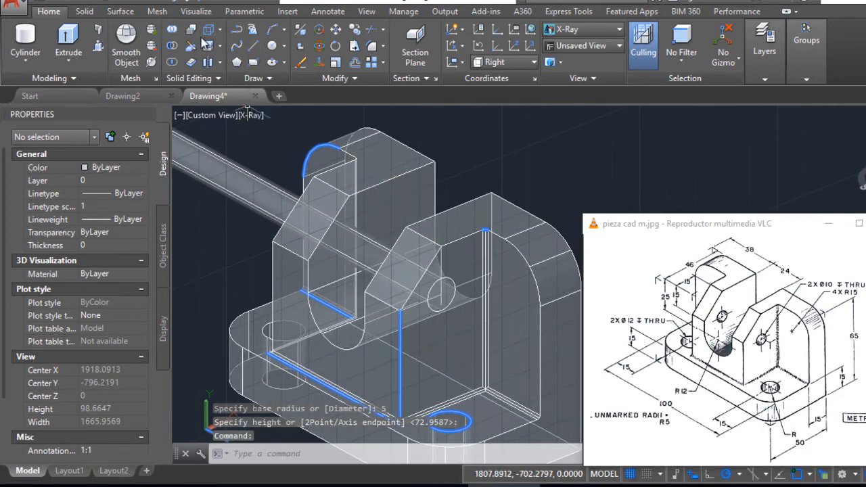
# Step: Subtract the cylinder to pierce both uprights, then show the bracket in Realistic style
pyautogui.click(173, 46)
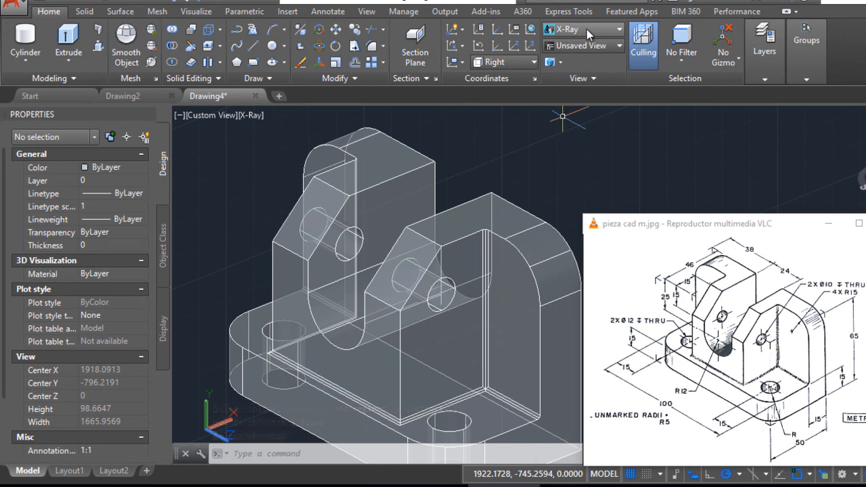
pyautogui.click(616, 29)
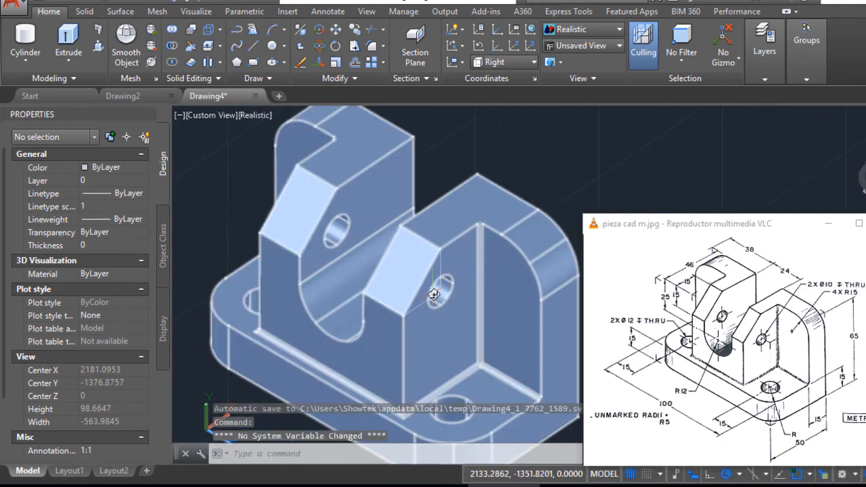
# Step: Erase the leftover guide lines on the upright, picked via selection cycling, leaving the clean solid
pyautogui.click(433, 295)
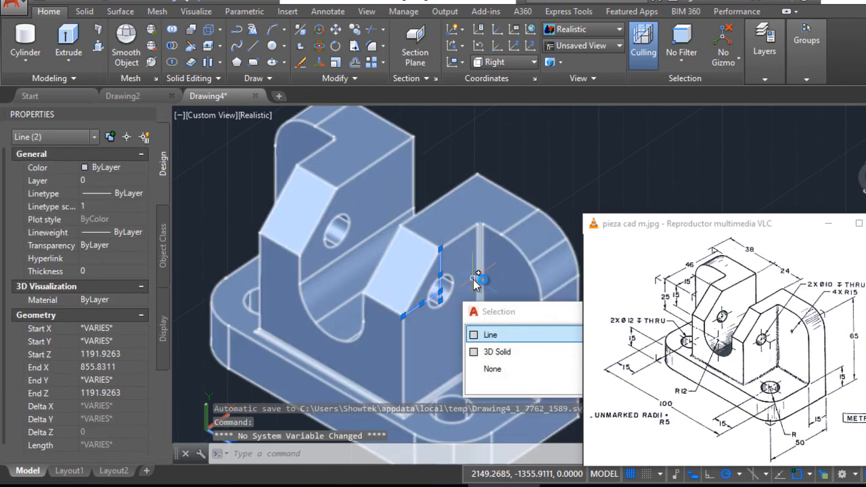
pyautogui.click(490, 334)
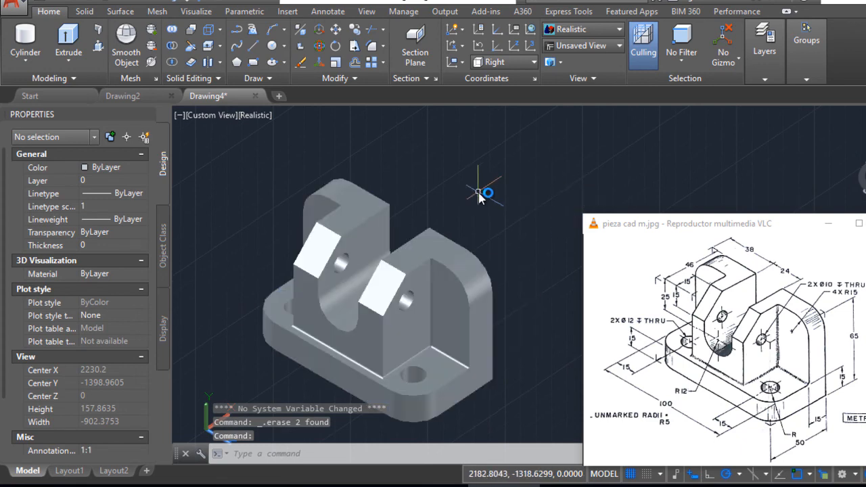
pyautogui.click(392, 325)
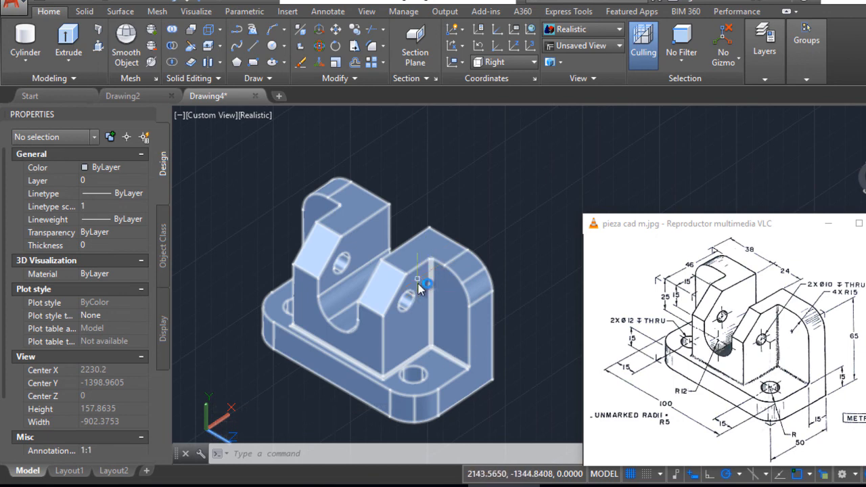
pyautogui.moveTo(454, 359)
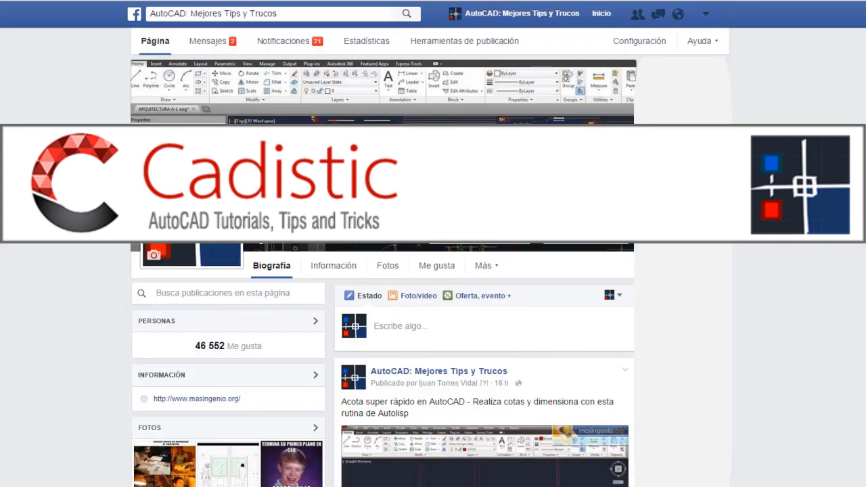
# Step: Scroll down through the timeline posts of the AutoCAD: Mejores Tips y Trucos page
pyautogui.scroll(-3)
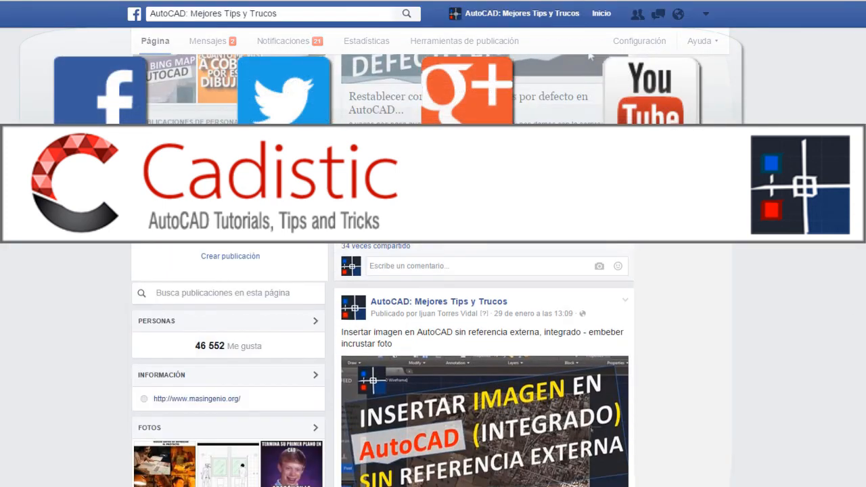
pyautogui.scroll(-3)
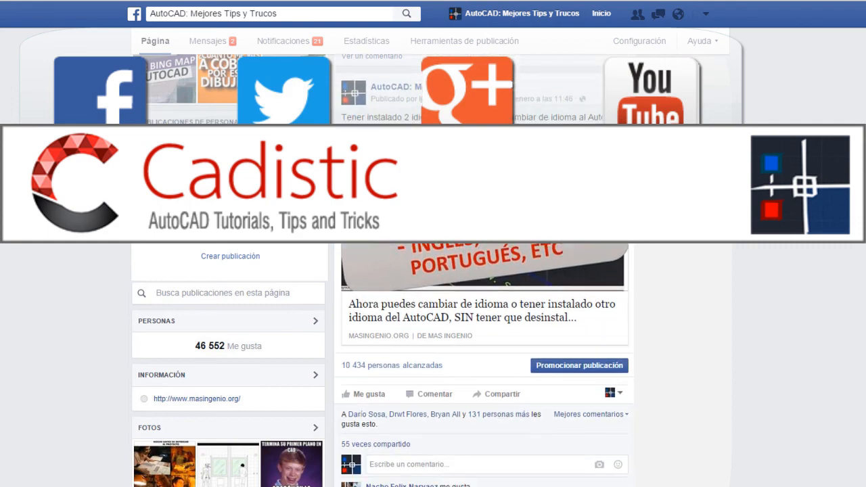
pyautogui.scroll(-3)
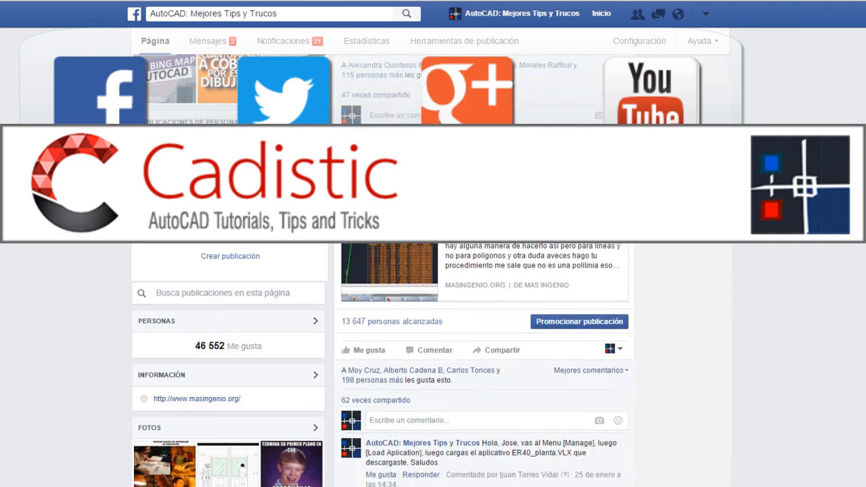
pyautogui.scroll(-3)
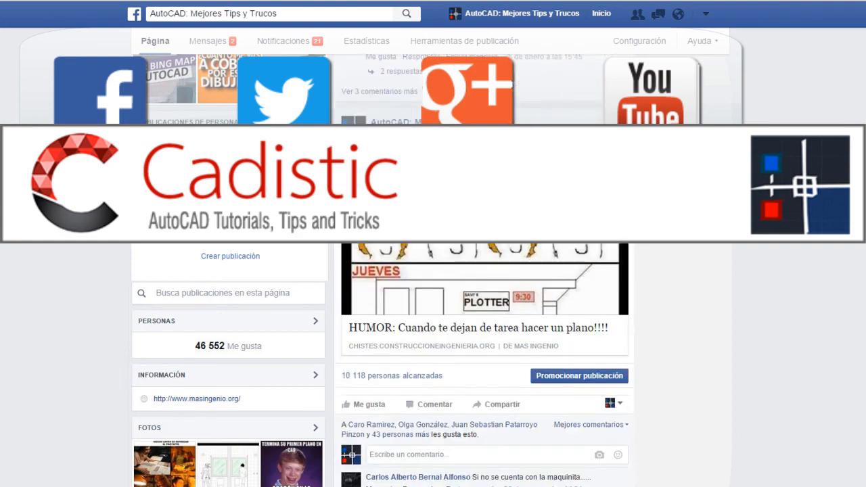
pyautogui.scroll(-3)
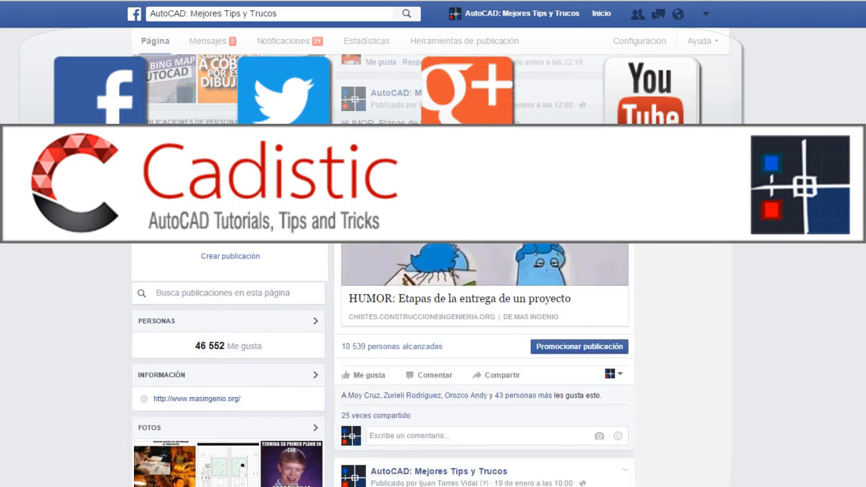
pyautogui.scroll(-3)
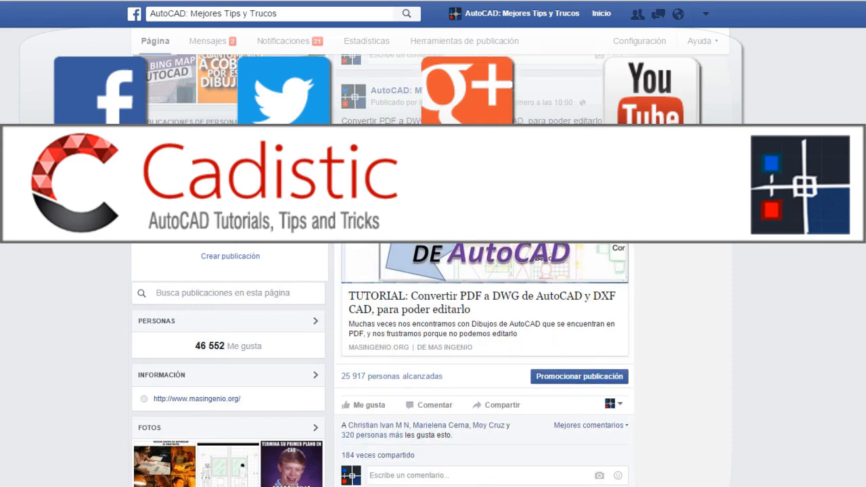